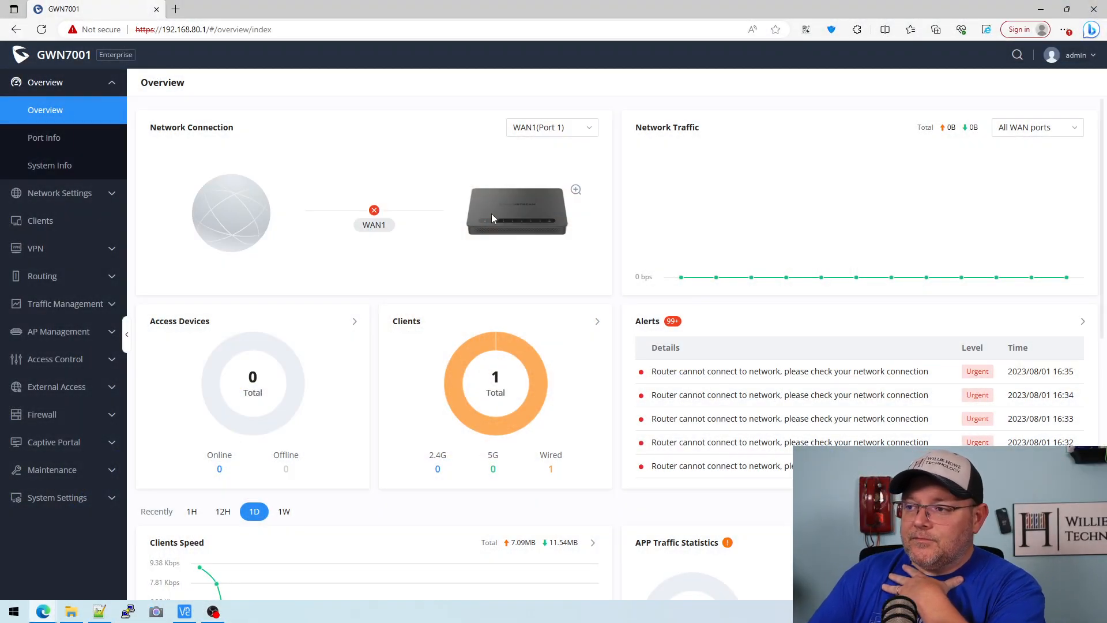
- Review the Overview dashboard and WAN Port Info details, then show System Info
scroll(down, 3)
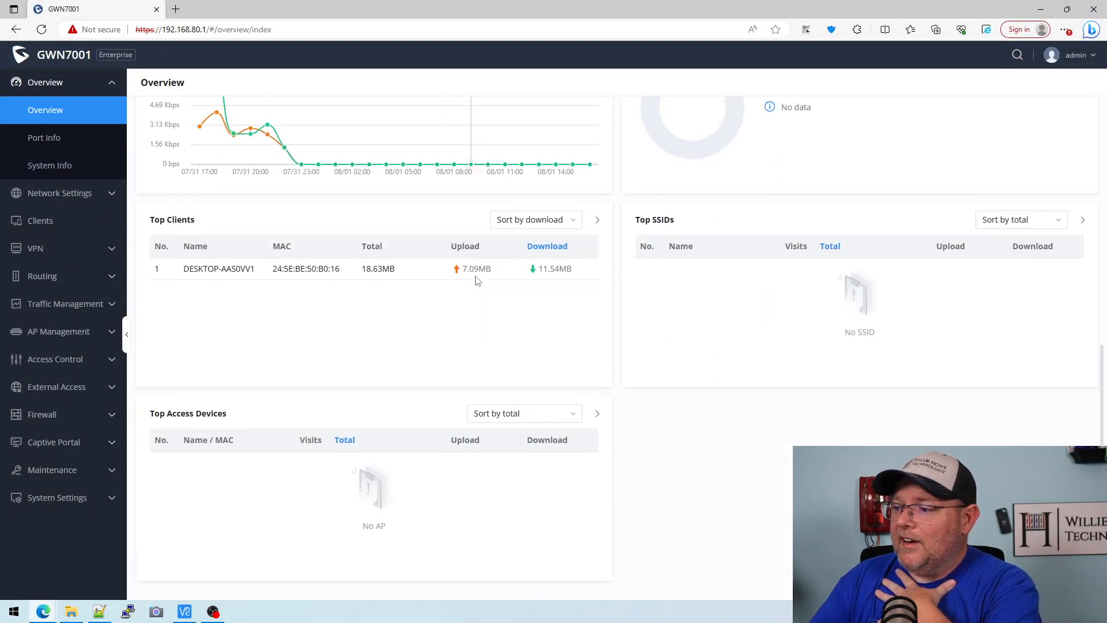
scroll(up, 3)
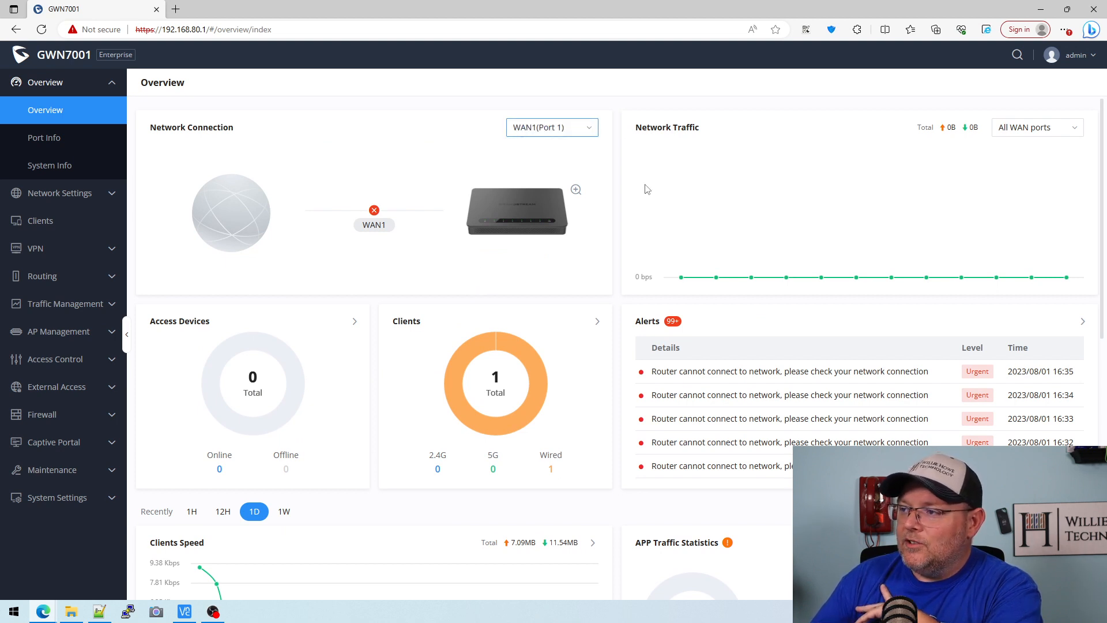
mouse_move(583, 347)
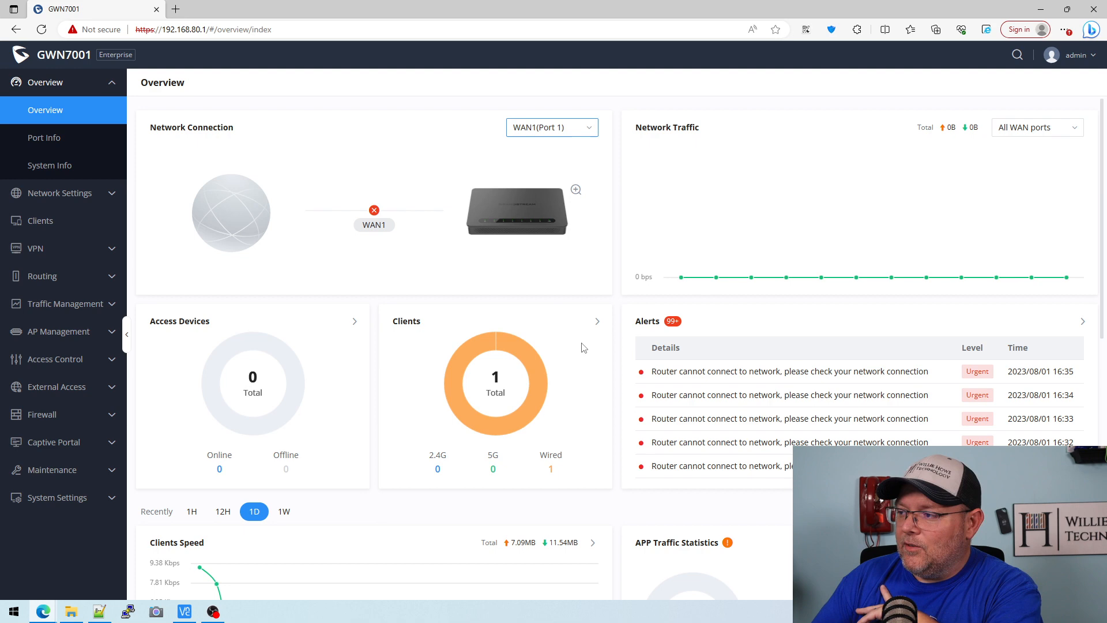
mouse_move(669, 415)
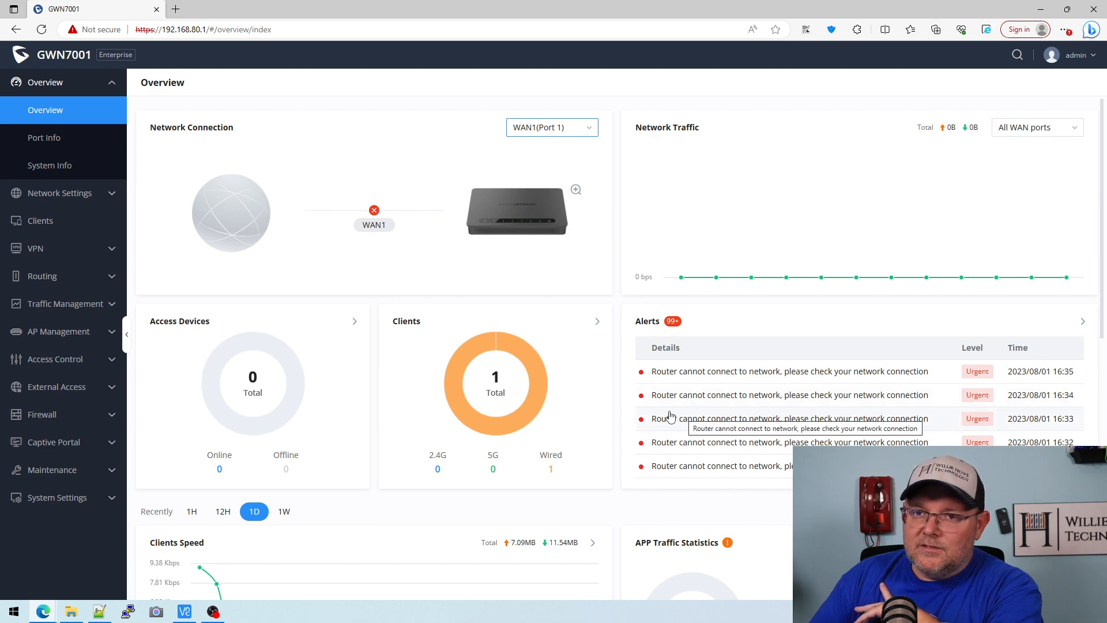
click(44, 138)
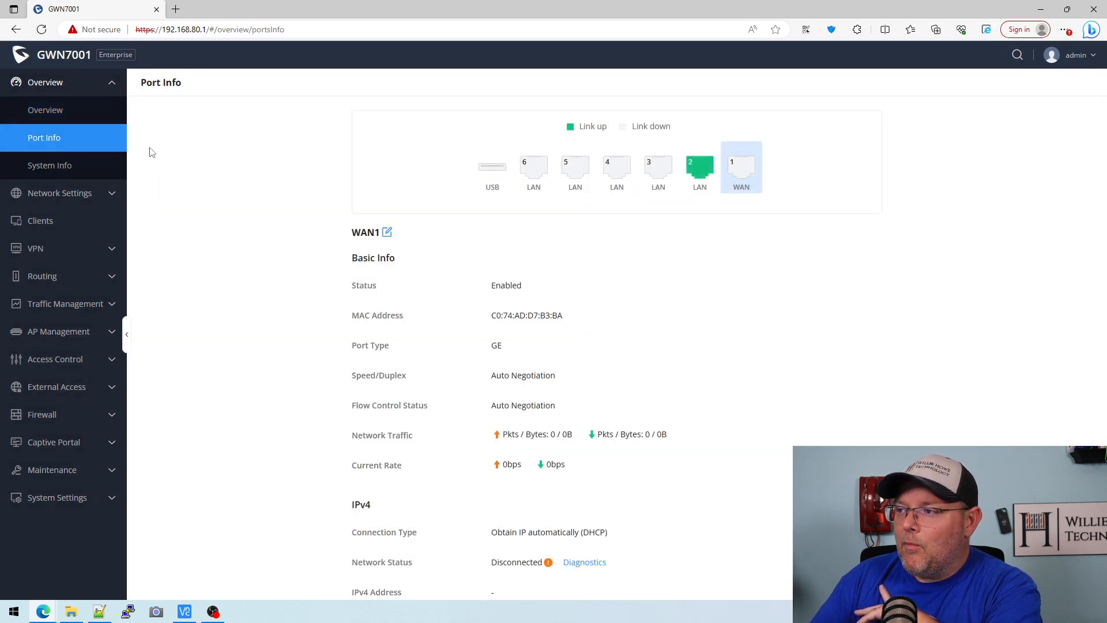
mouse_move(532, 169)
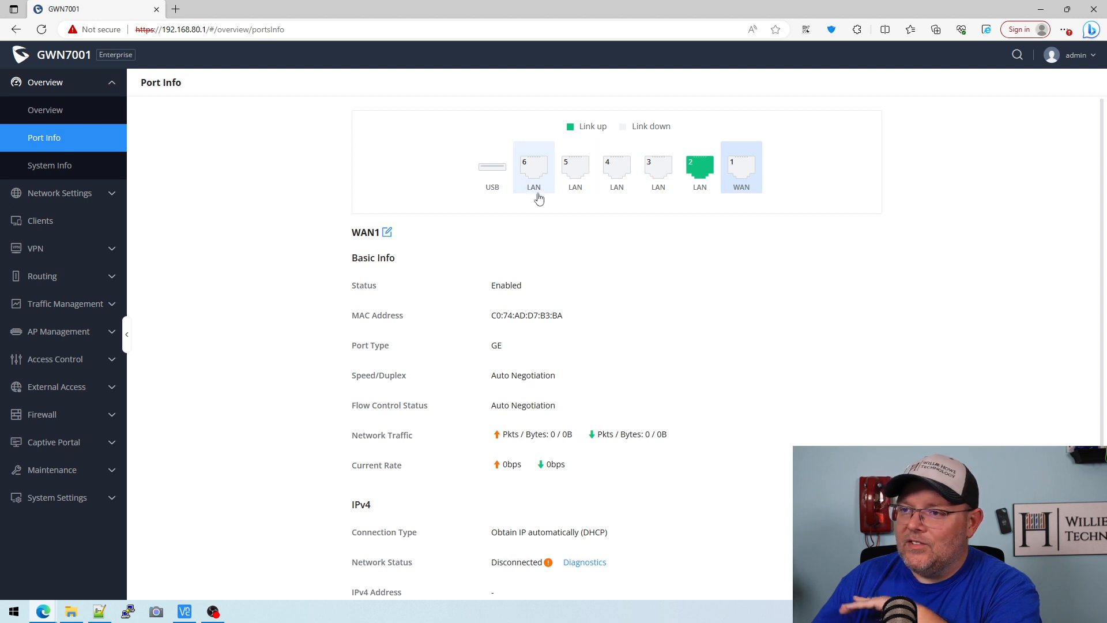
mouse_move(741, 176)
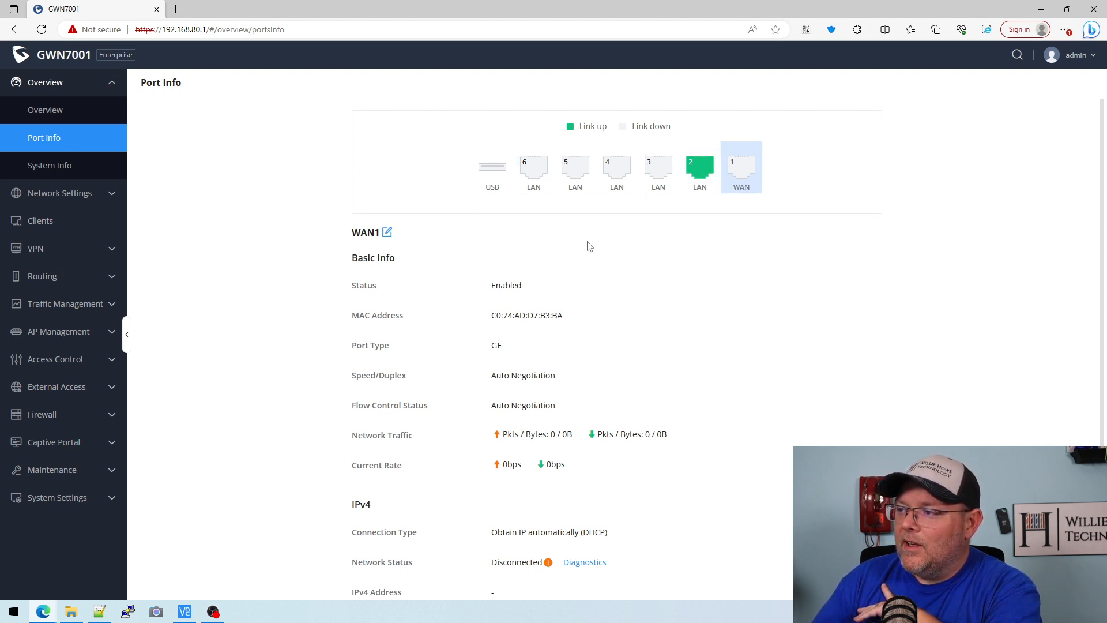
mouse_move(620, 298)
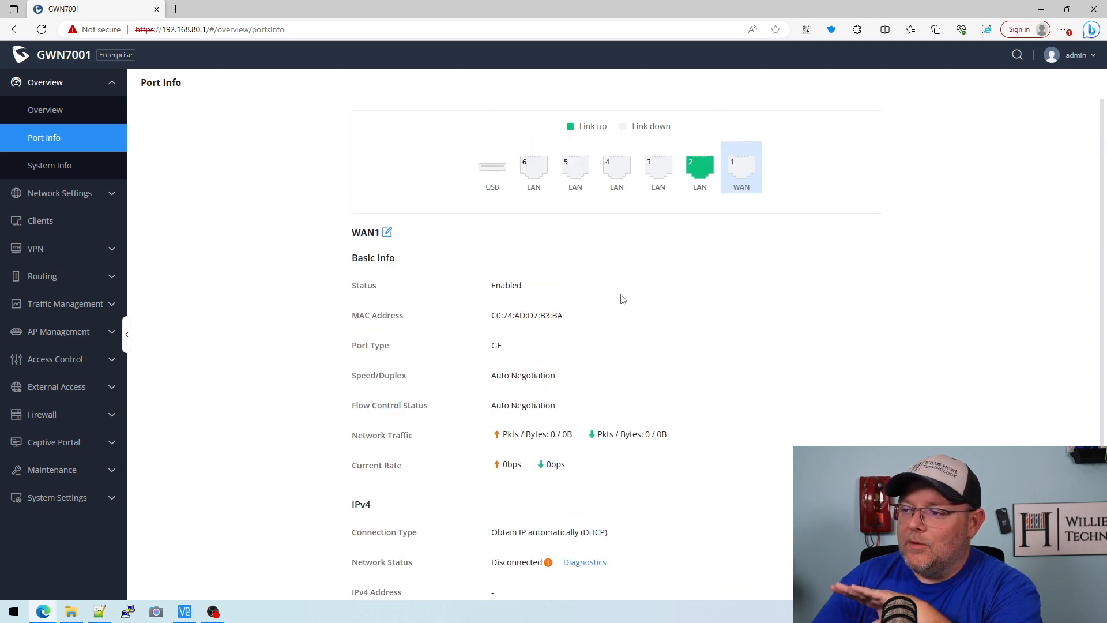
scroll(down, 3)
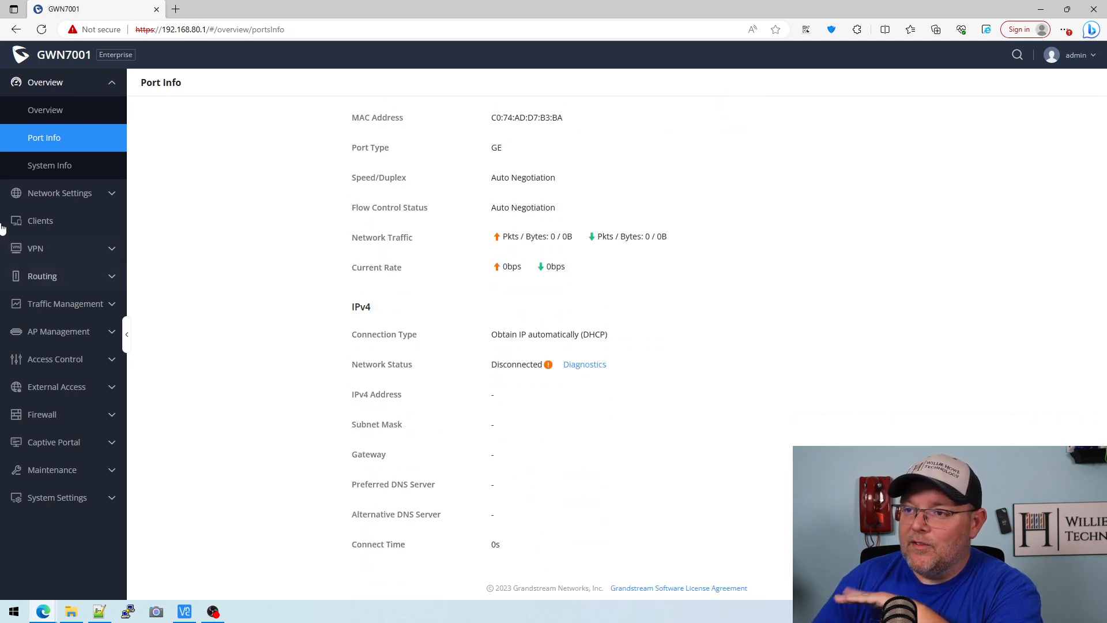
click(50, 164)
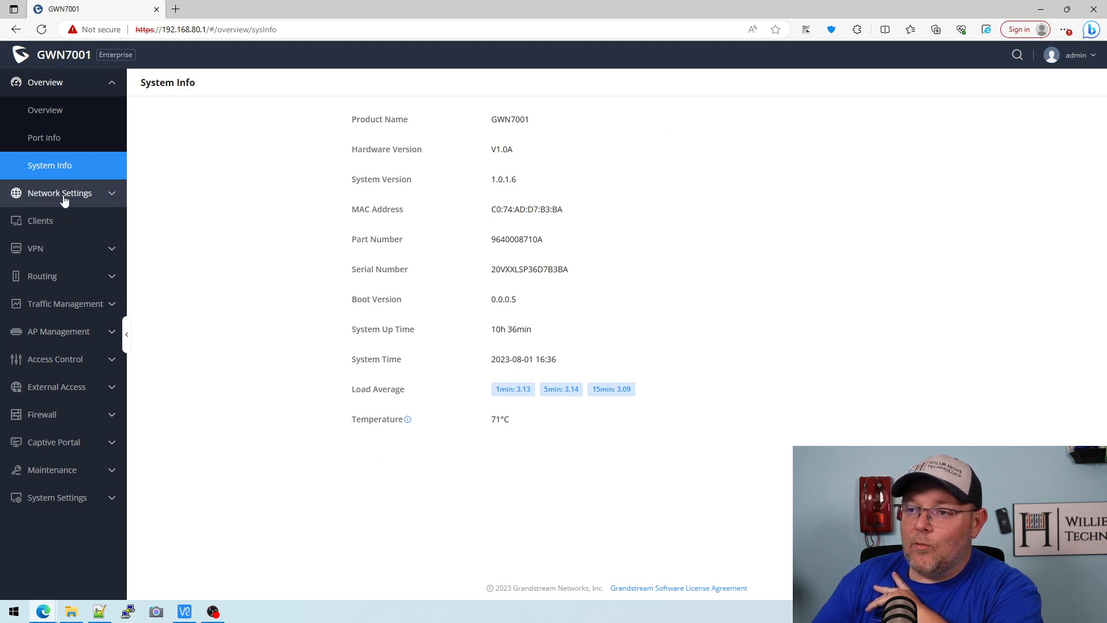
- Check Port Configuration and the WAN list, then inspect a new Add WAN form's Port options
click(60, 193)
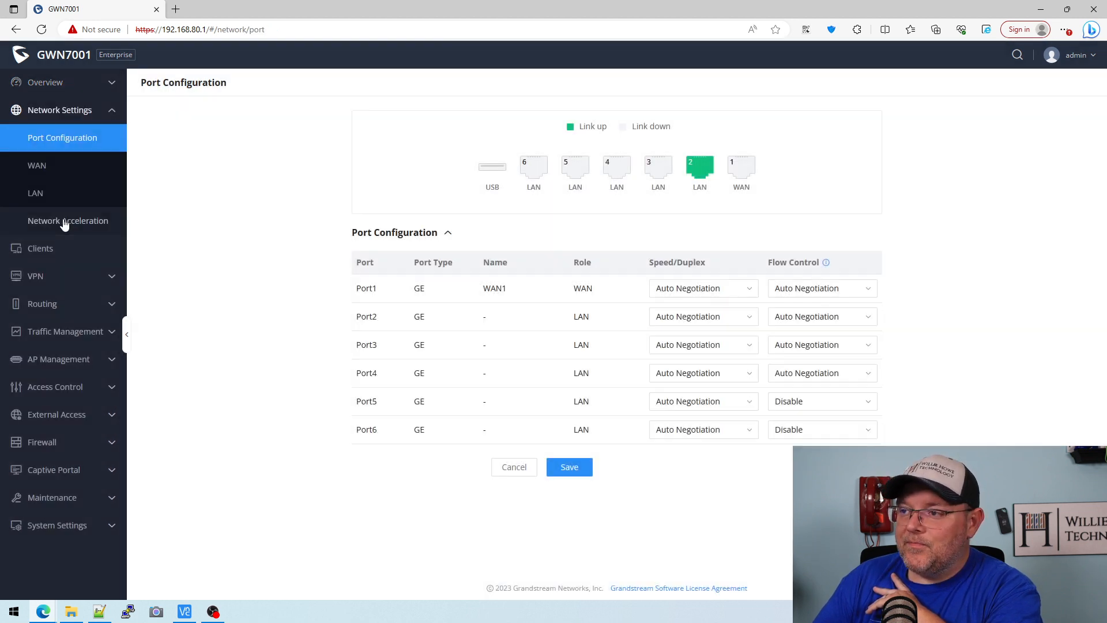
mouse_move(578, 203)
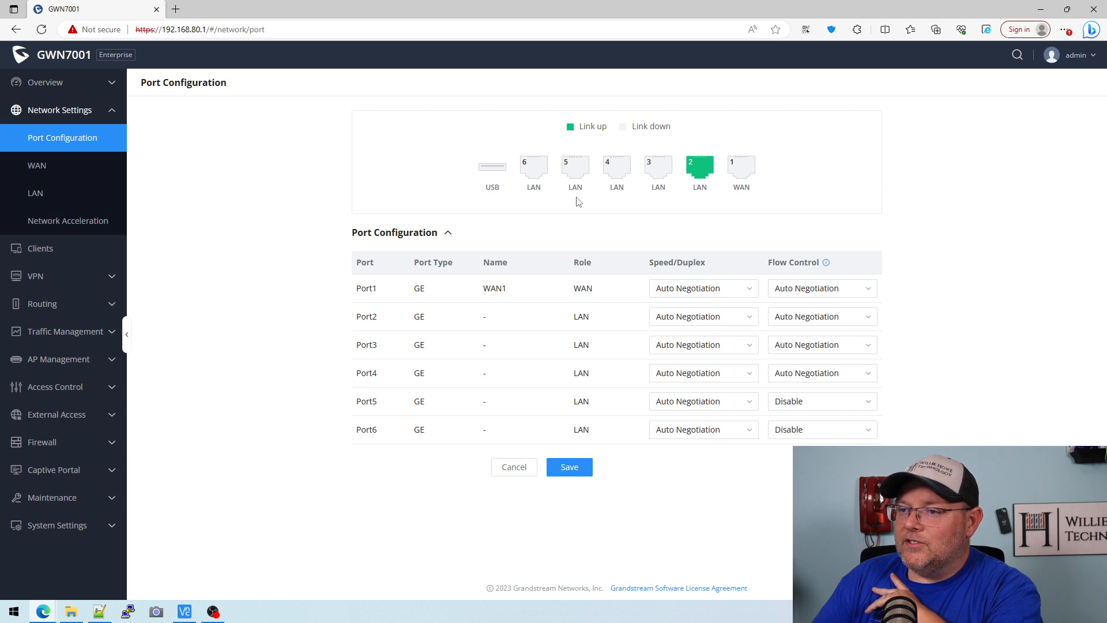
mouse_move(703, 345)
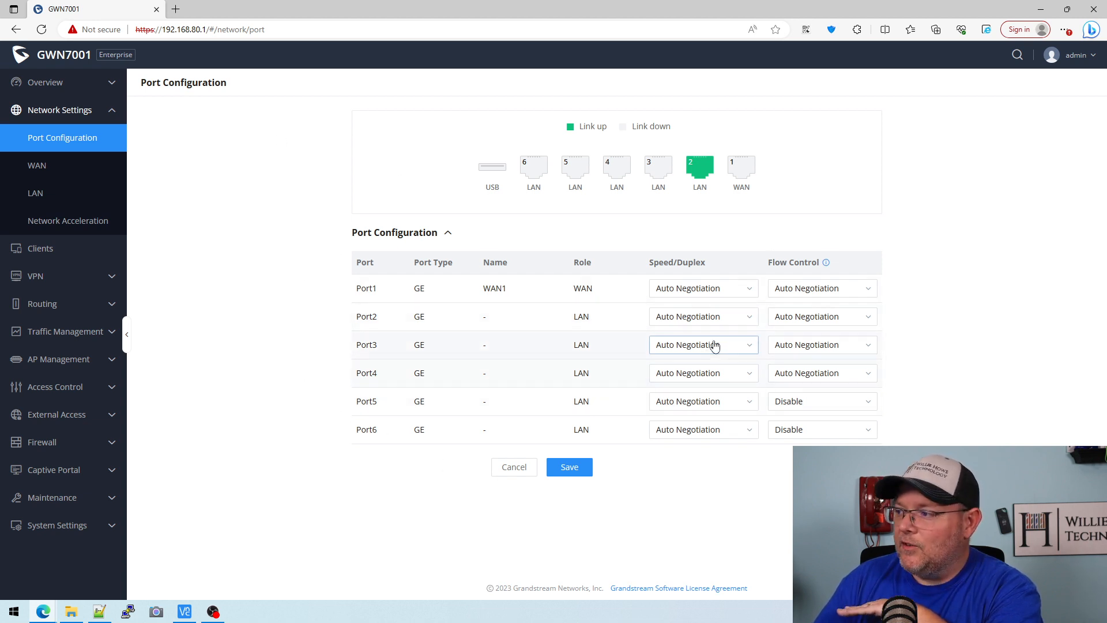
click(36, 166)
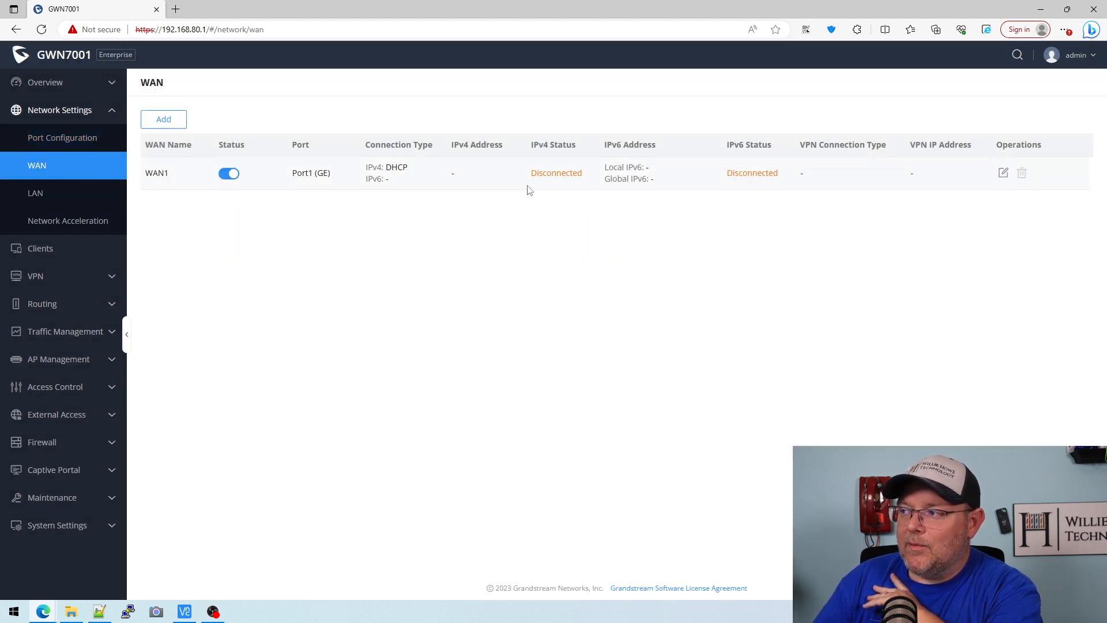
click(163, 119)
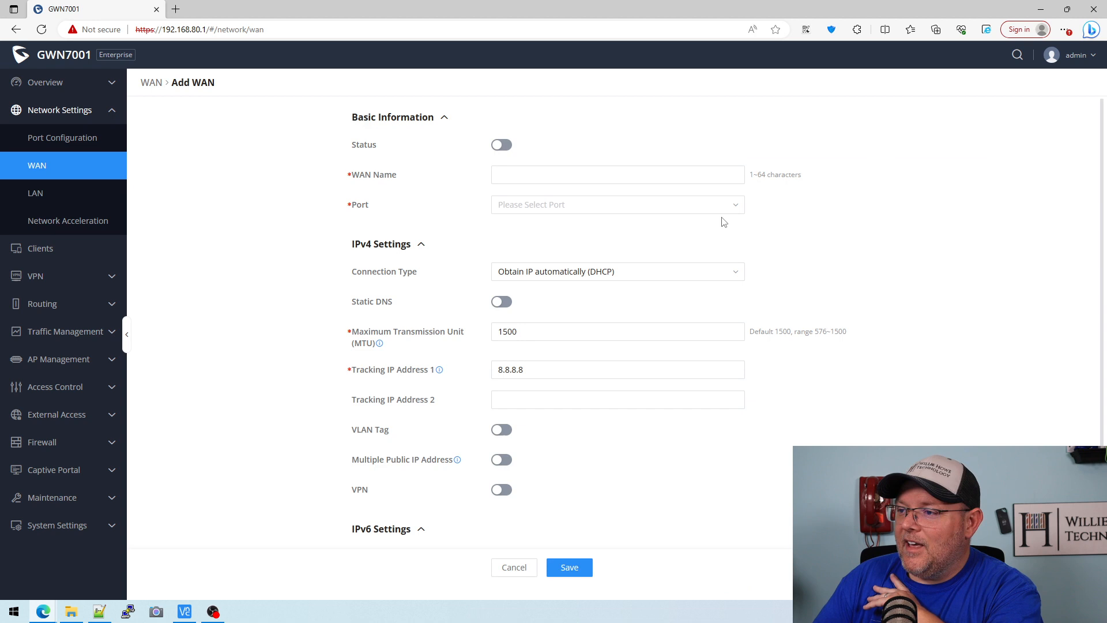
click(616, 204)
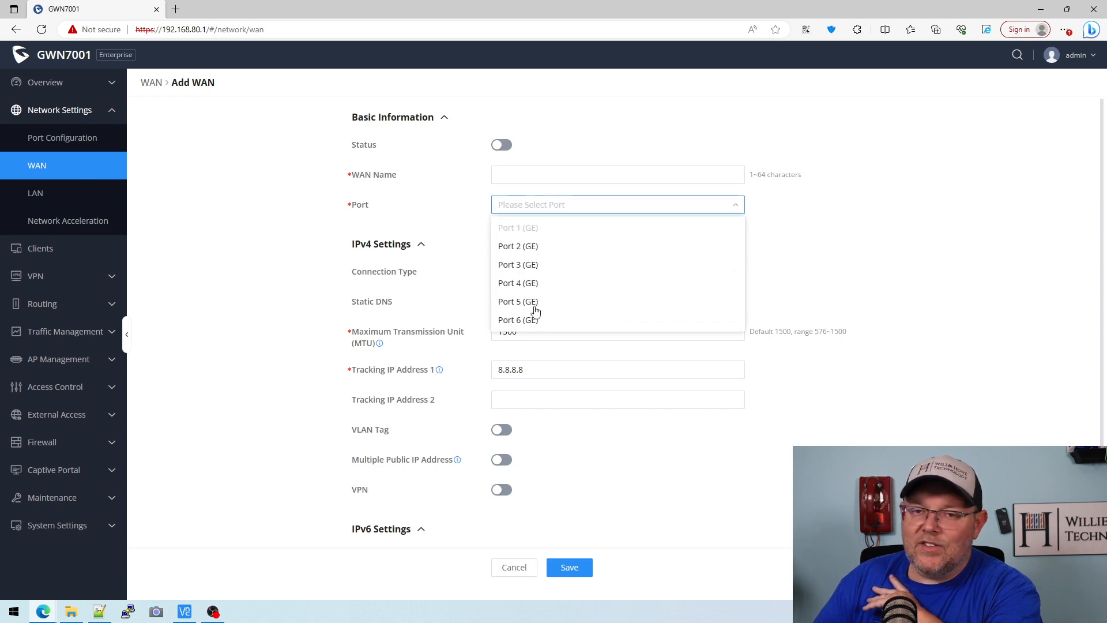
mouse_move(338, 322)
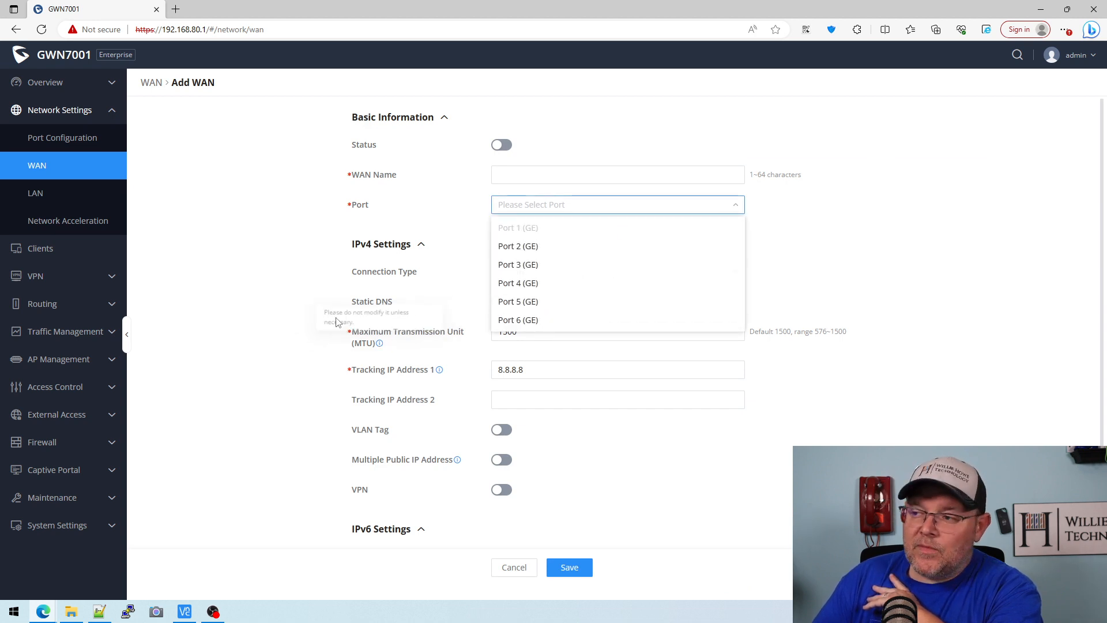
click(252, 249)
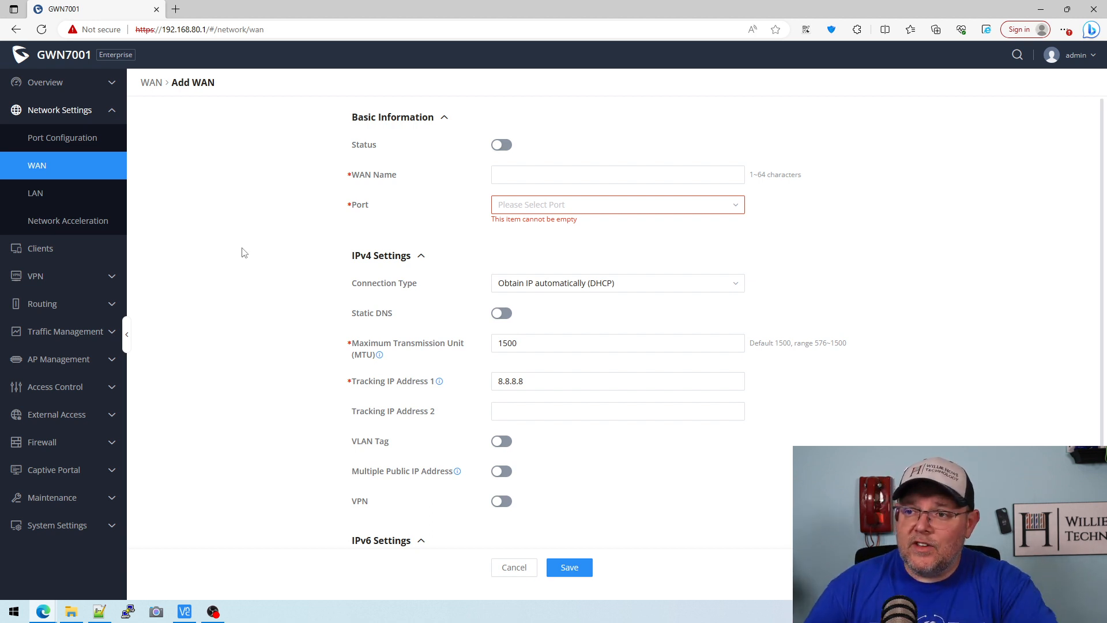
mouse_move(35, 196)
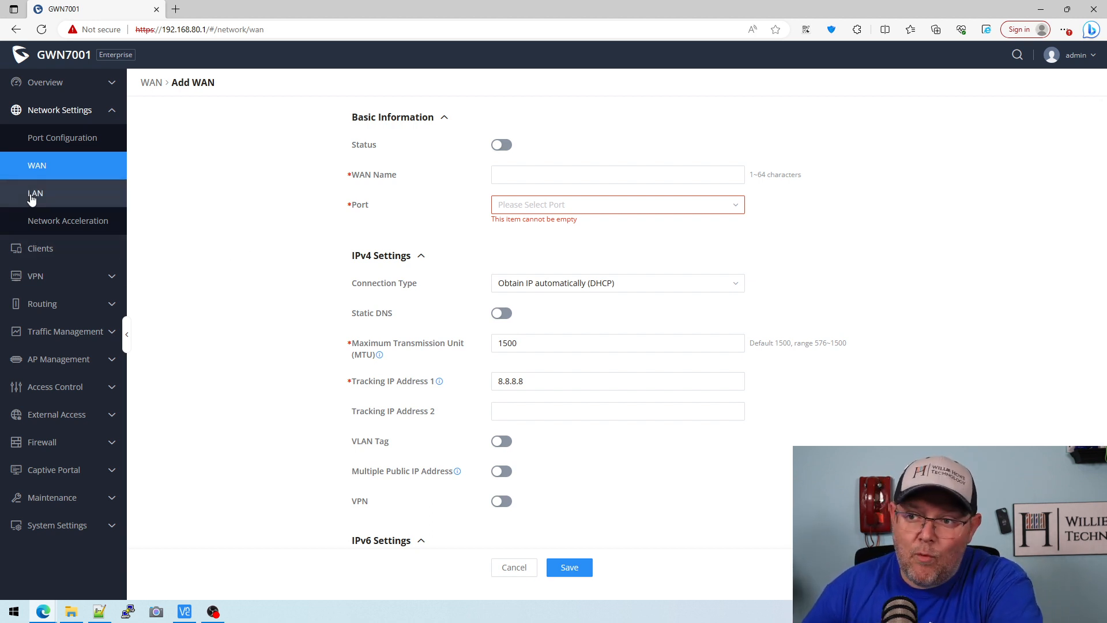
- Browse LAN VLAN, VLAN Port Settings, Static IP Binding and Local DNS Records, ending on Network Acceleration
click(35, 192)
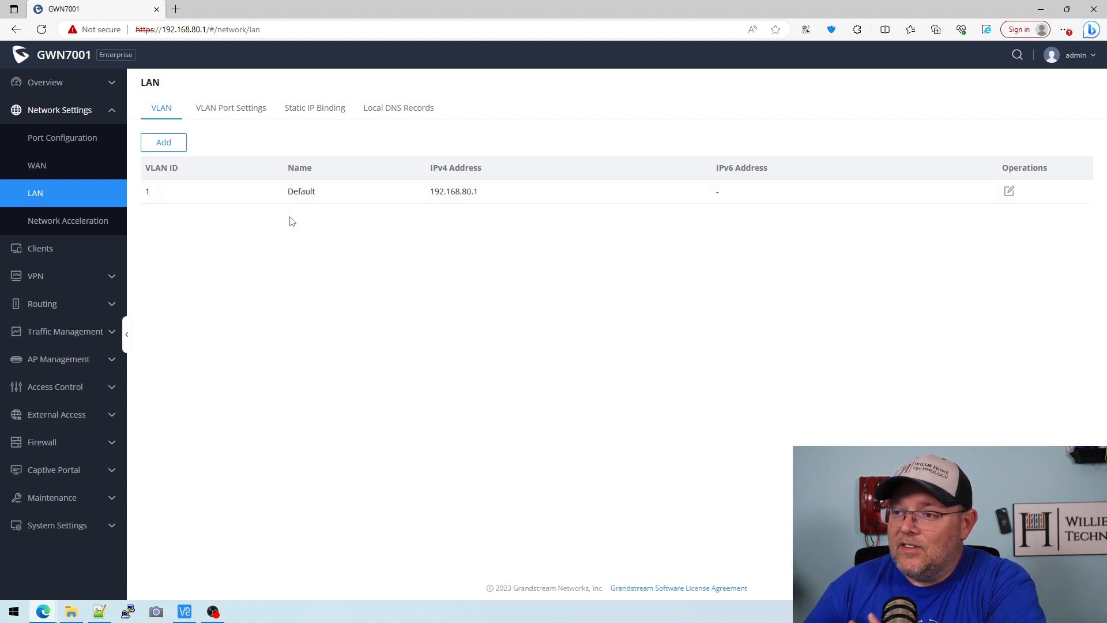
click(230, 108)
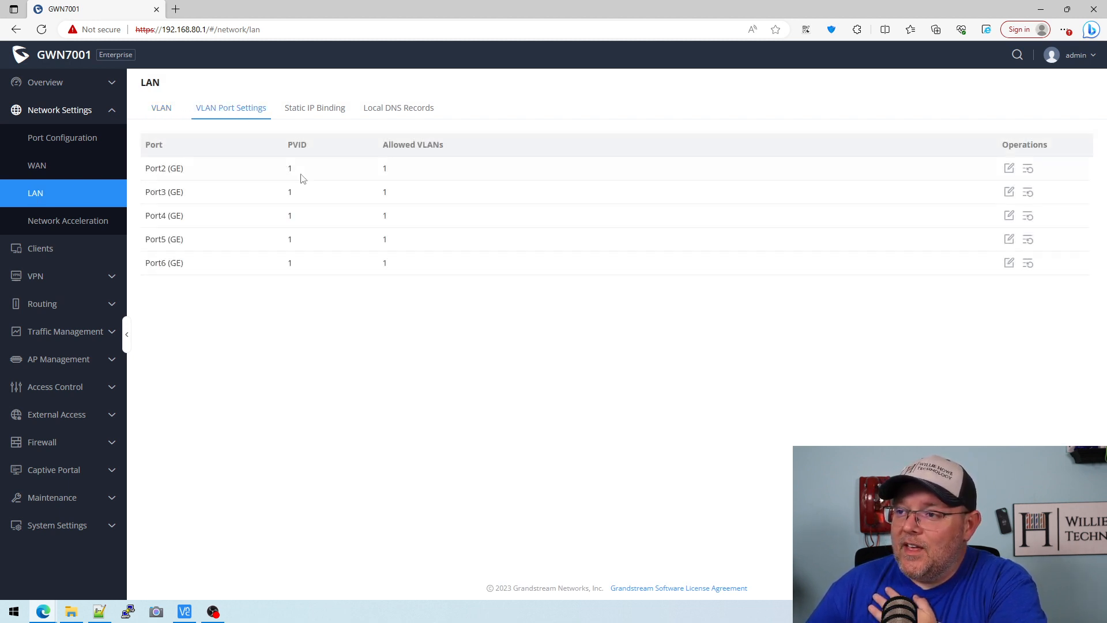
mouse_move(402, 179)
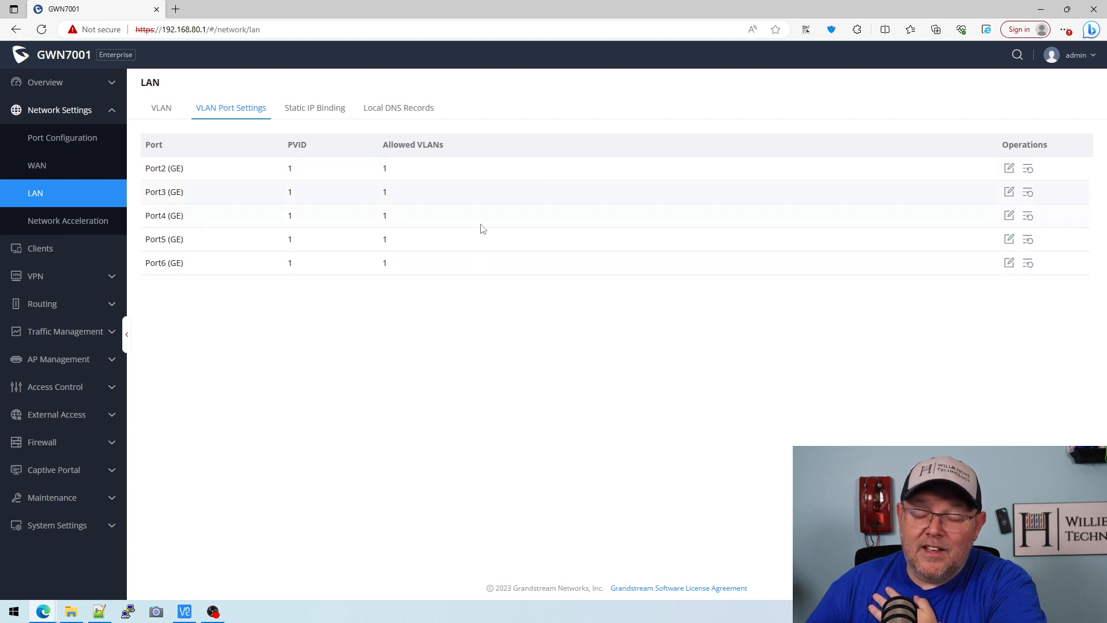
click(314, 108)
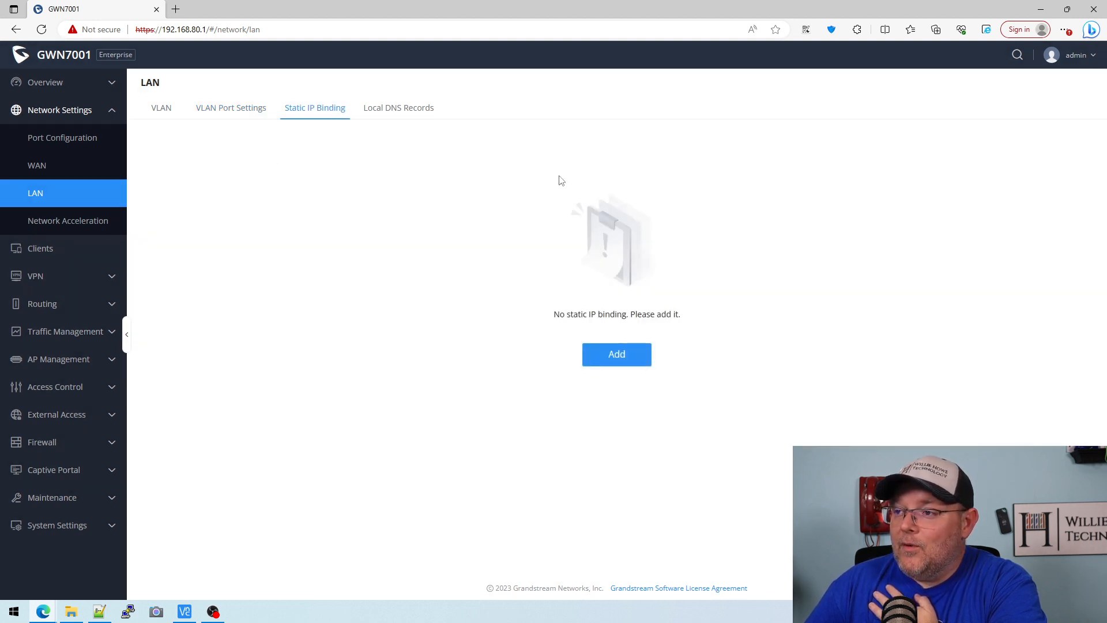
mouse_move(474, 396)
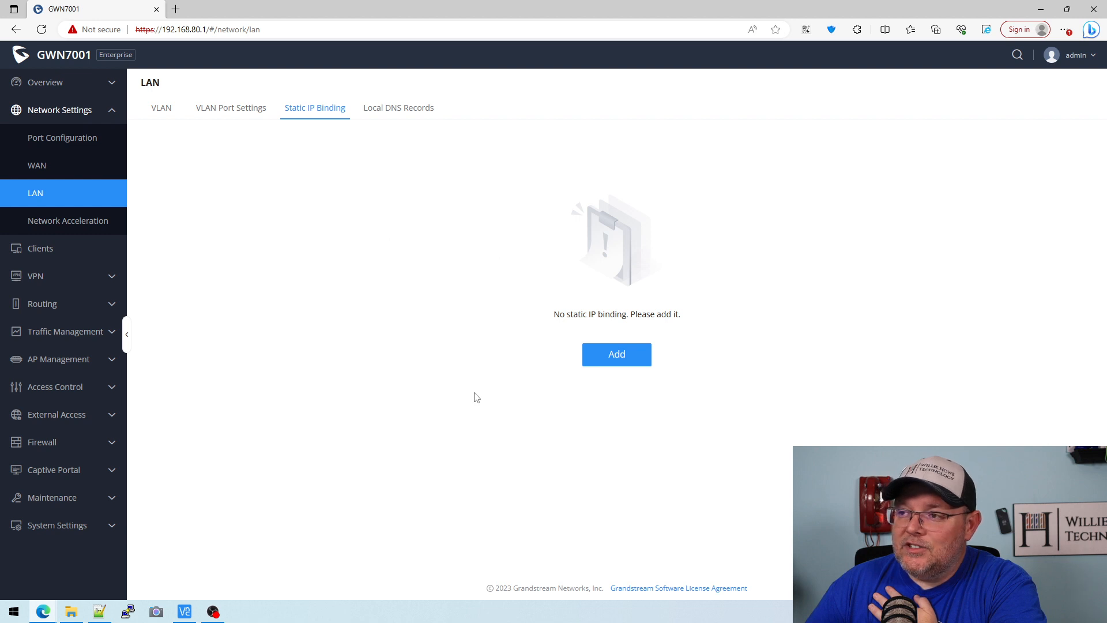
click(398, 107)
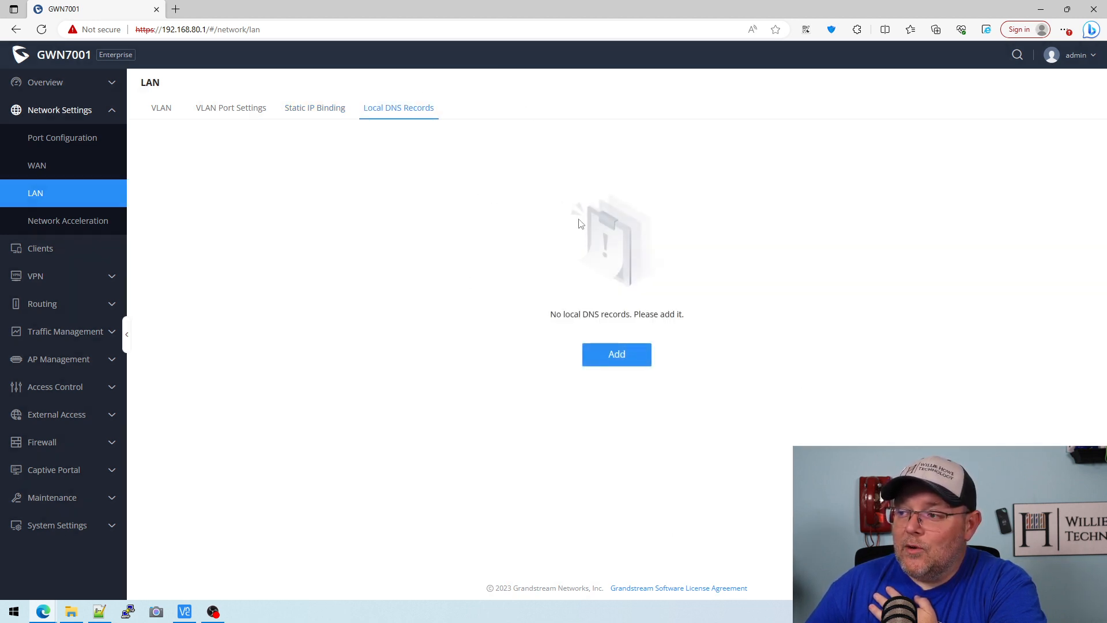
mouse_move(552, 359)
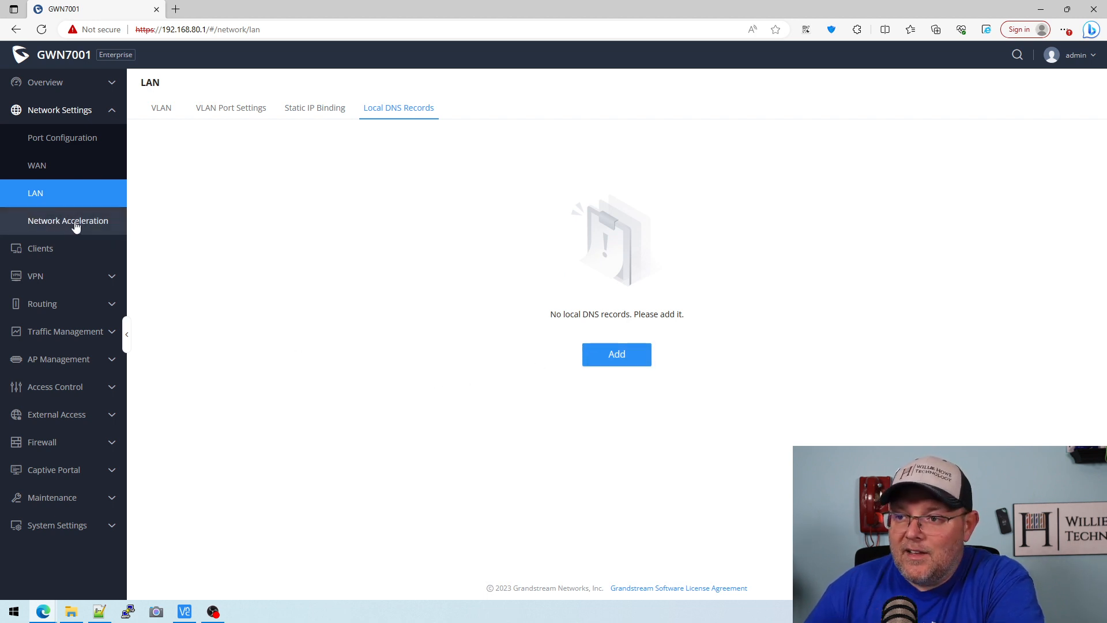
click(68, 220)
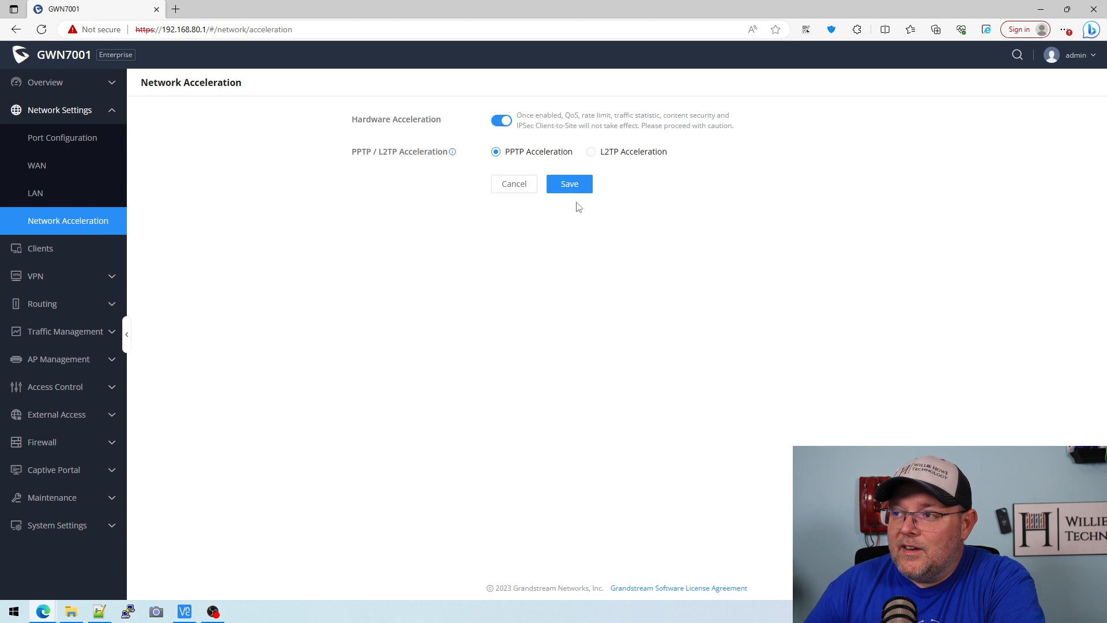
mouse_move(411, 236)
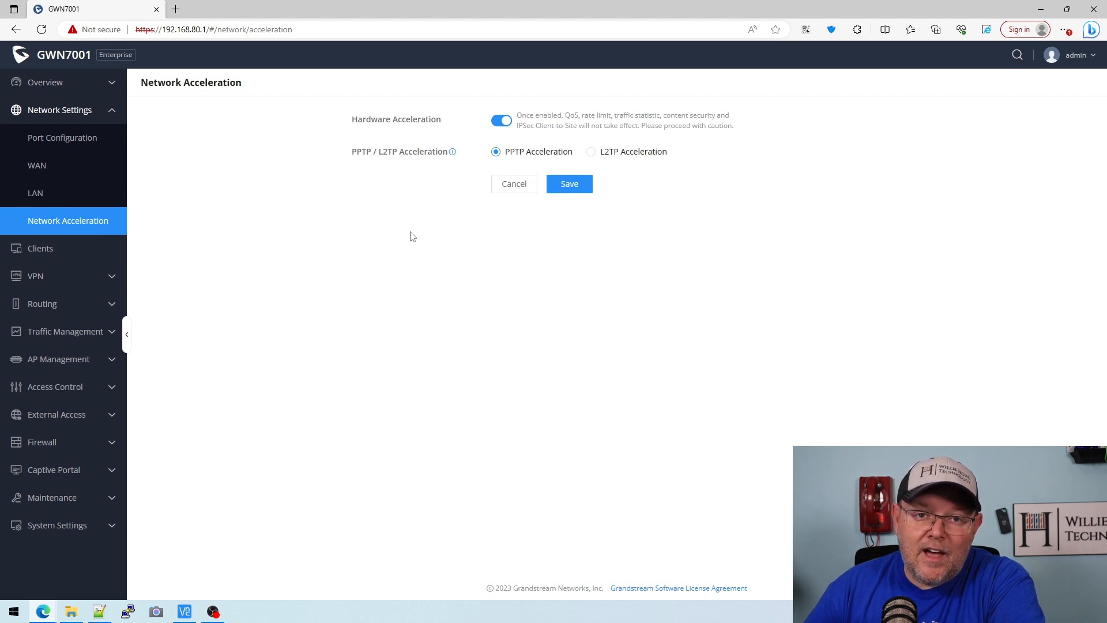
mouse_move(111, 257)
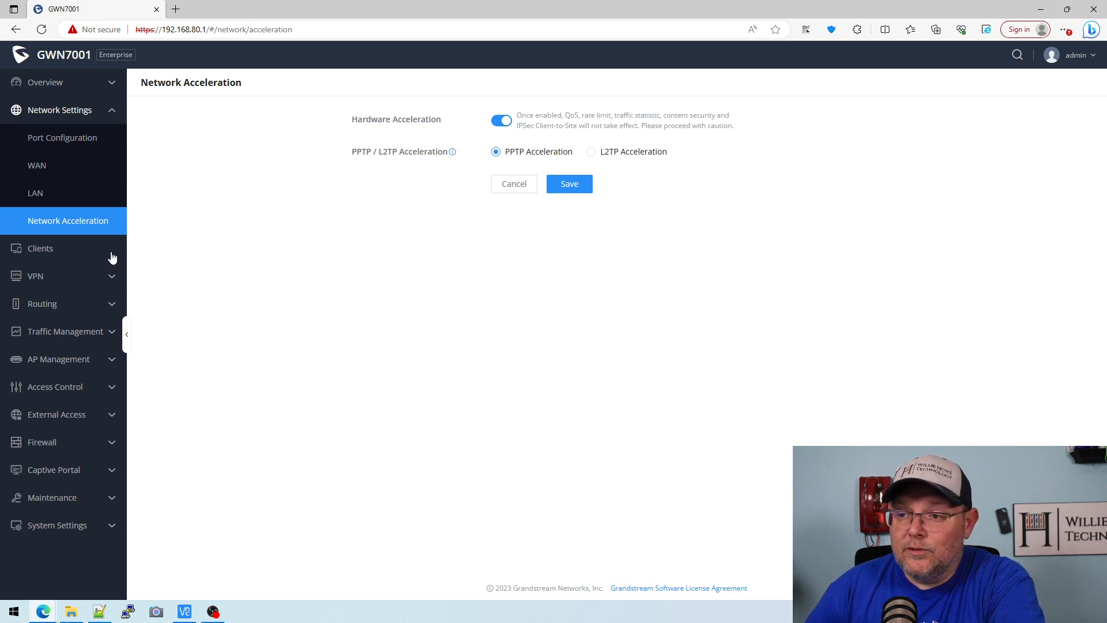
- View the connected clients, open and cancel a client's Edit dialog, then expand VPN
click(40, 248)
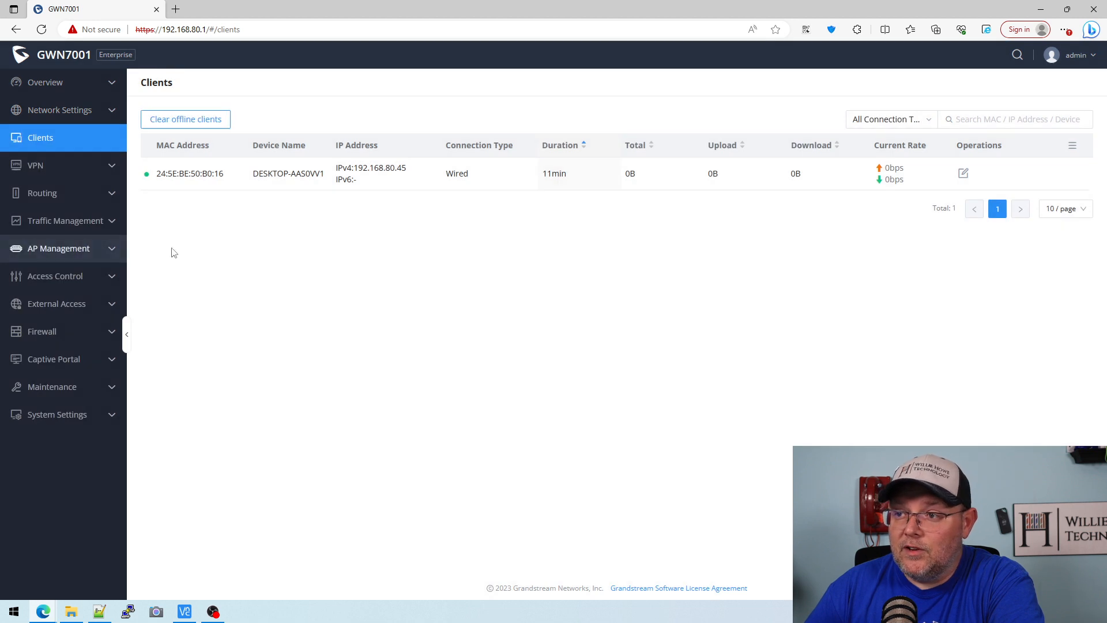
mouse_move(70, 159)
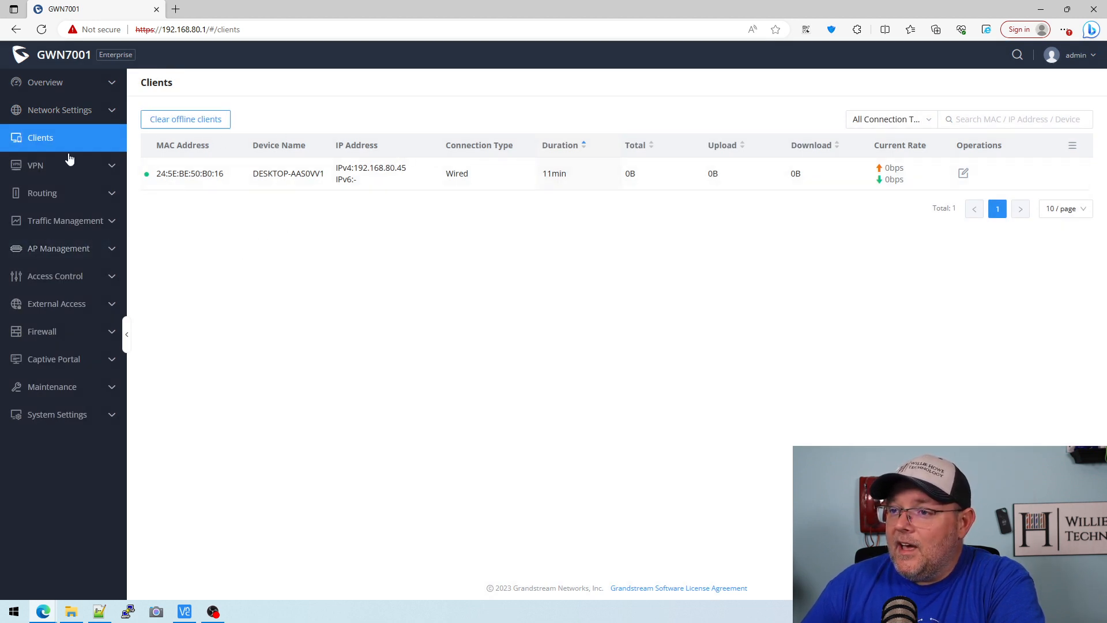
mouse_move(191, 236)
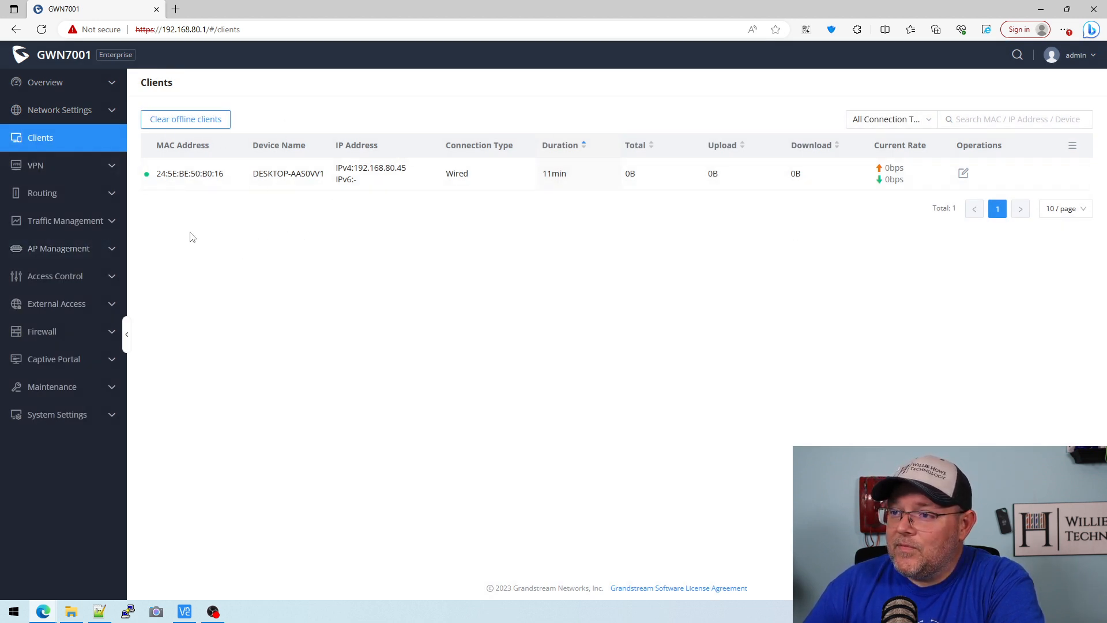
mouse_move(963, 173)
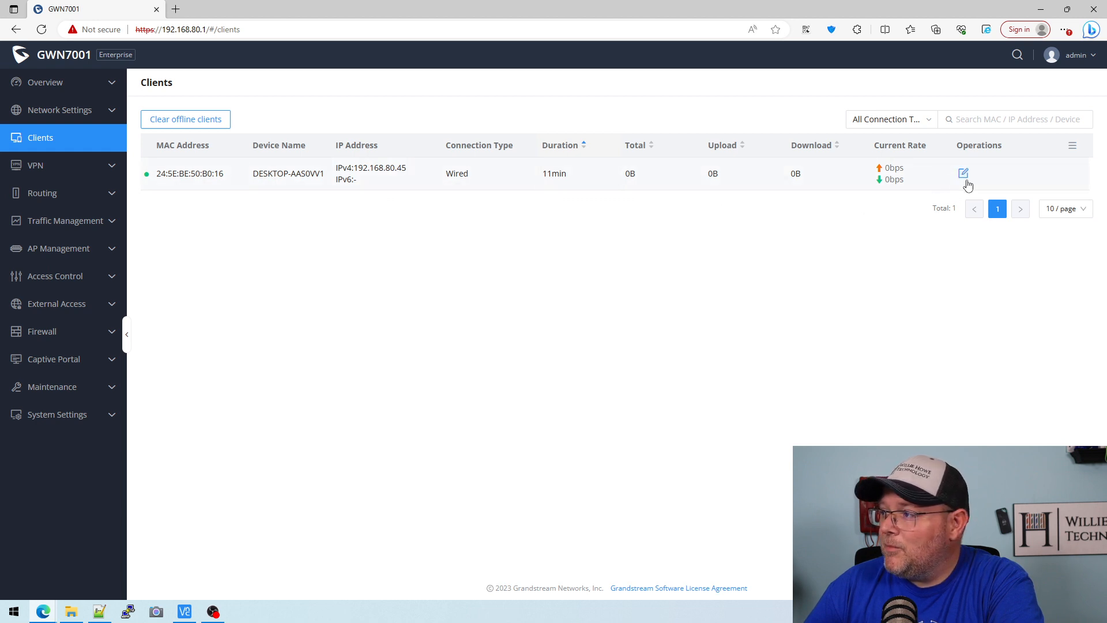
click(962, 173)
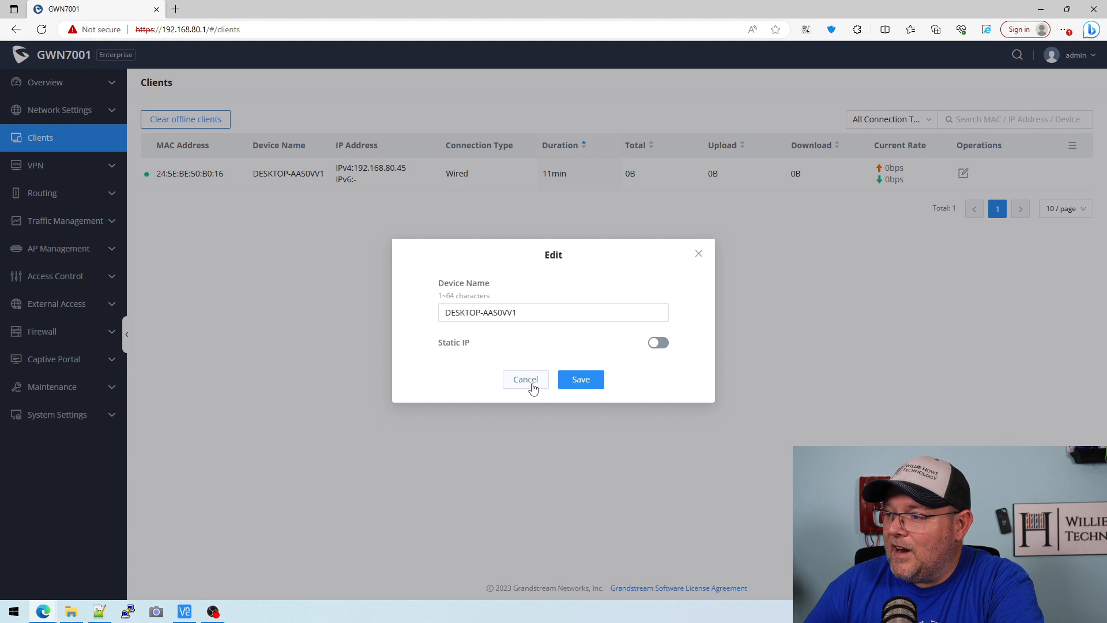
click(525, 379)
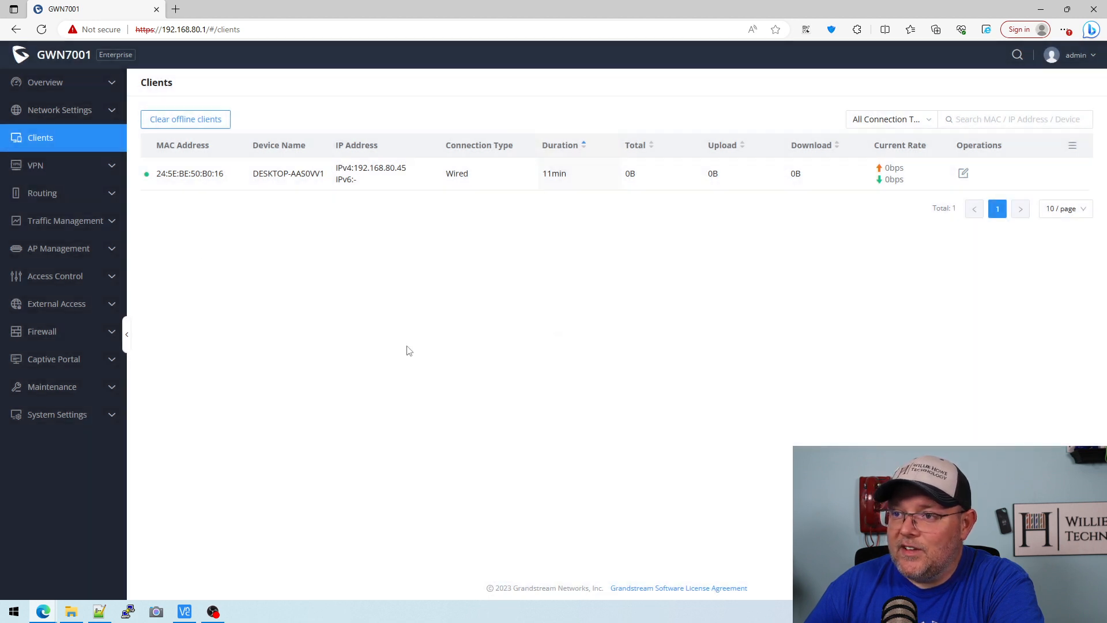
click(35, 165)
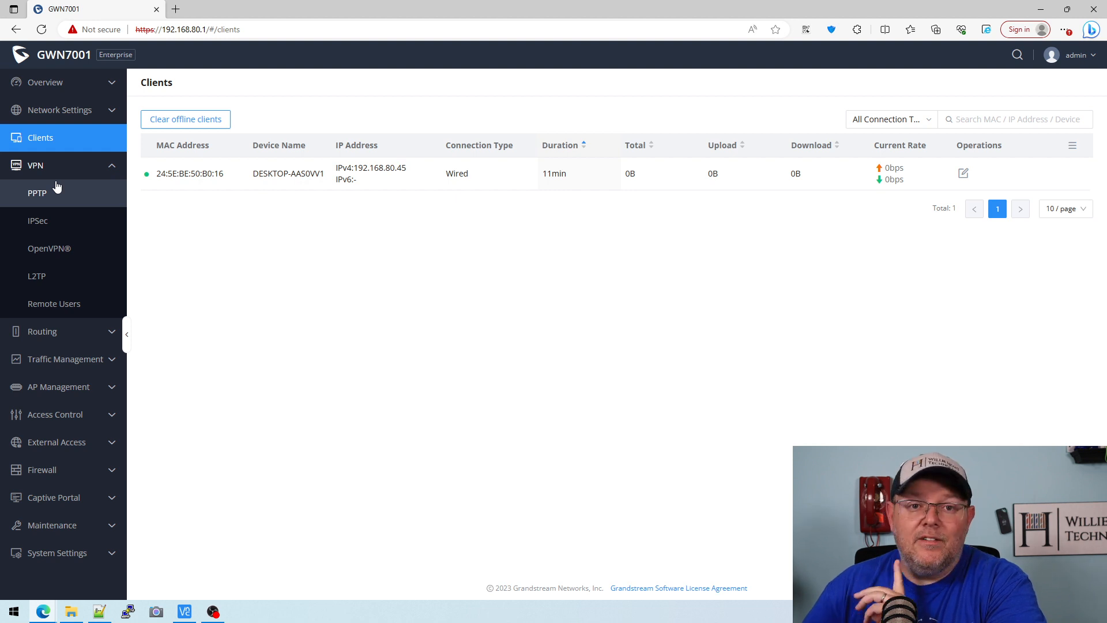
mouse_move(32, 205)
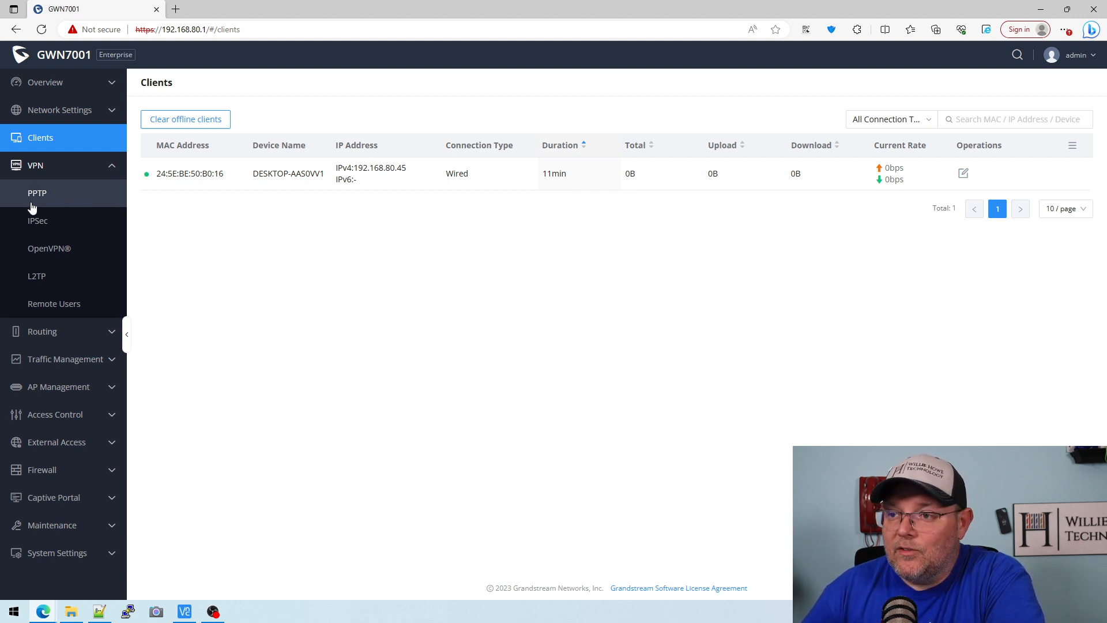
- Visit the empty PPTP, IPSec, OpenVPN, L2TP and Remote Users VPN pages
click(37, 193)
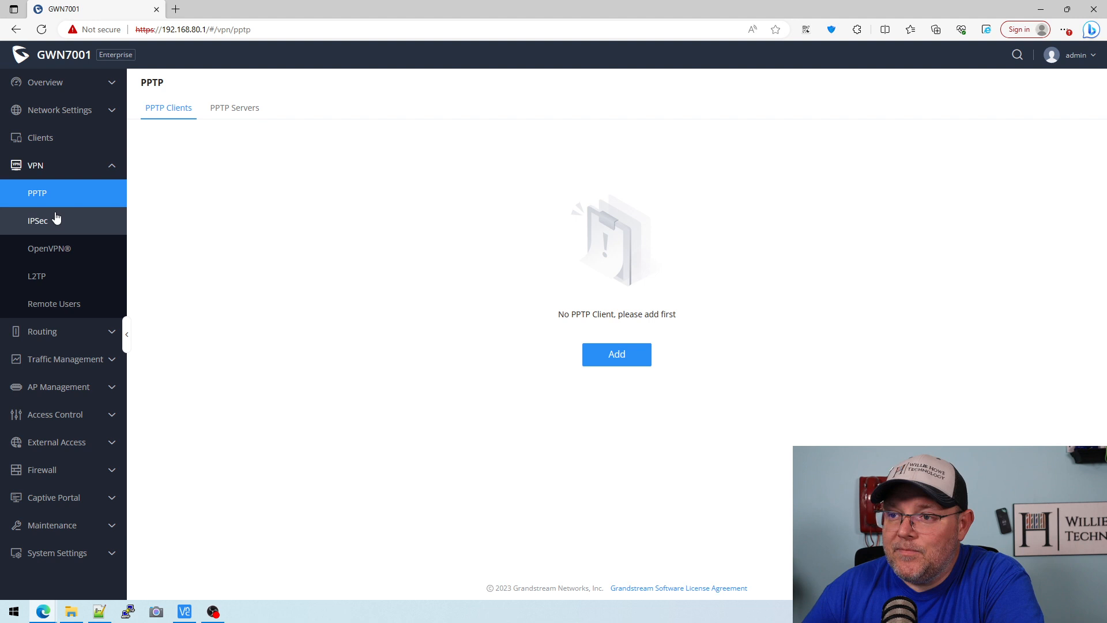
click(38, 220)
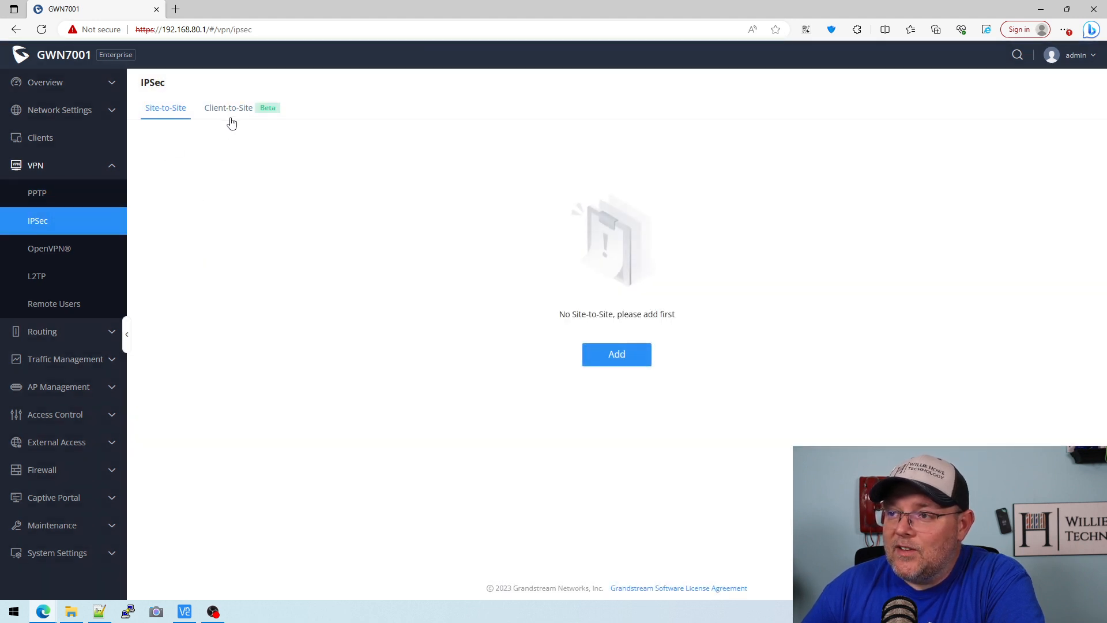
click(50, 248)
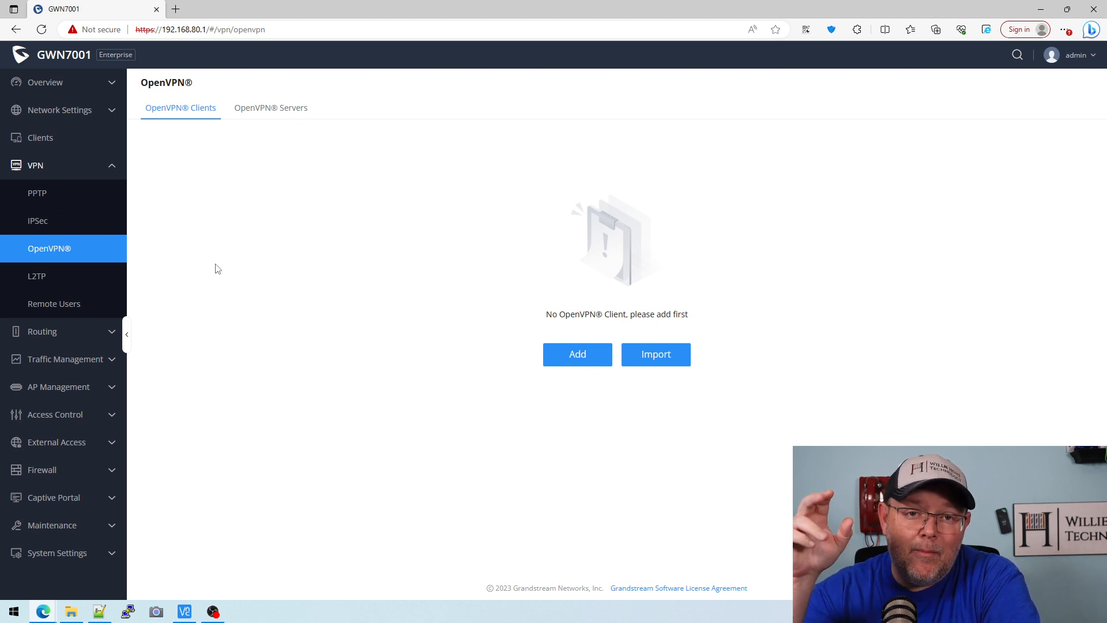
mouse_move(37, 277)
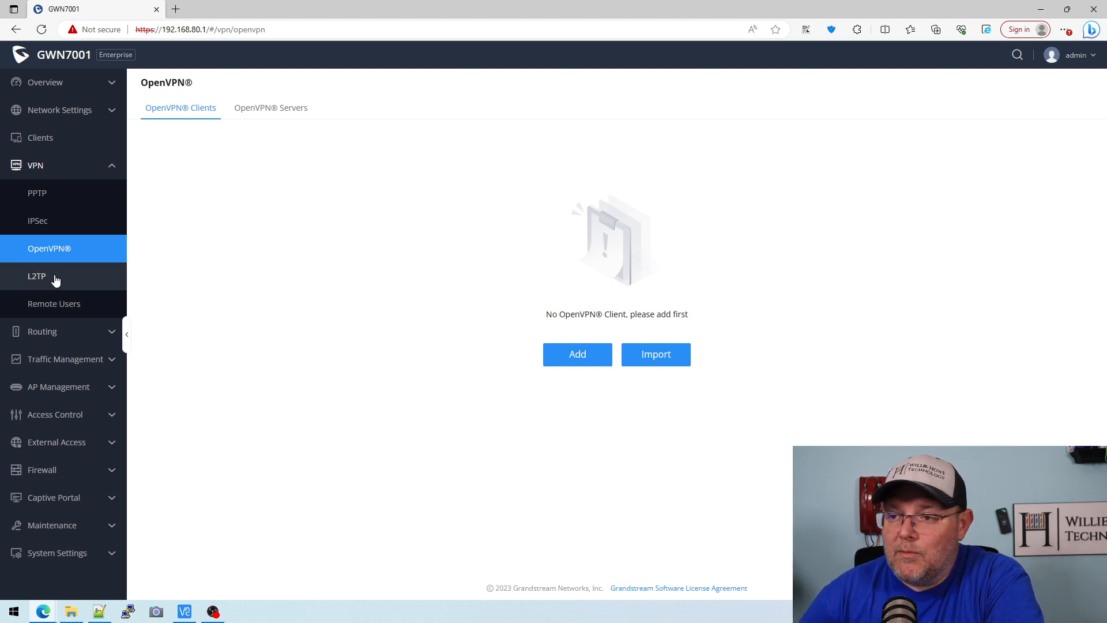
click(36, 275)
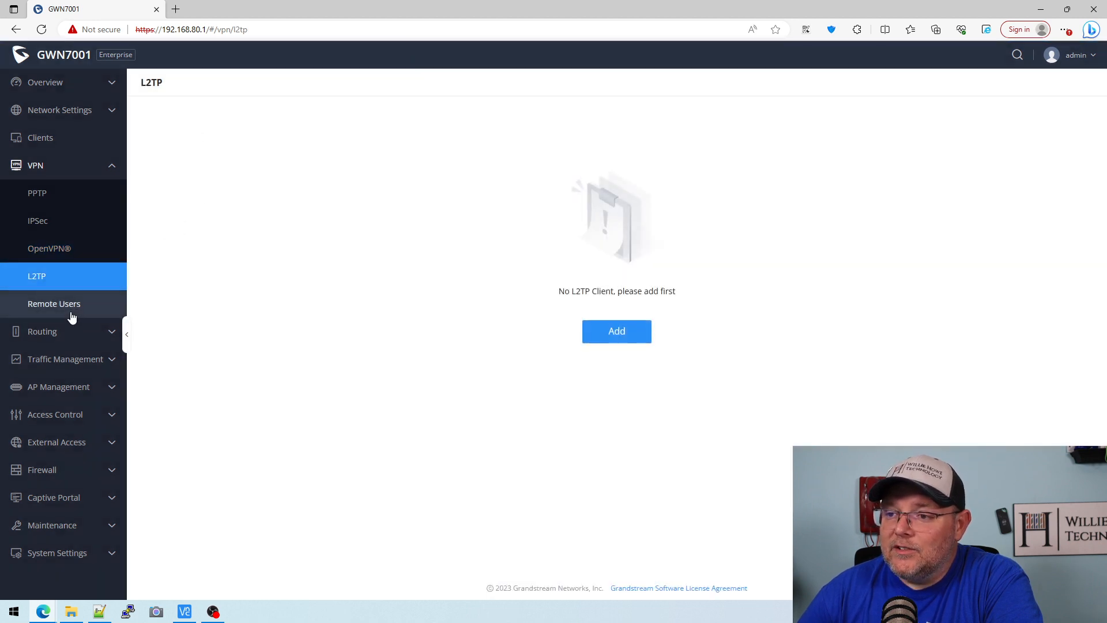
click(53, 302)
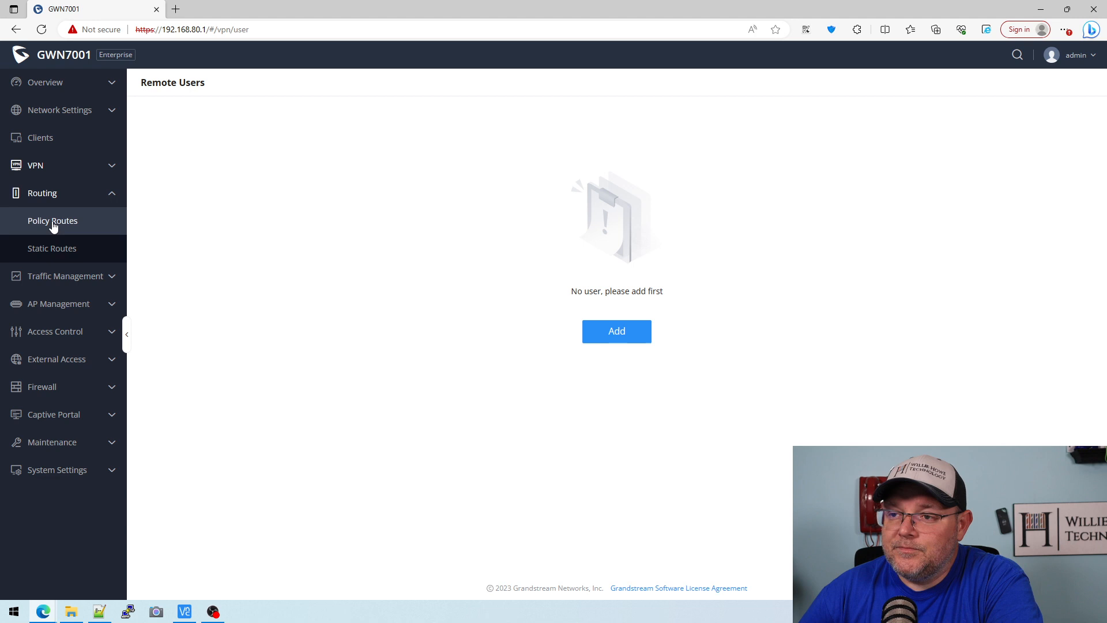
- Check the Policy Routes list, then the IPv6 and IPv4 Static Routes lists
click(52, 220)
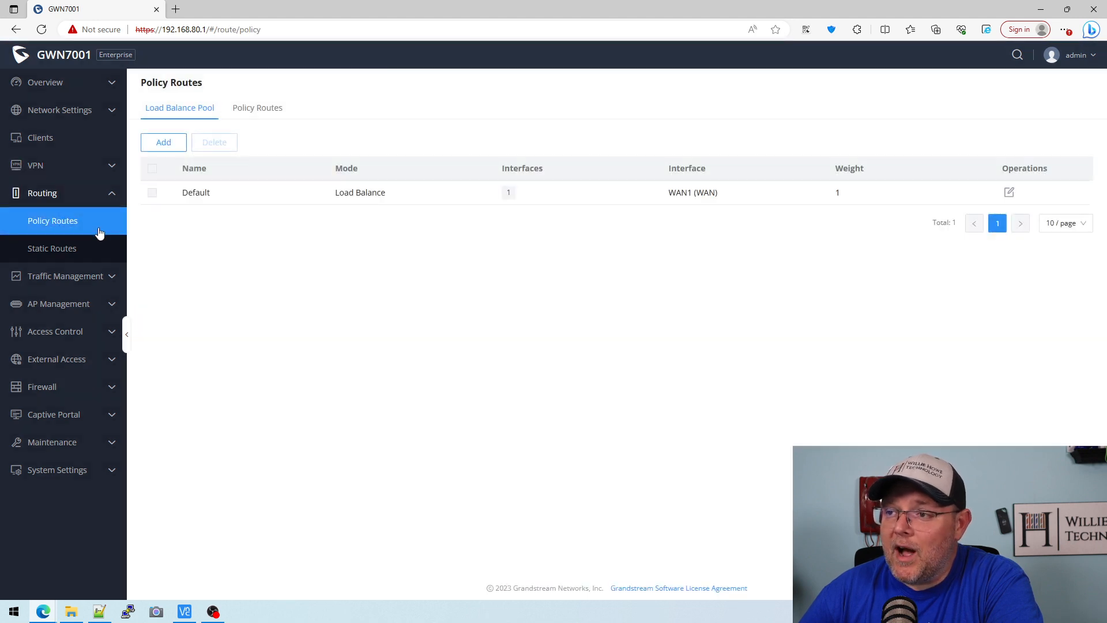
click(257, 107)
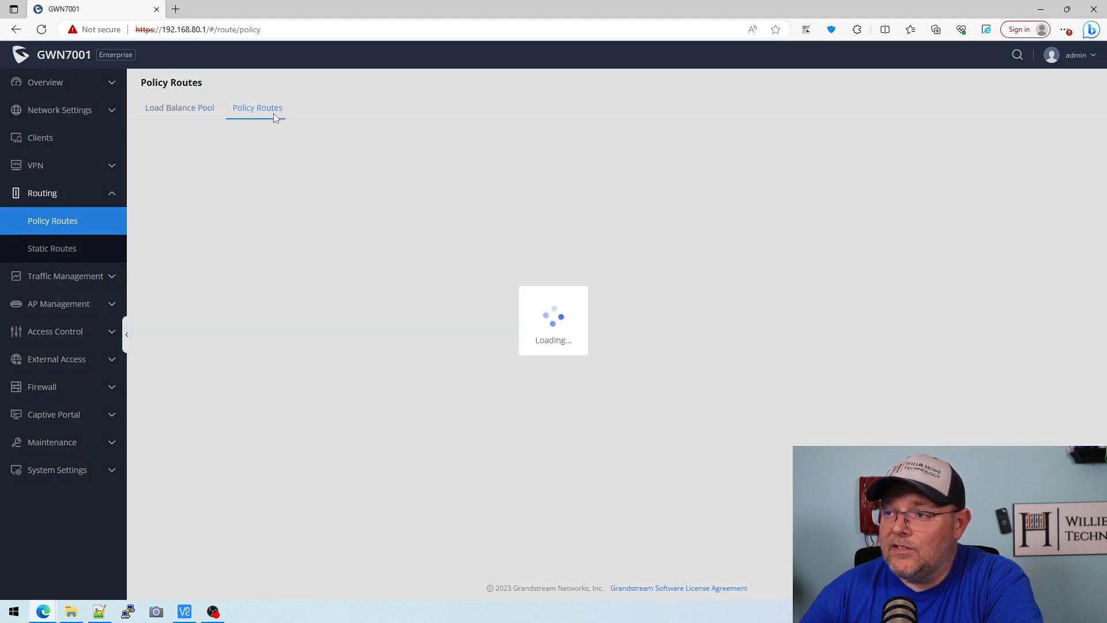
click(52, 248)
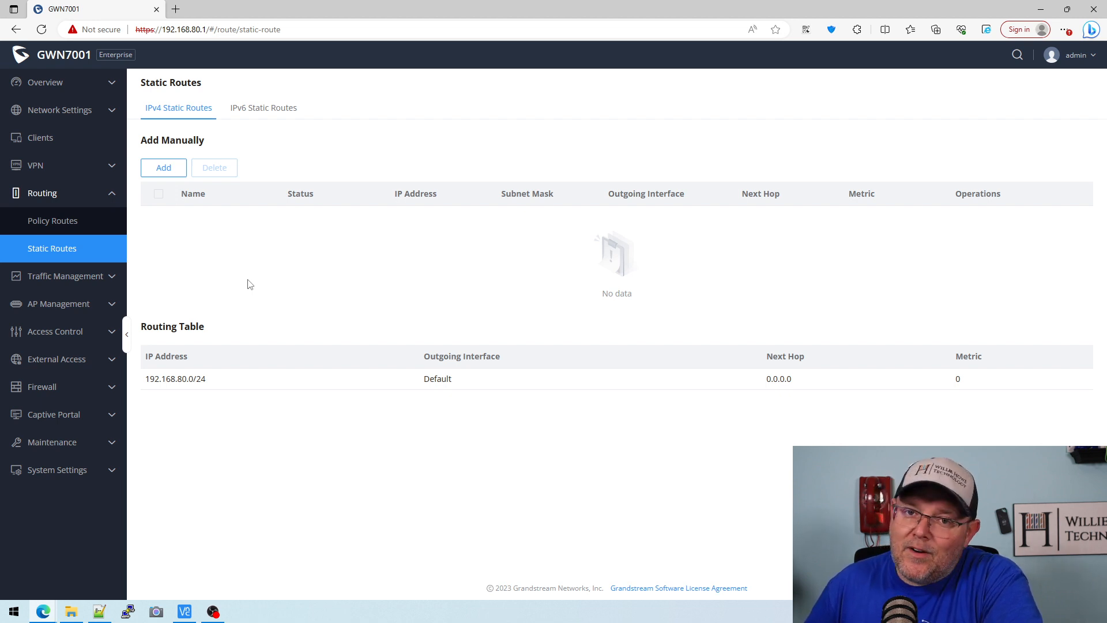
mouse_move(299, 214)
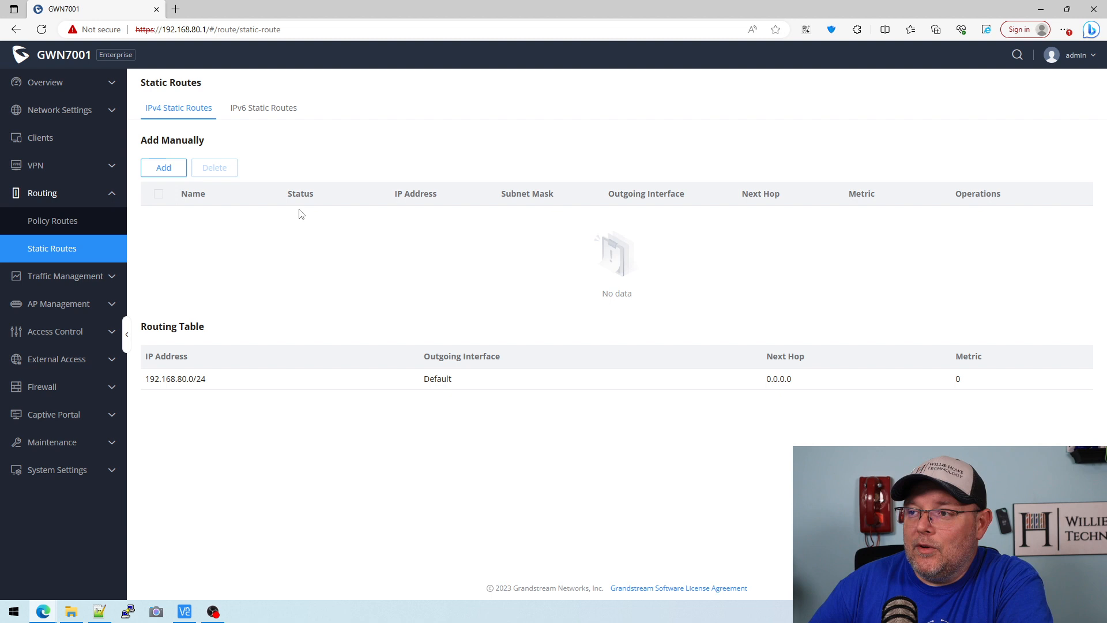
click(264, 107)
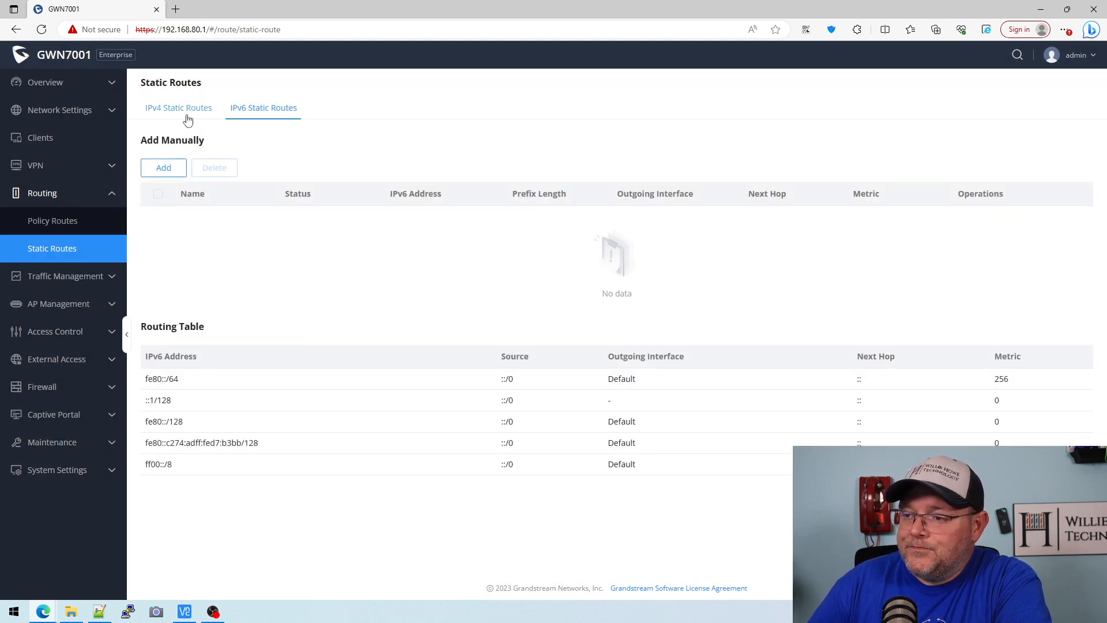
click(178, 107)
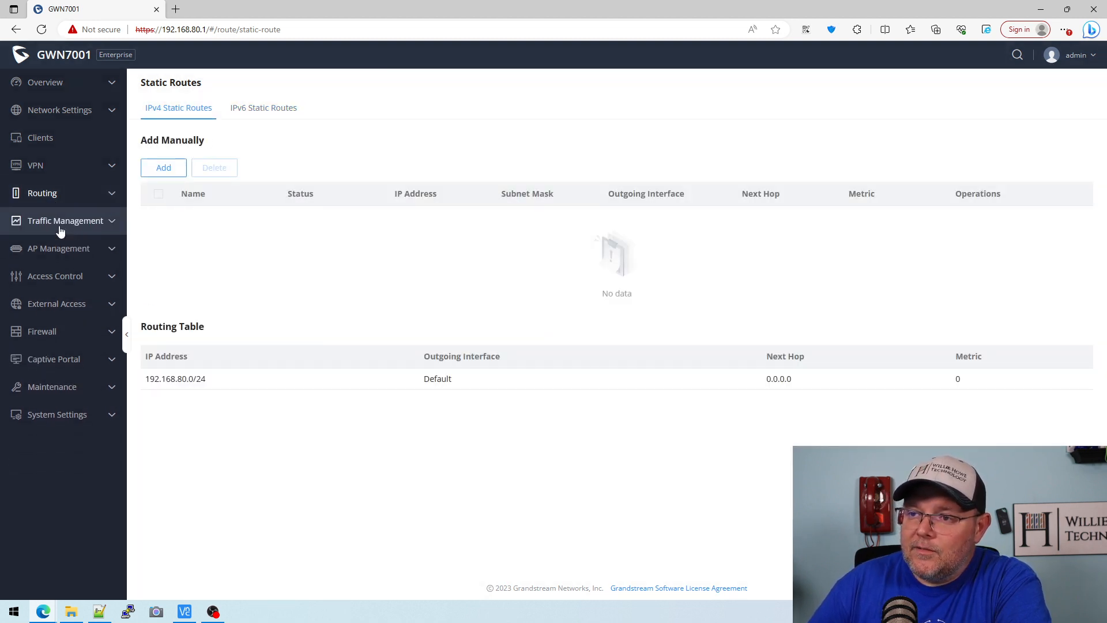
- Confirm traffic identification is enabled, then view Traffic Statistics with its hardware acceleration warning
click(65, 220)
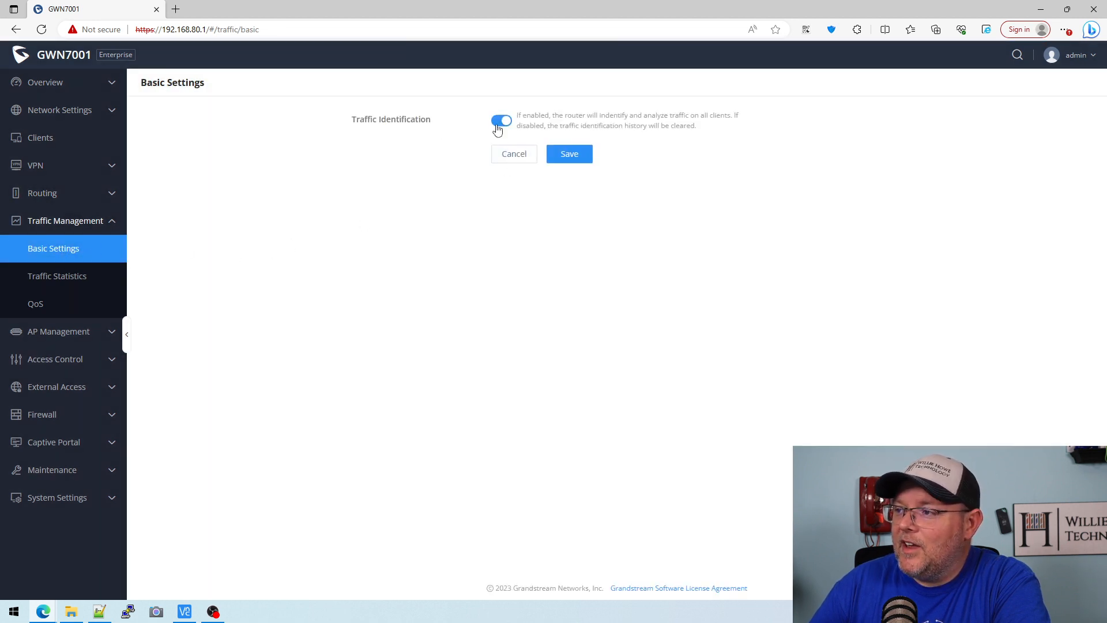
mouse_move(57, 276)
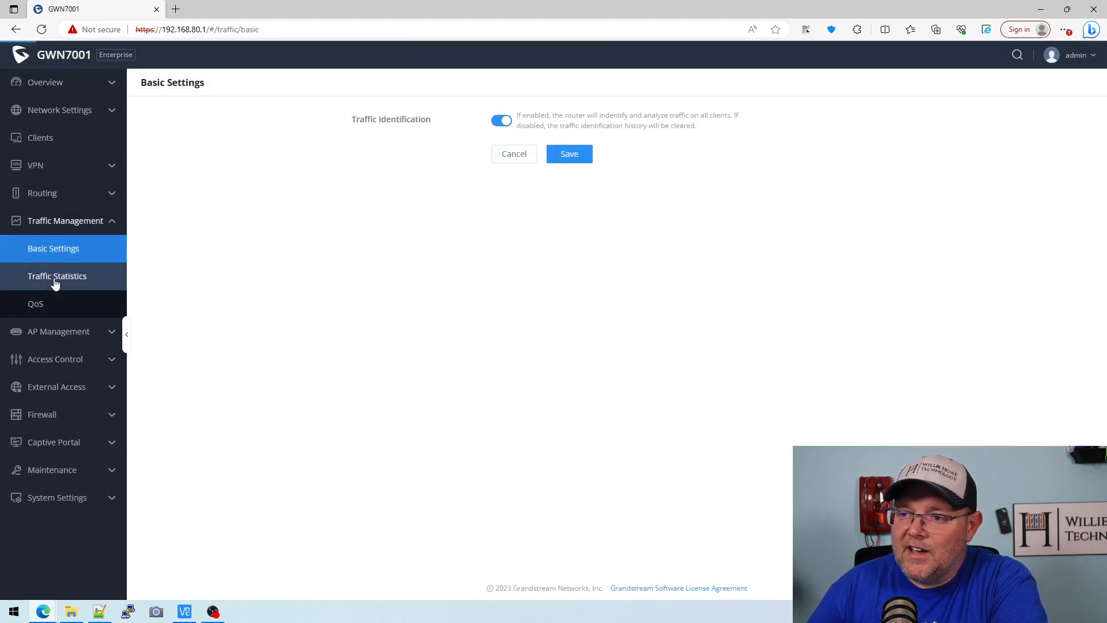
click(56, 275)
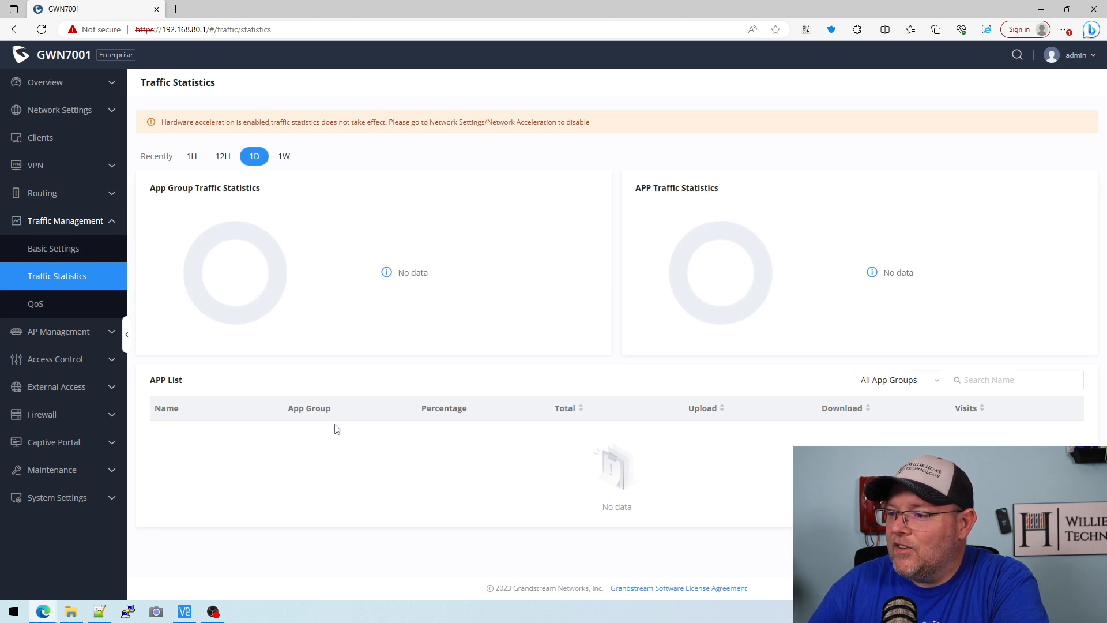
mouse_move(945, 416)
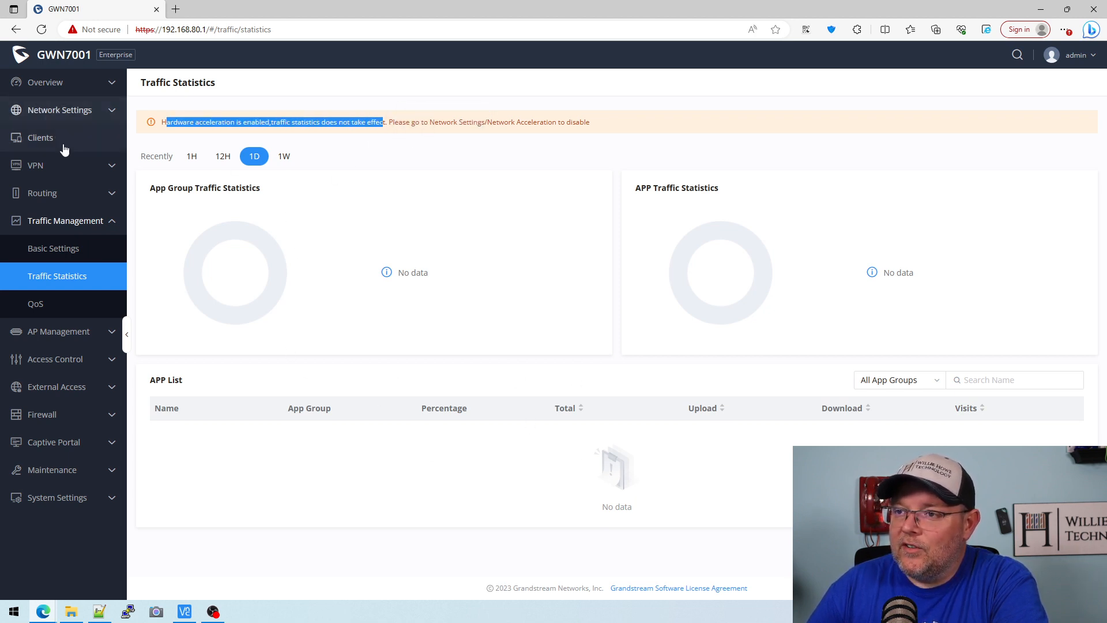
mouse_move(53, 116)
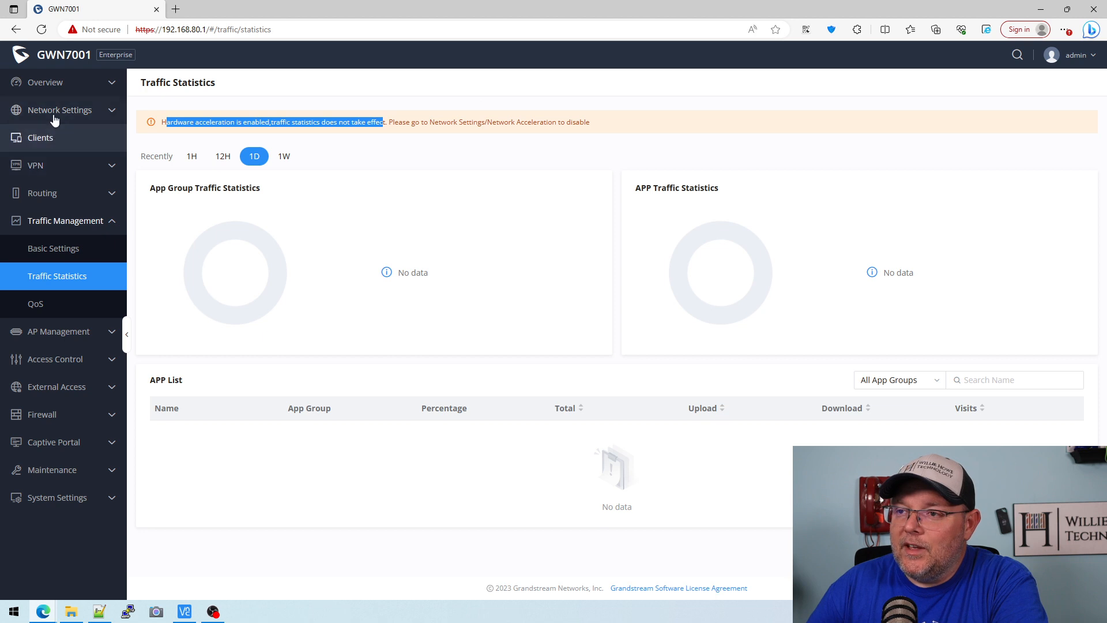
- Save hardware acceleration off and traffic identification on, then recheck Traffic Statistics
click(59, 109)
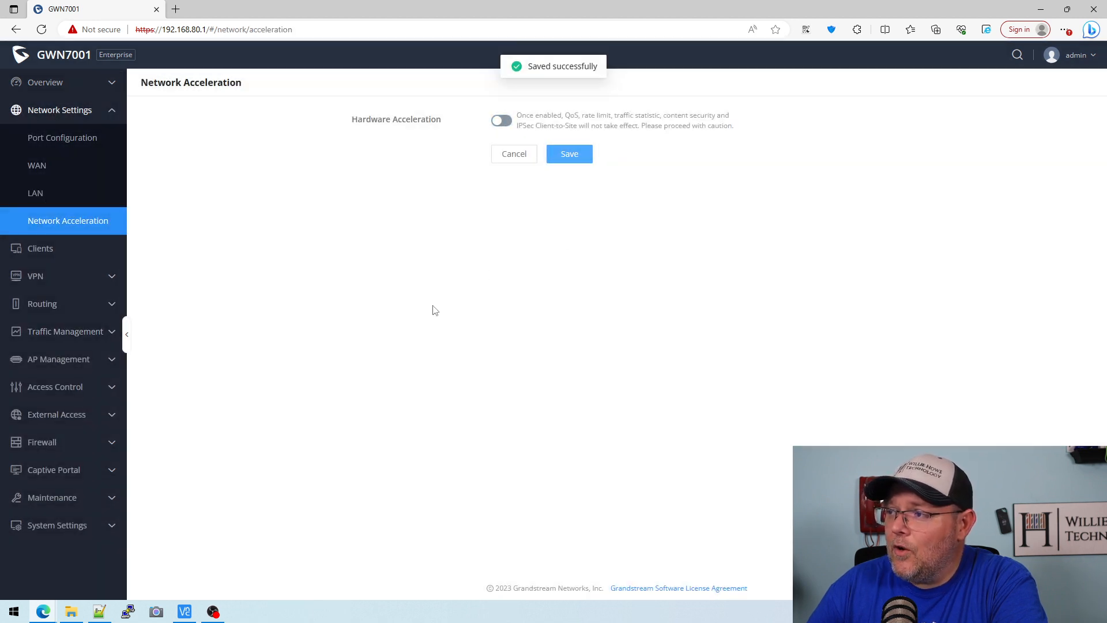
mouse_move(66, 306)
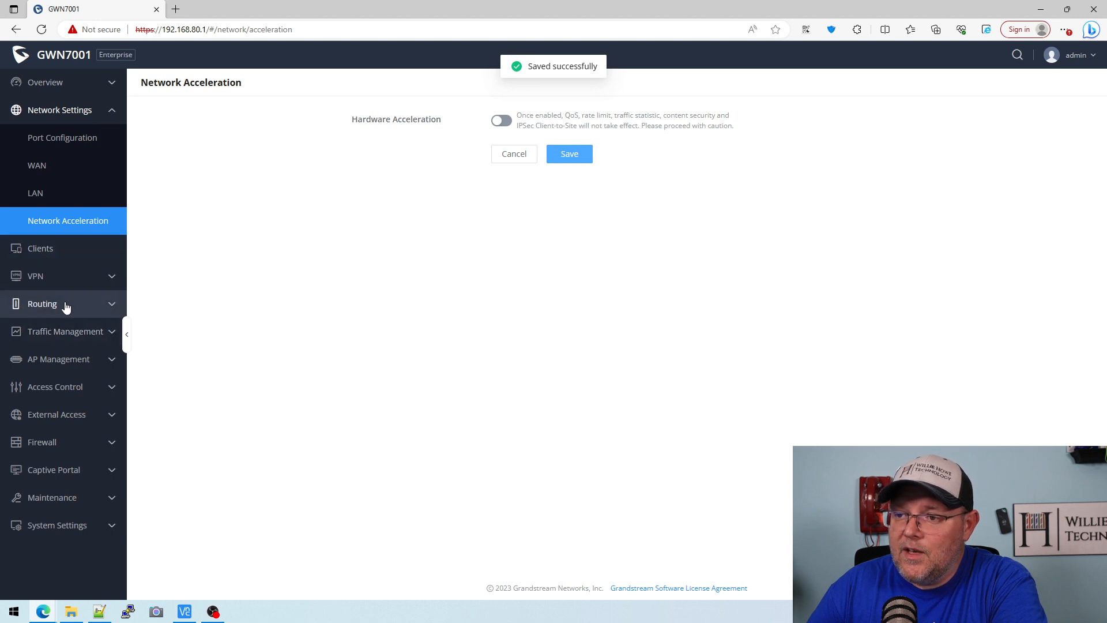
click(43, 304)
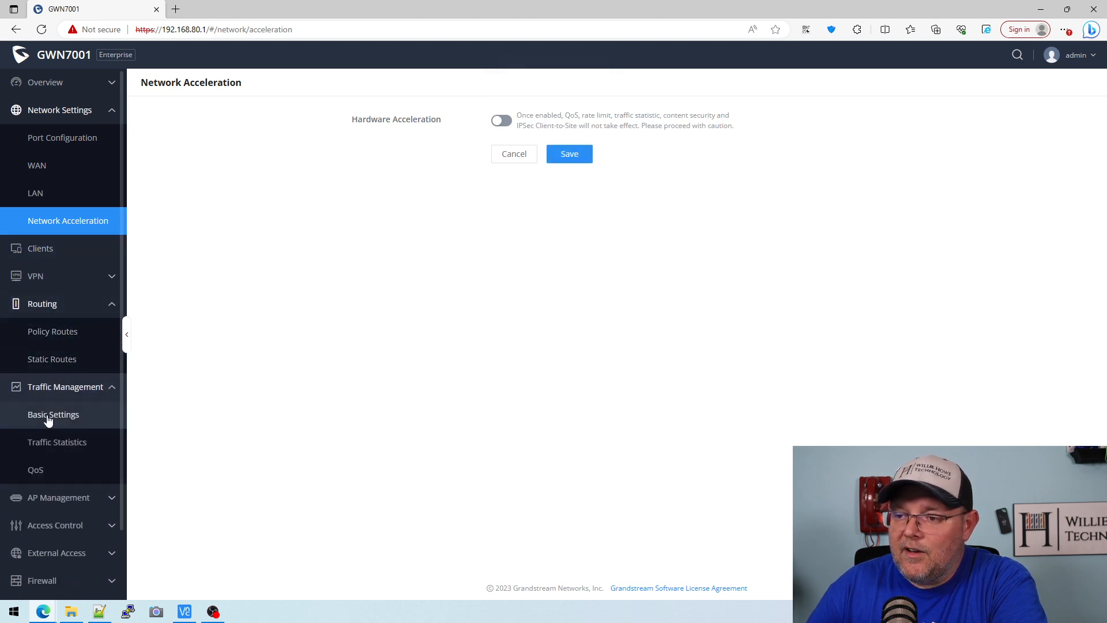
click(53, 414)
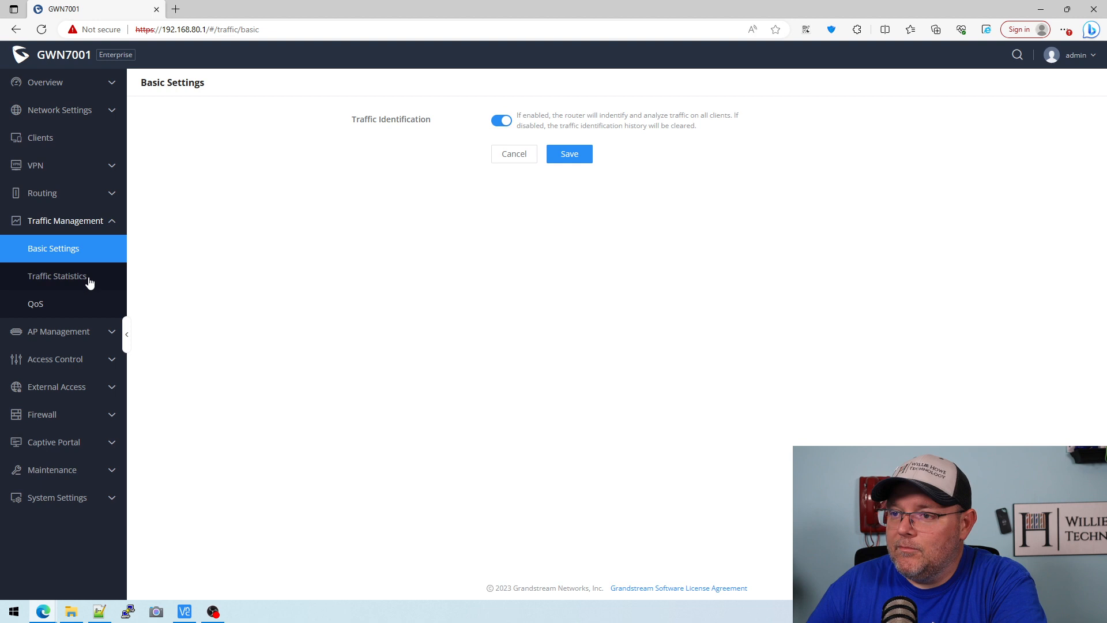
mouse_move(217, 269)
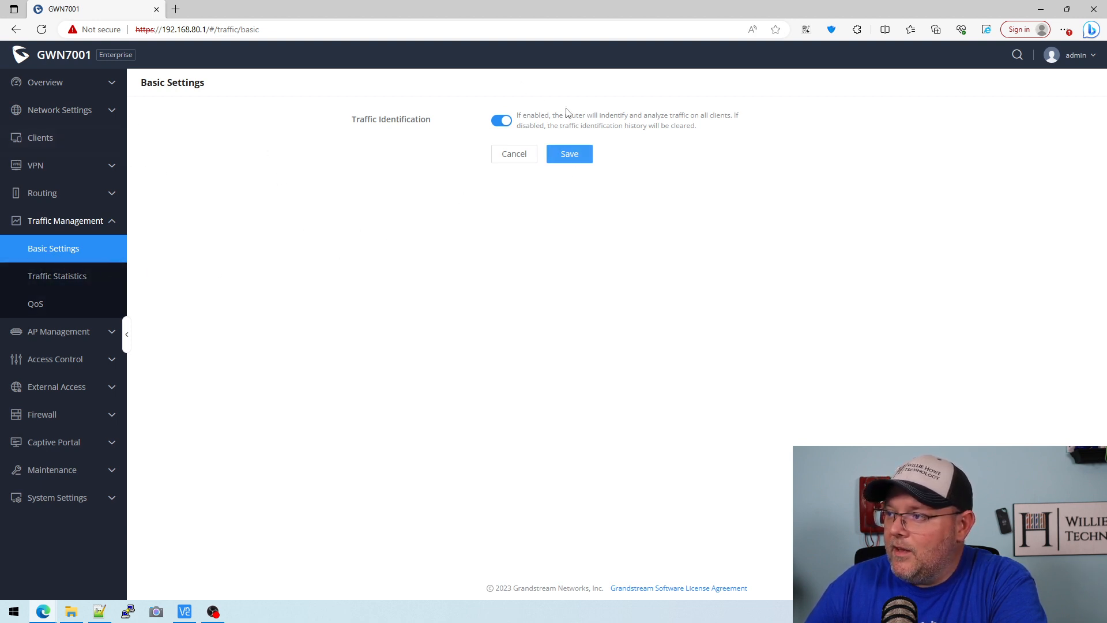
click(569, 154)
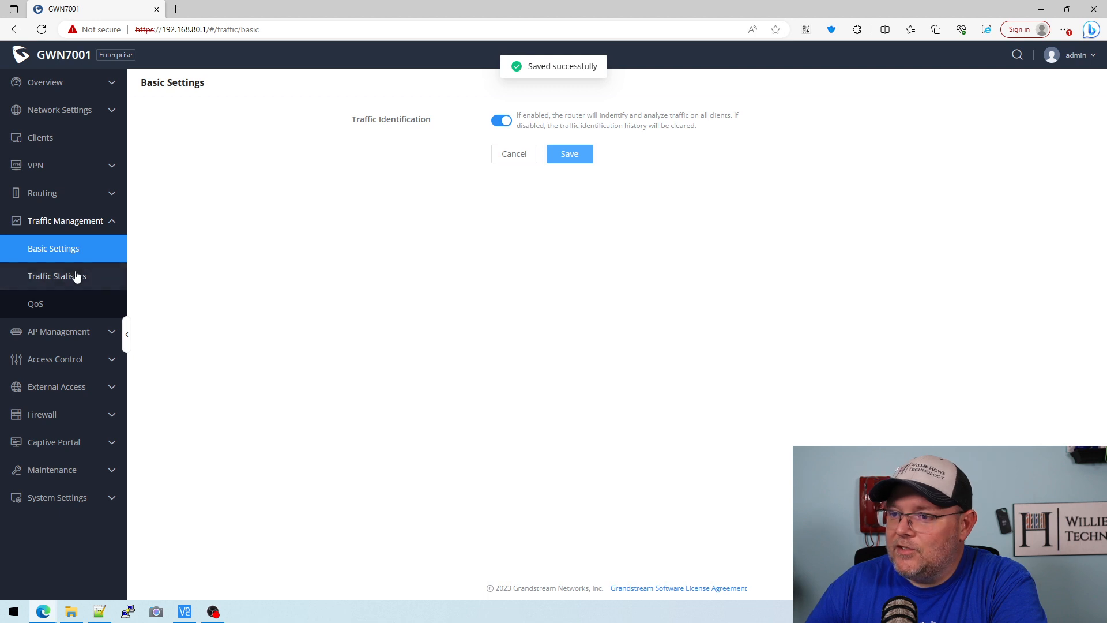
click(57, 275)
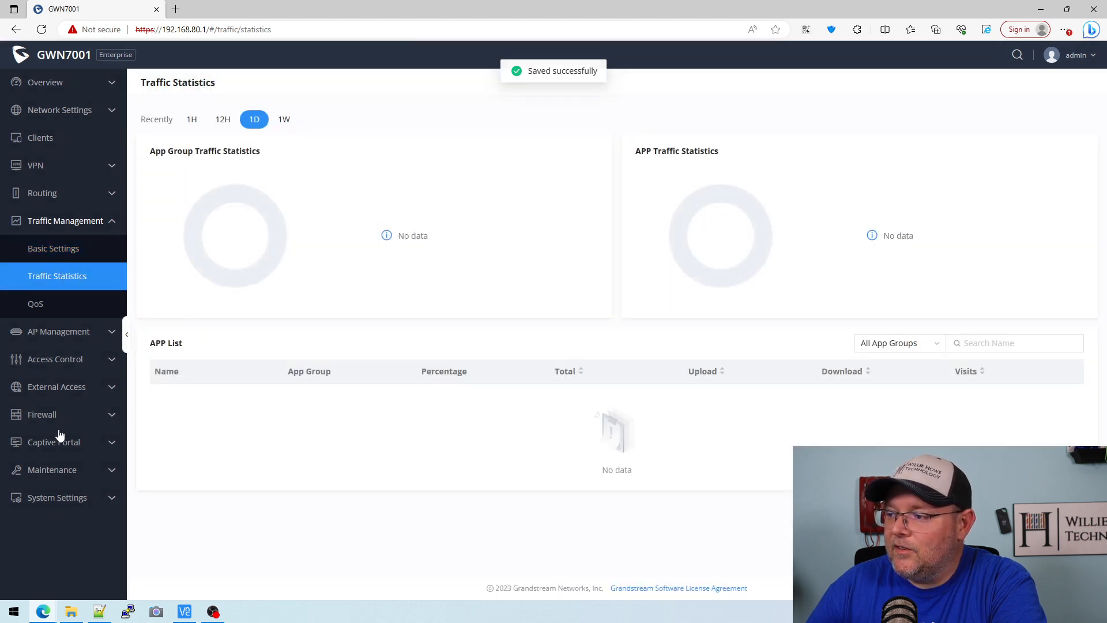
click(35, 303)
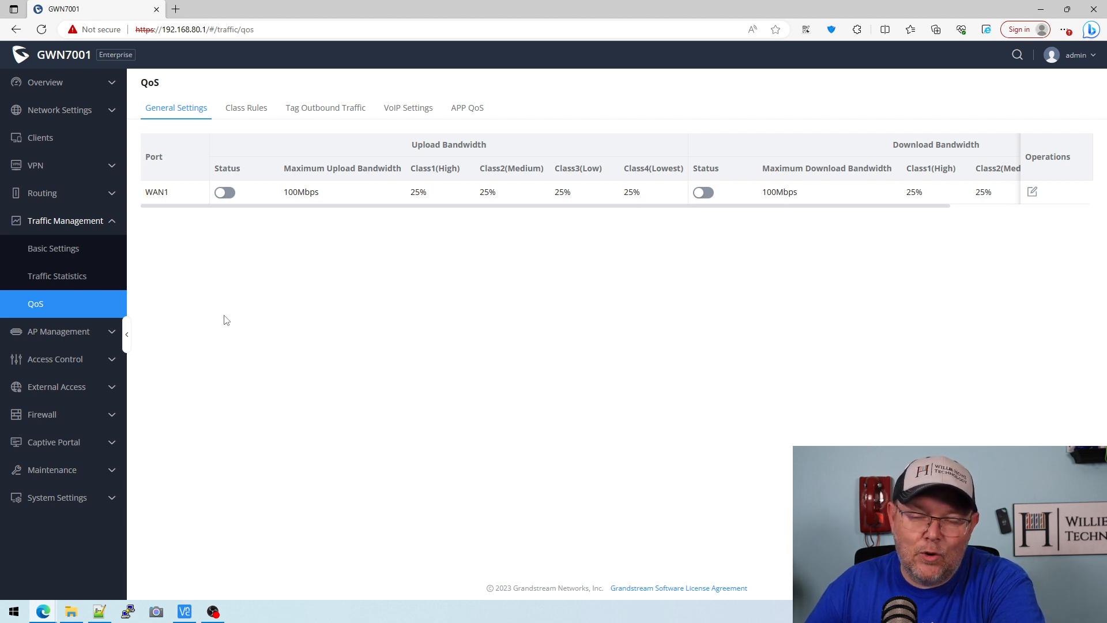
mouse_move(289, 168)
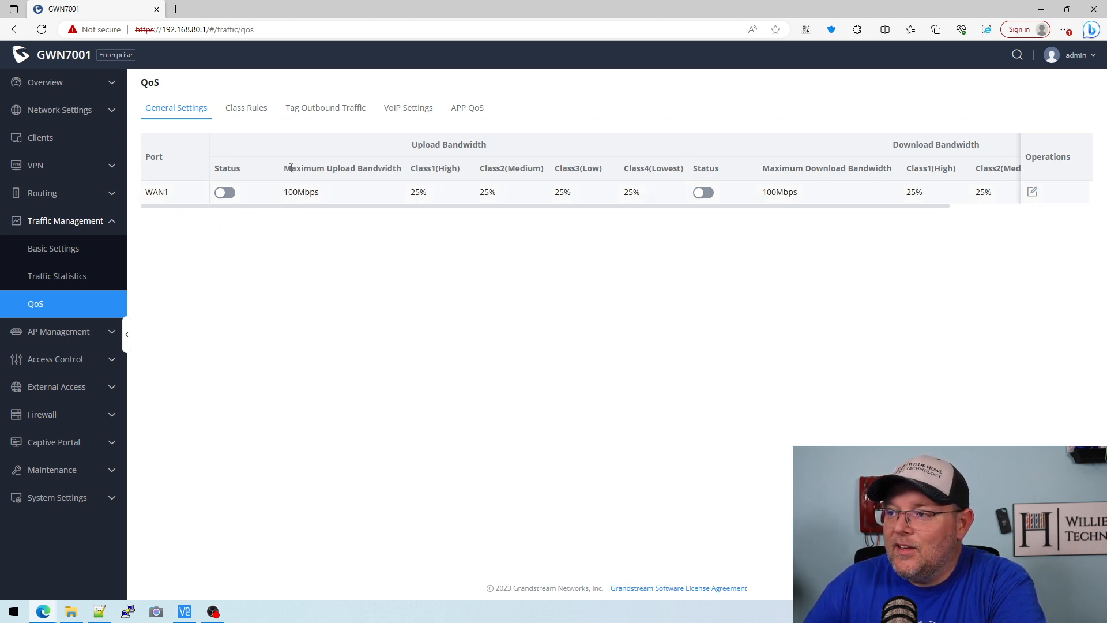
mouse_move(318, 202)
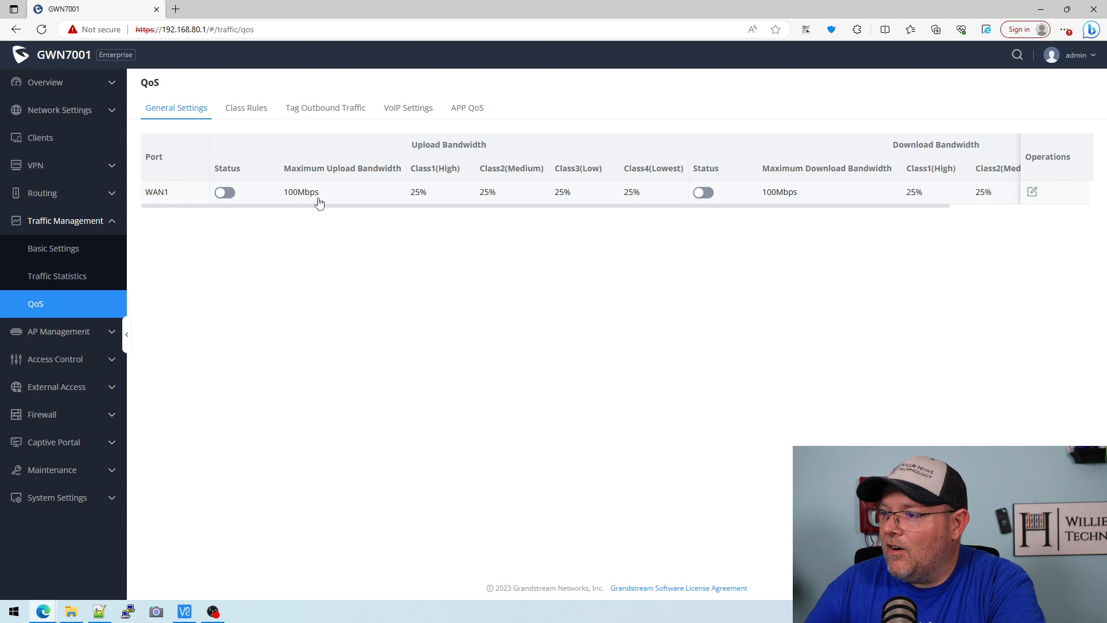
- Review QoS Class Rules, starting a new class rule and abandoning it
scroll(right, 3)
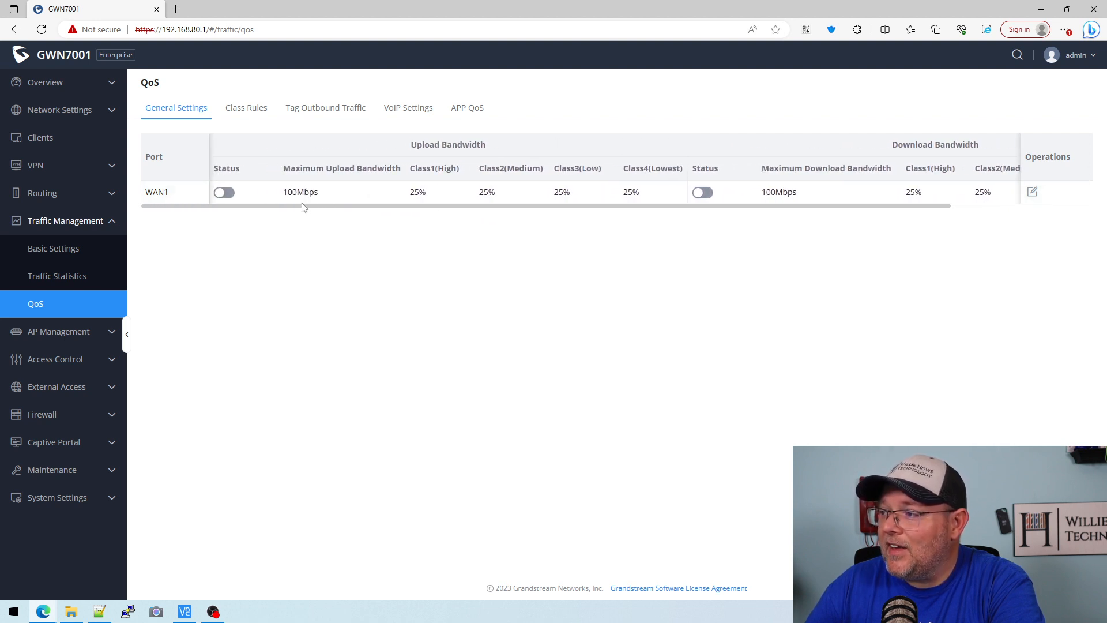
click(245, 107)
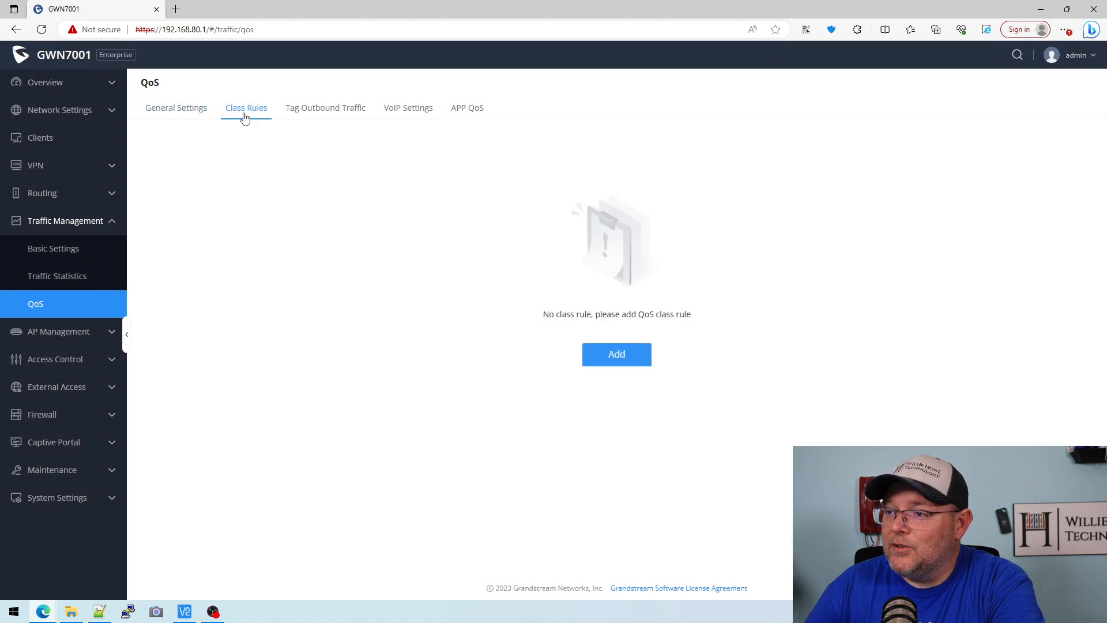
click(616, 353)
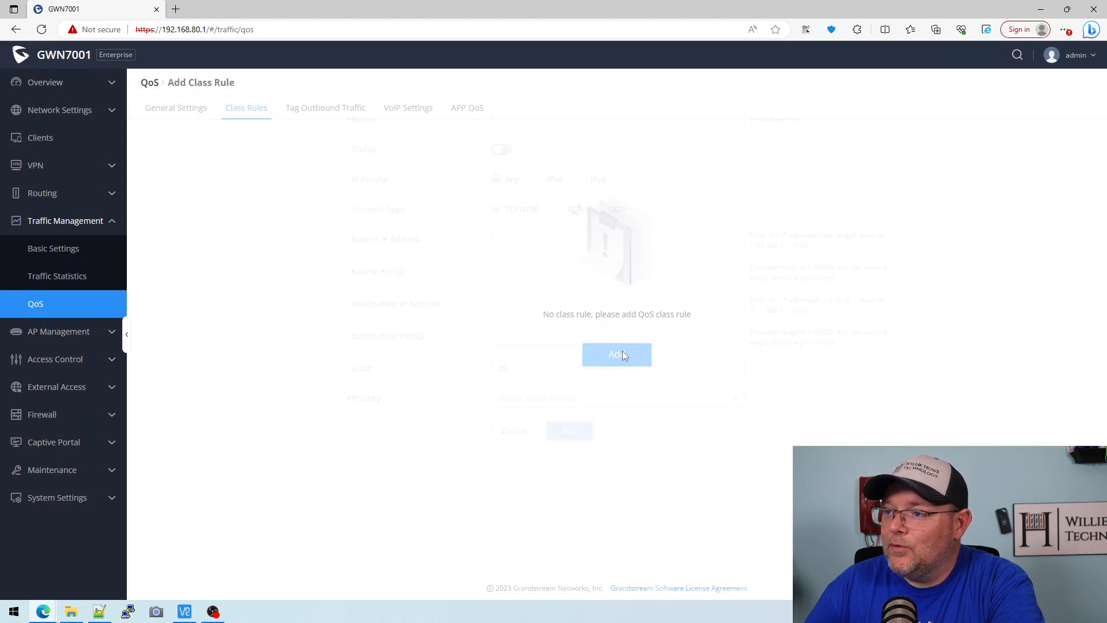
click(616, 353)
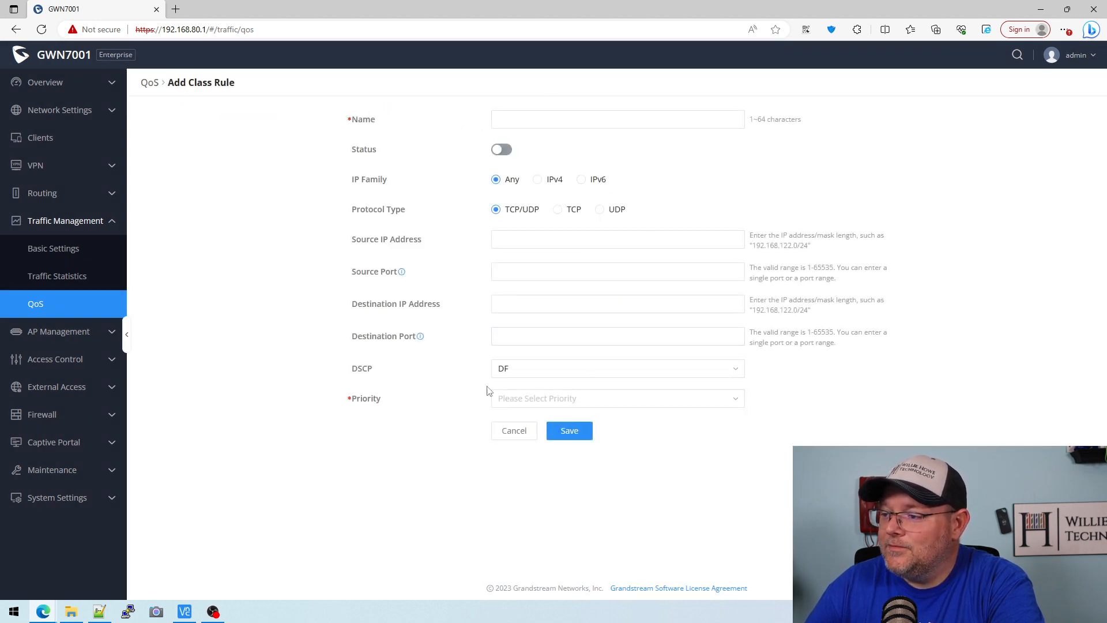
click(513, 430)
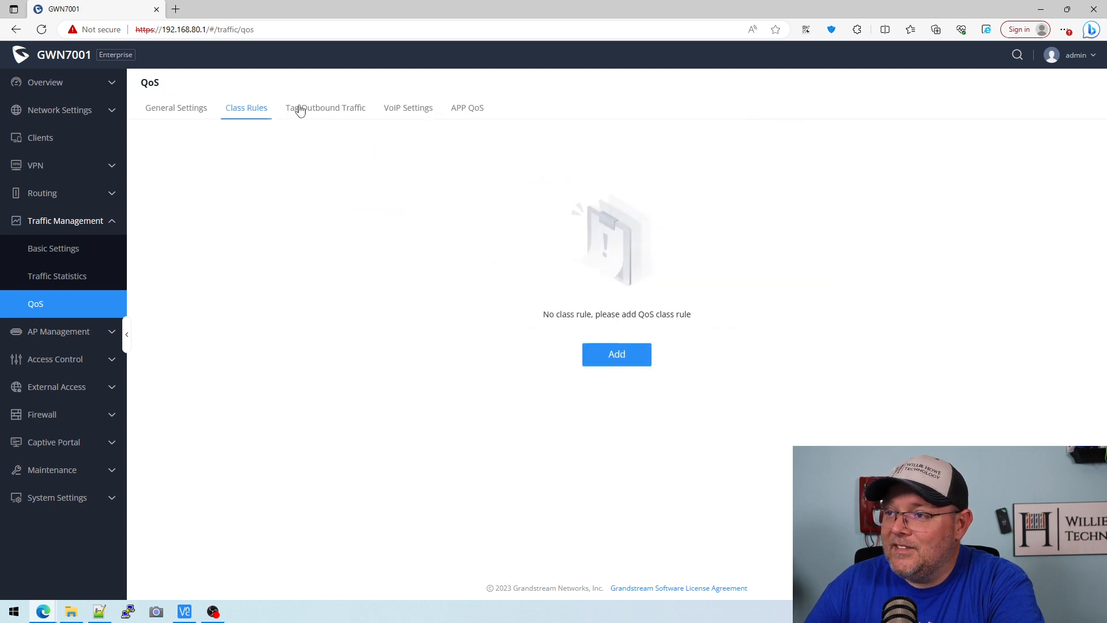
- View outbound traffic tagging and VoIP prioritization, ending on APP QoS priorities
click(325, 107)
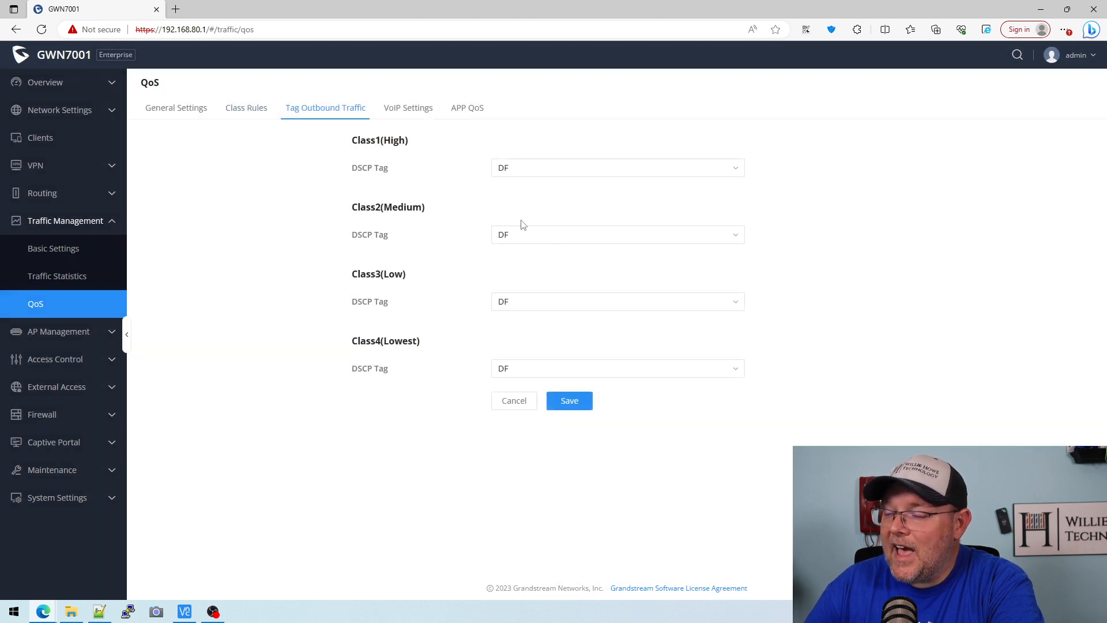
mouse_move(426, 135)
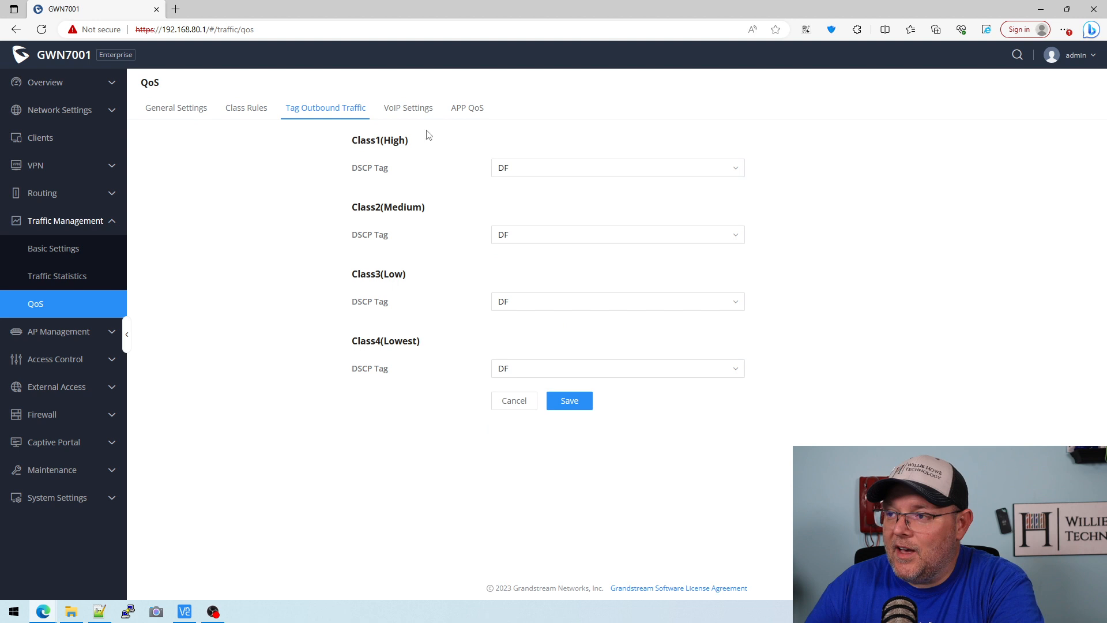
click(407, 107)
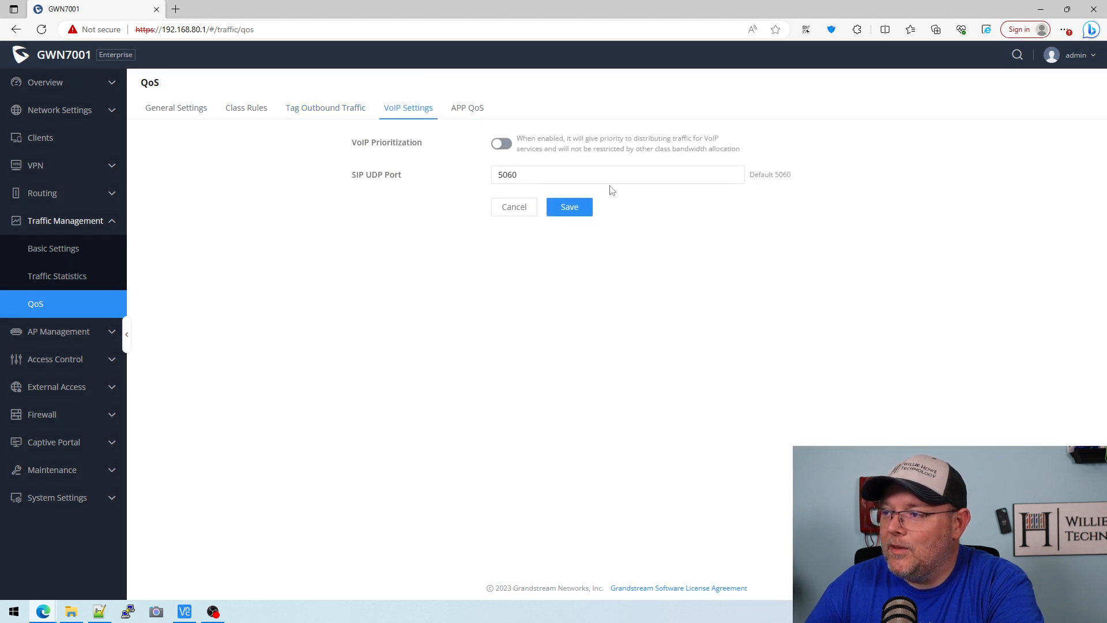
click(466, 107)
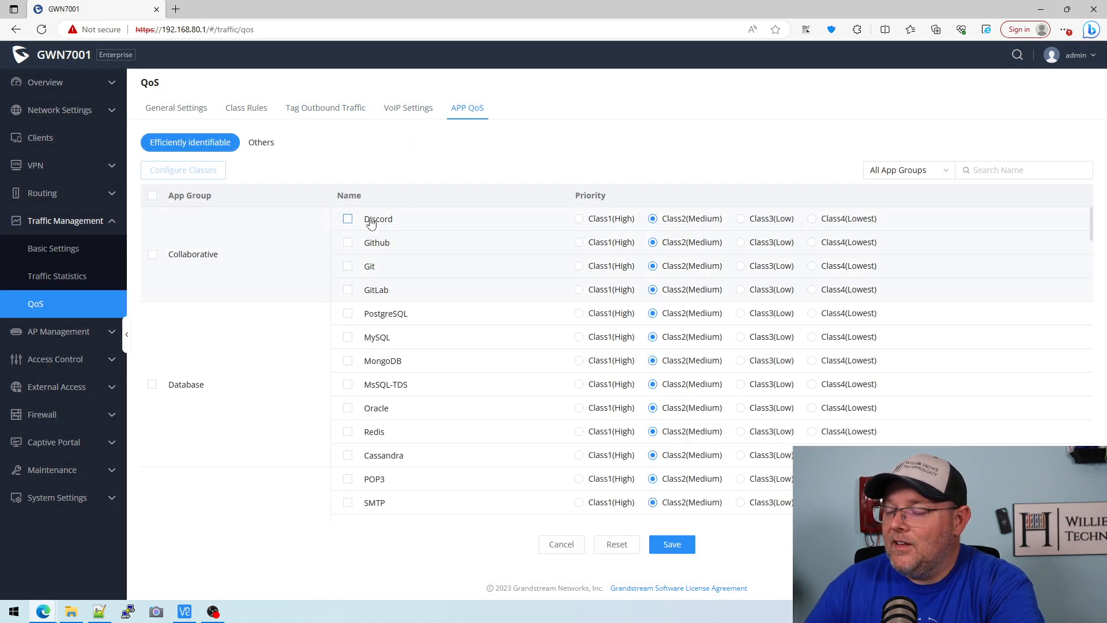
mouse_move(505, 334)
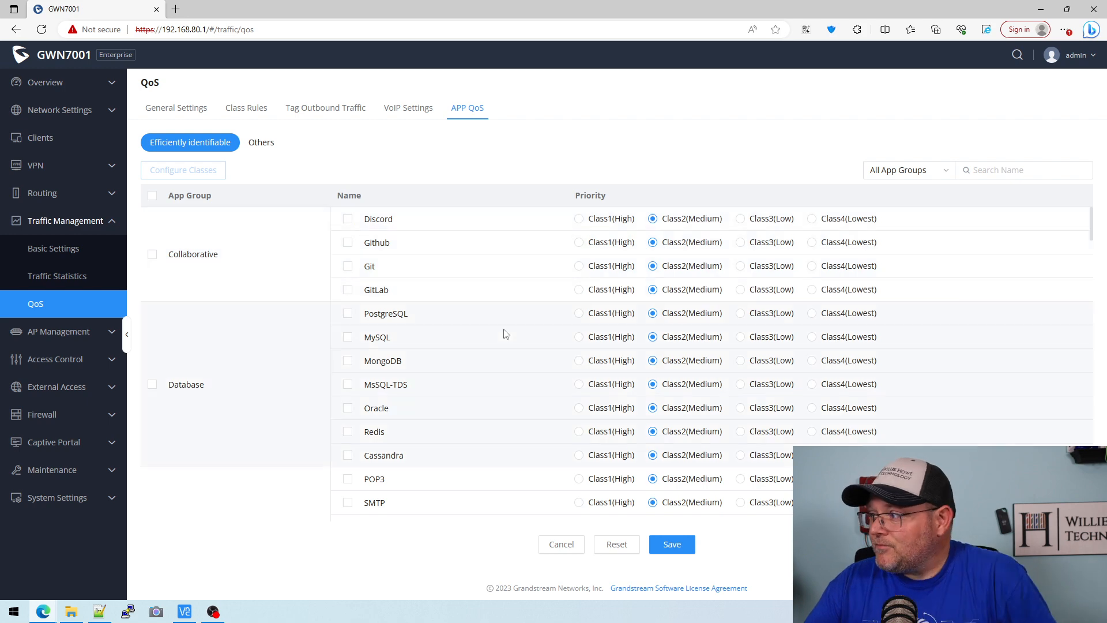
scroll(down, 3)
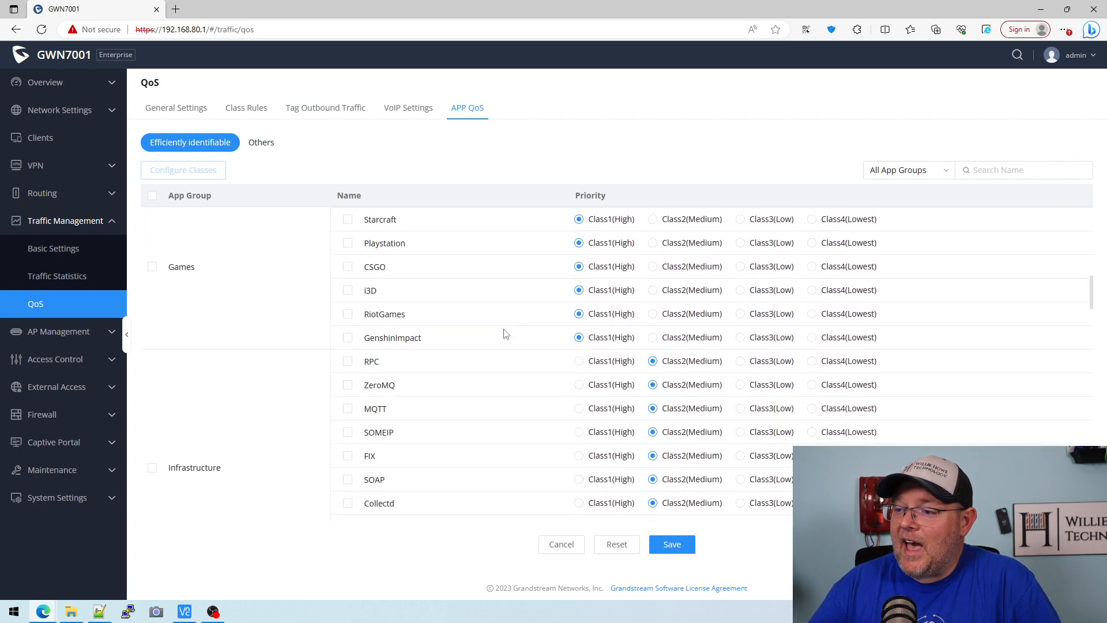
scroll(down, 3)
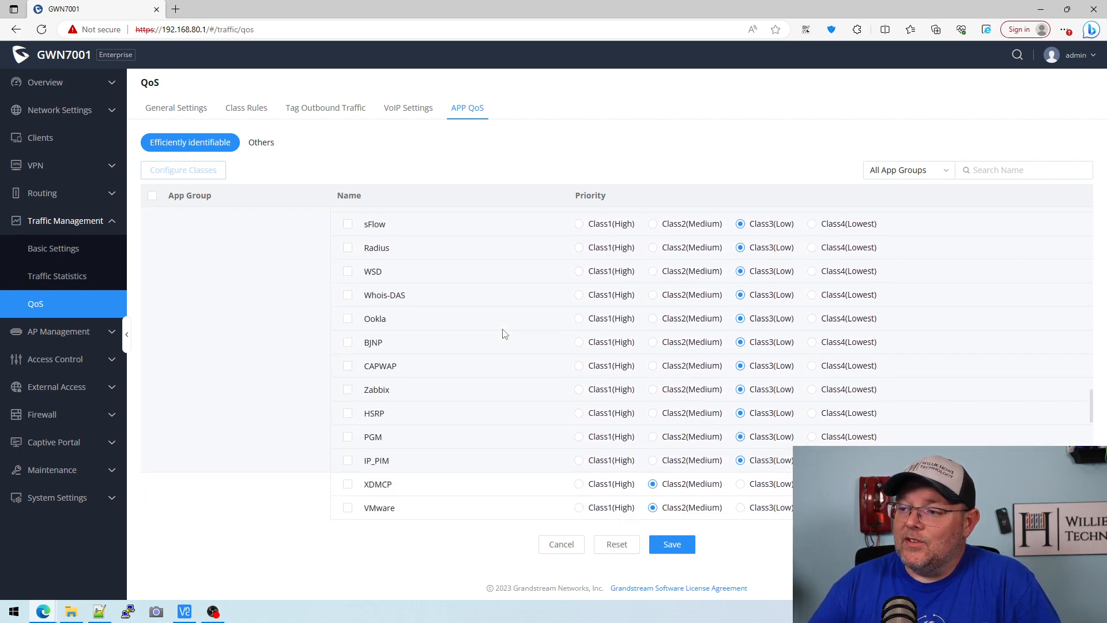
scroll(up, 3)
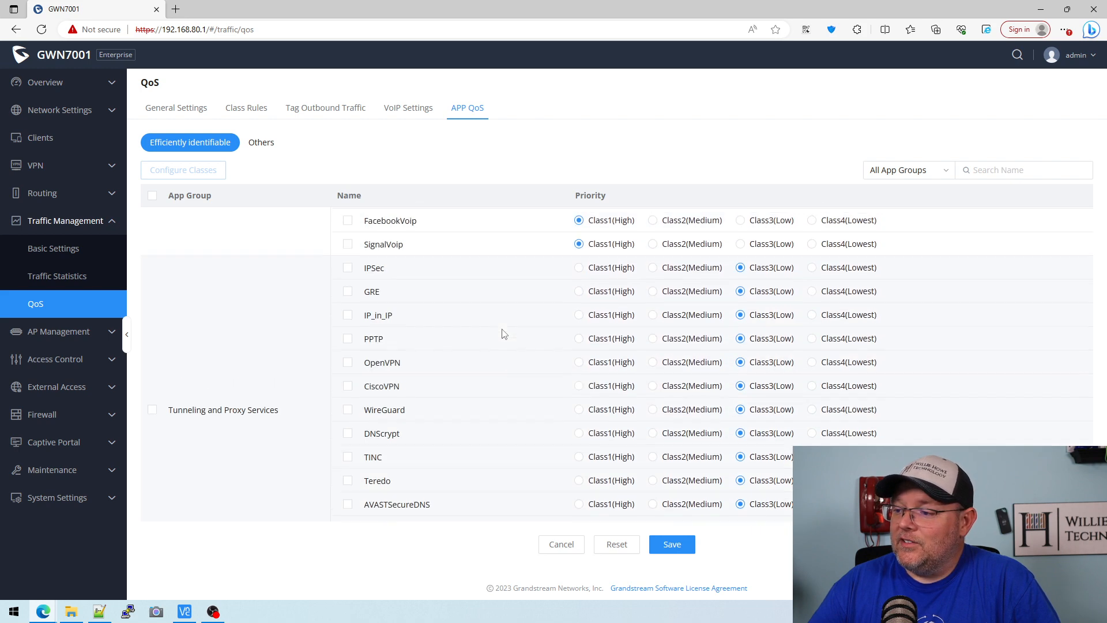
scroll(down, 3)
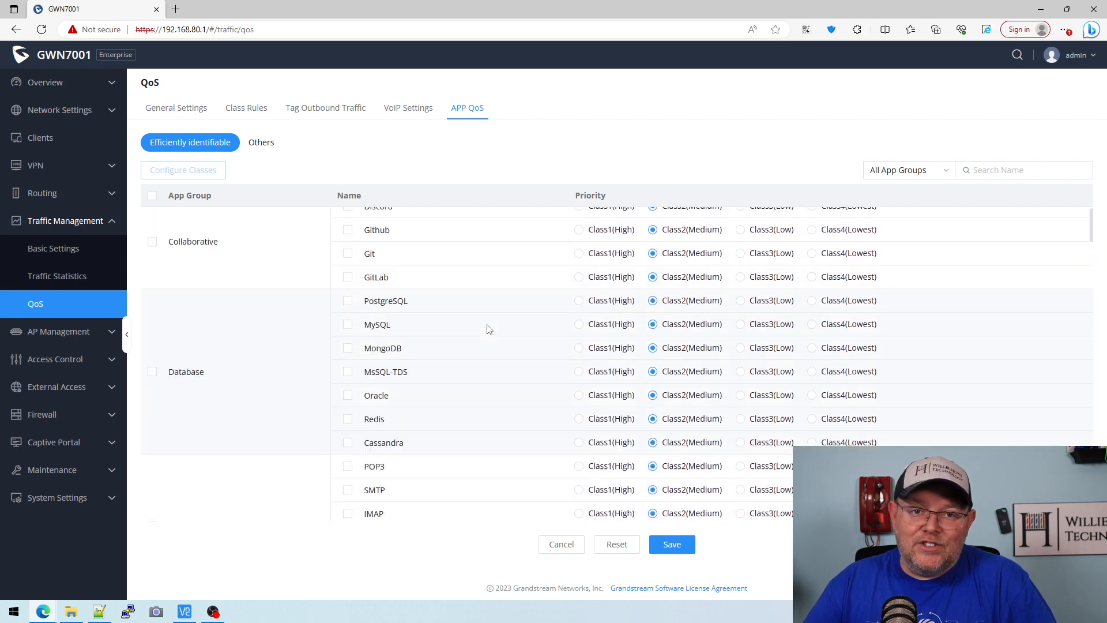
scroll(up, 3)
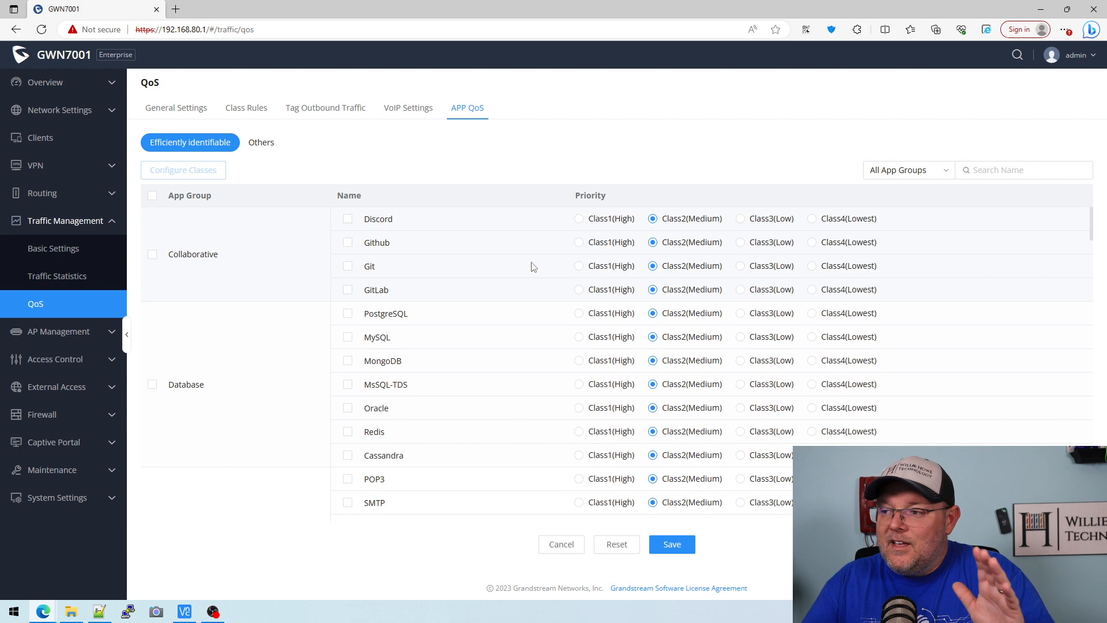
mouse_move(471, 300)
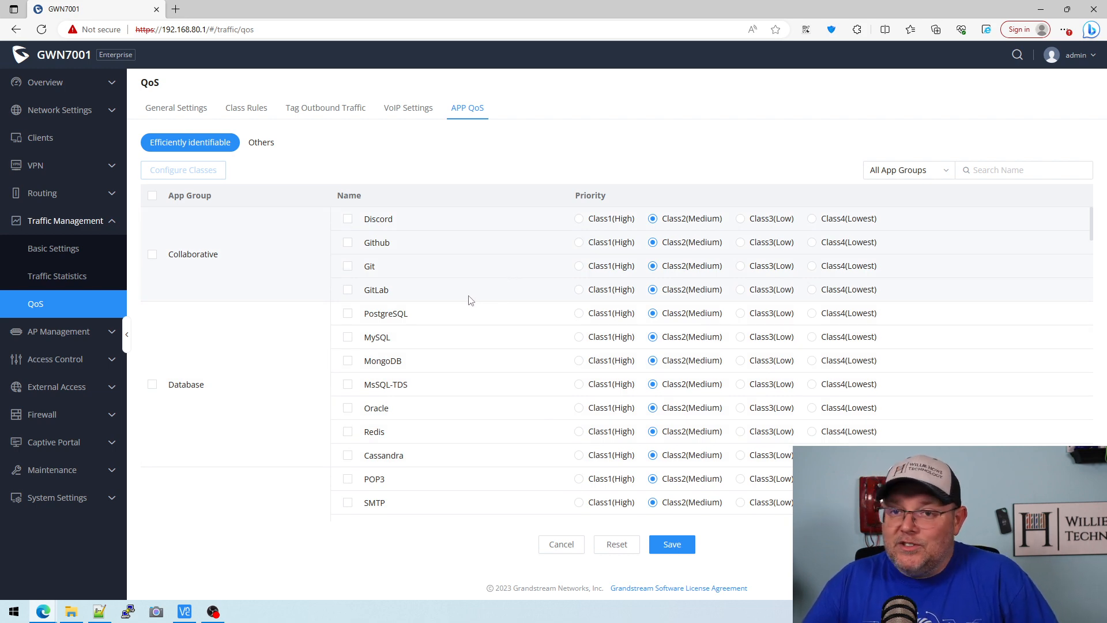
mouse_move(492, 344)
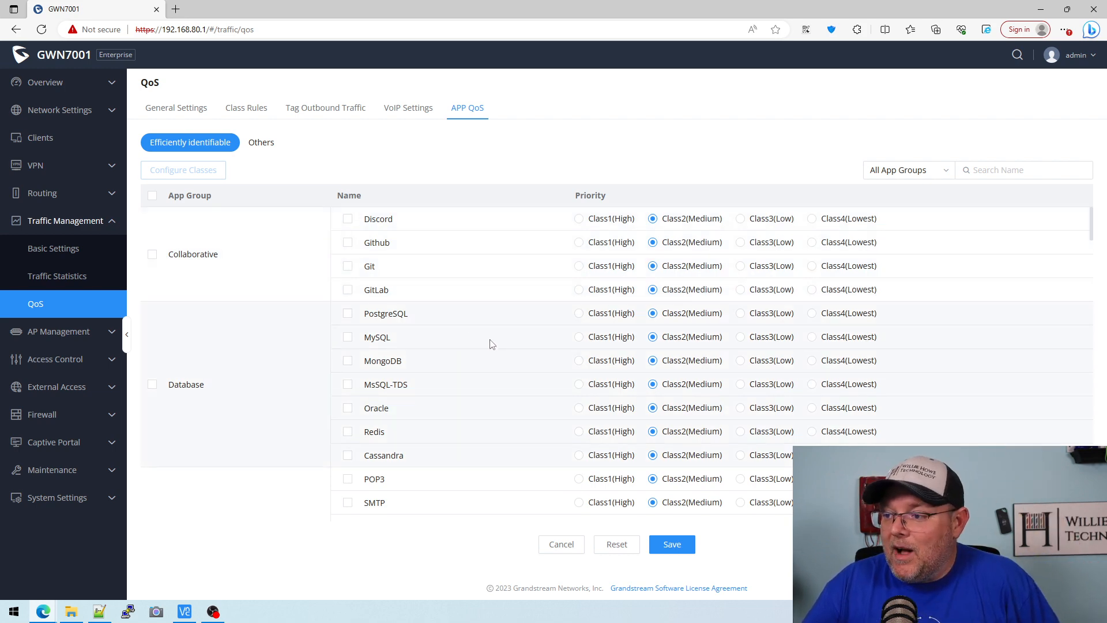
scroll(down, 3)
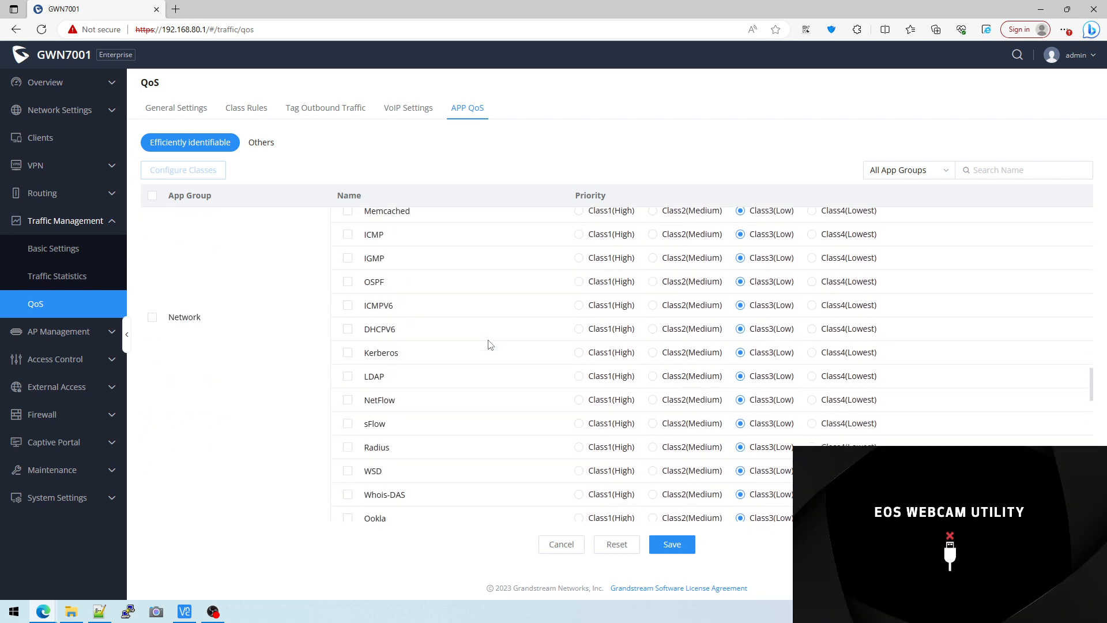
scroll(down, 3)
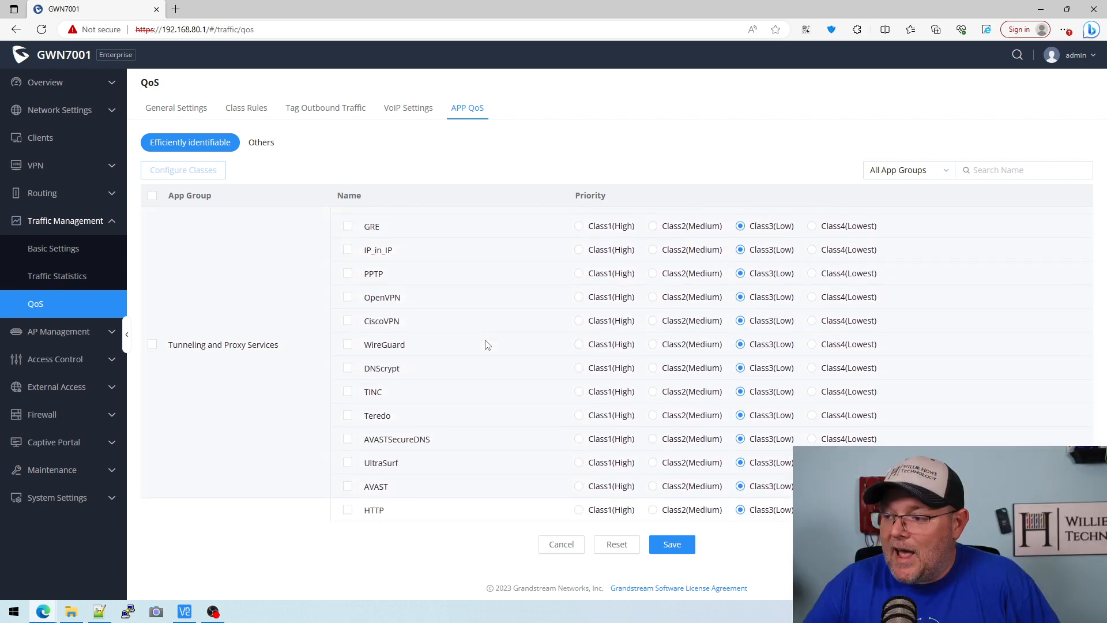
scroll(down, 3)
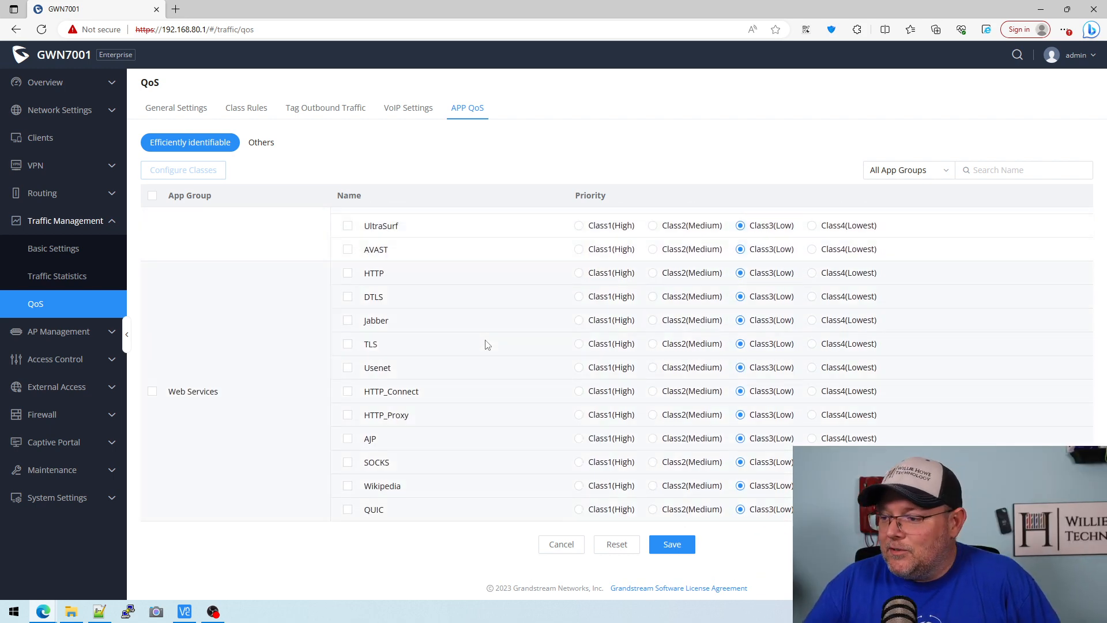
mouse_move(380, 497)
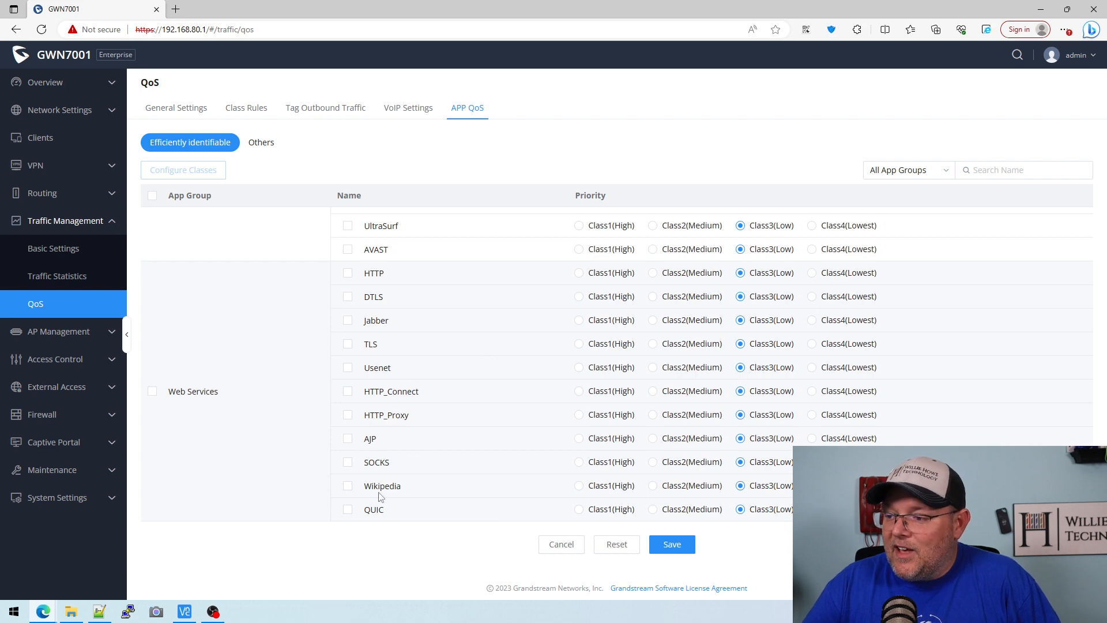
scroll(down, 3)
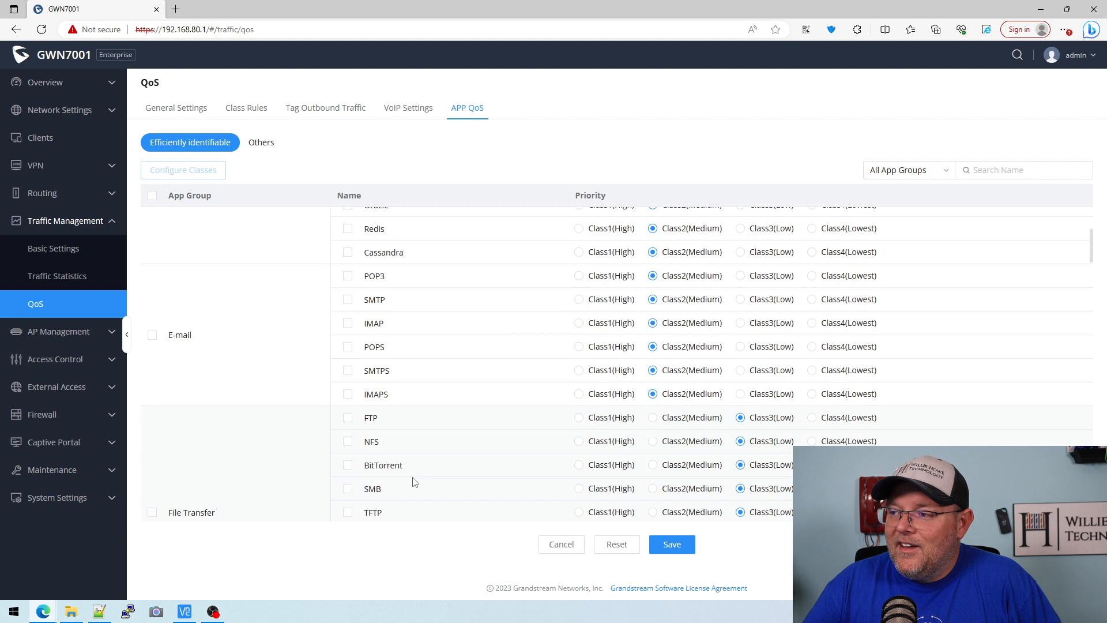
scroll(up, 3)
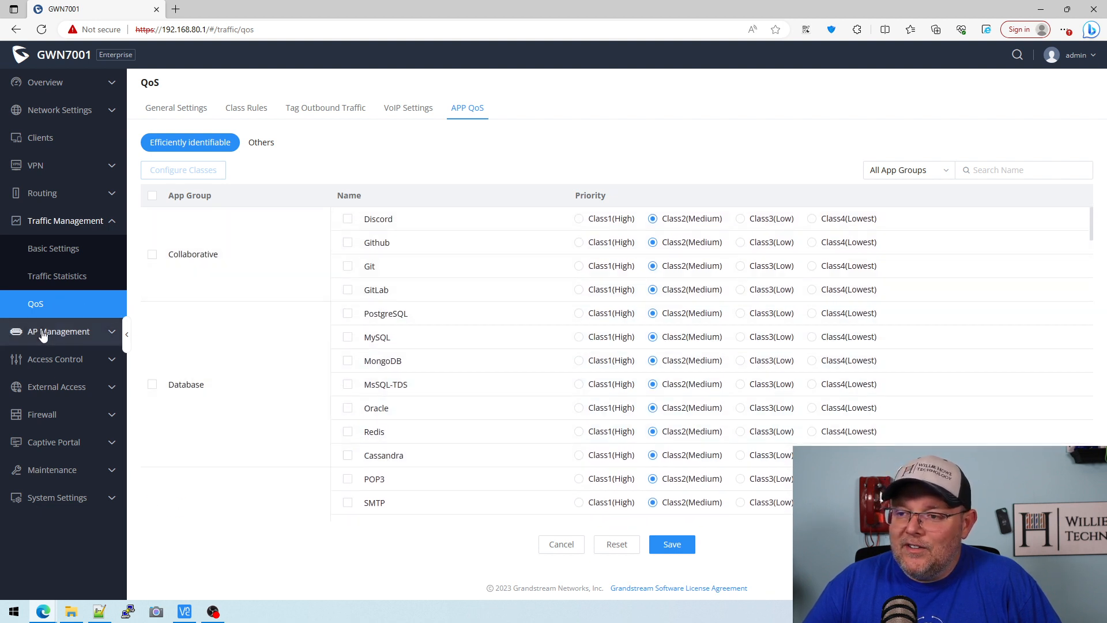
click(59, 331)
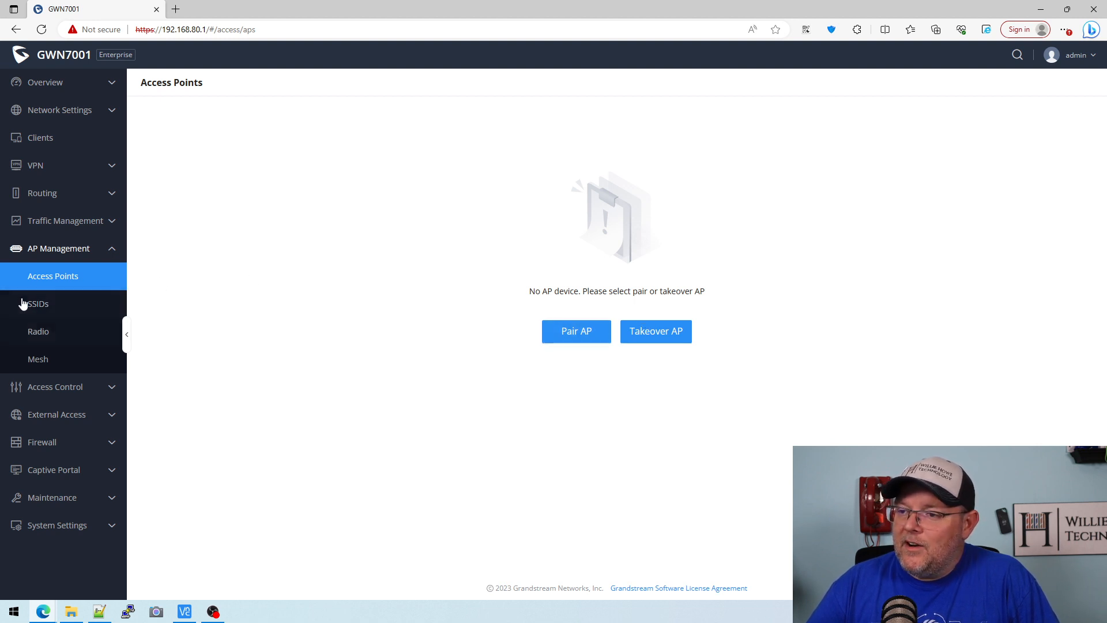
- Check the AP Radio and disabled Mesh pages, then open the empty Access Control Blocklist
click(38, 330)
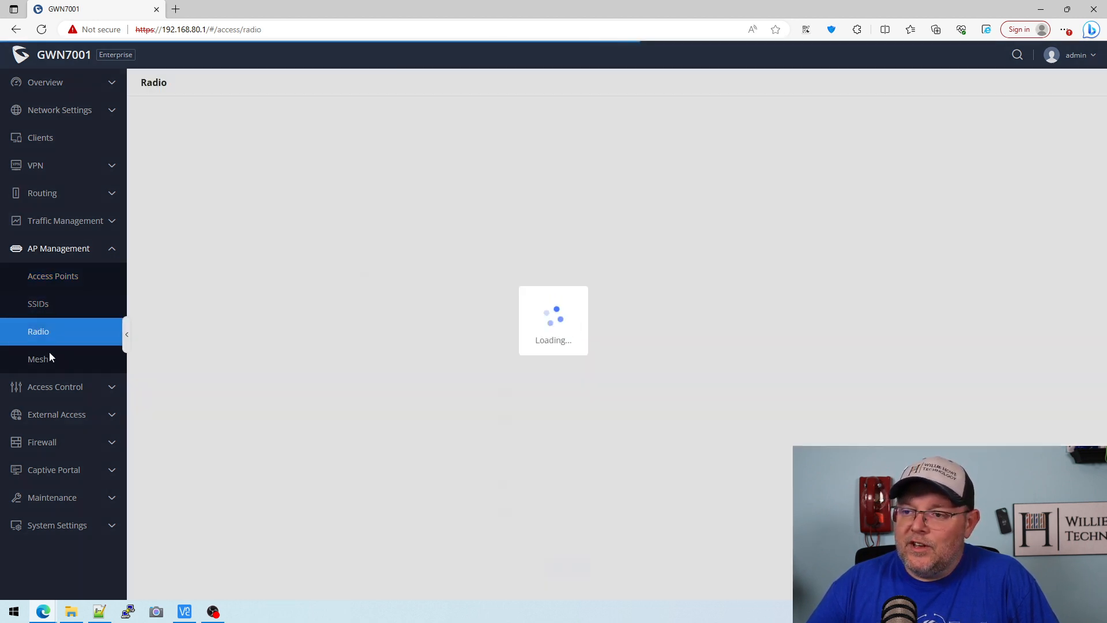
click(38, 359)
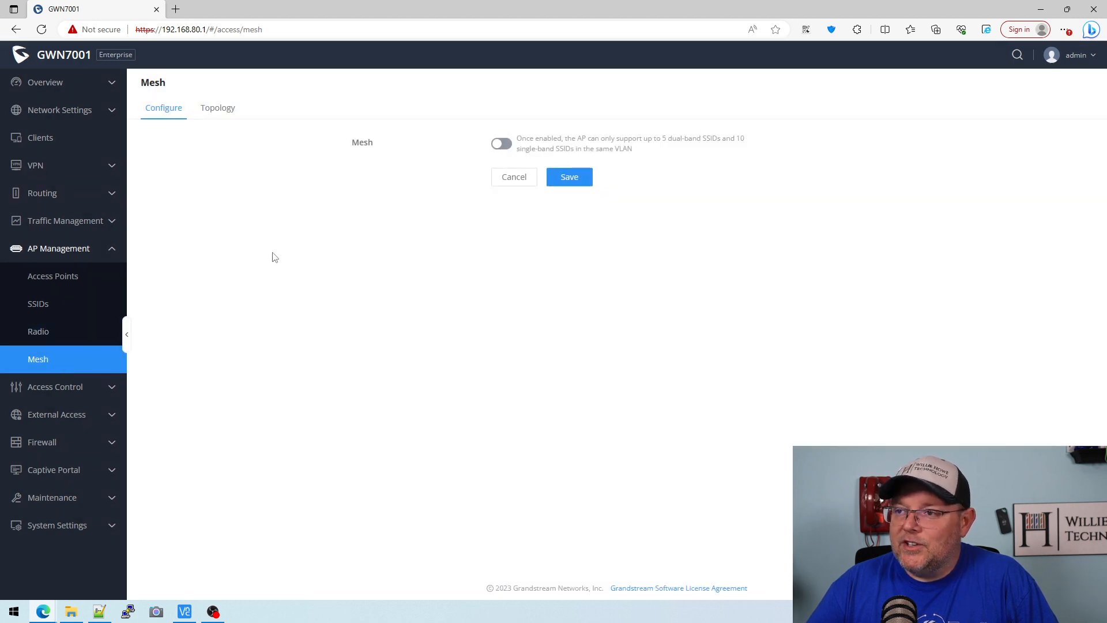
click(55, 276)
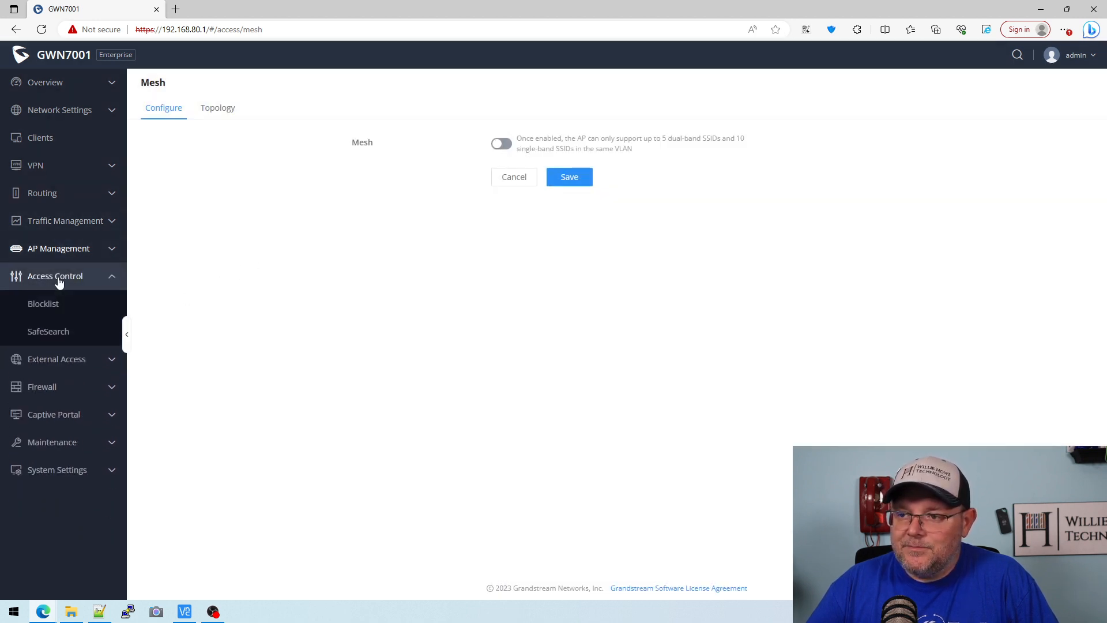
click(43, 304)
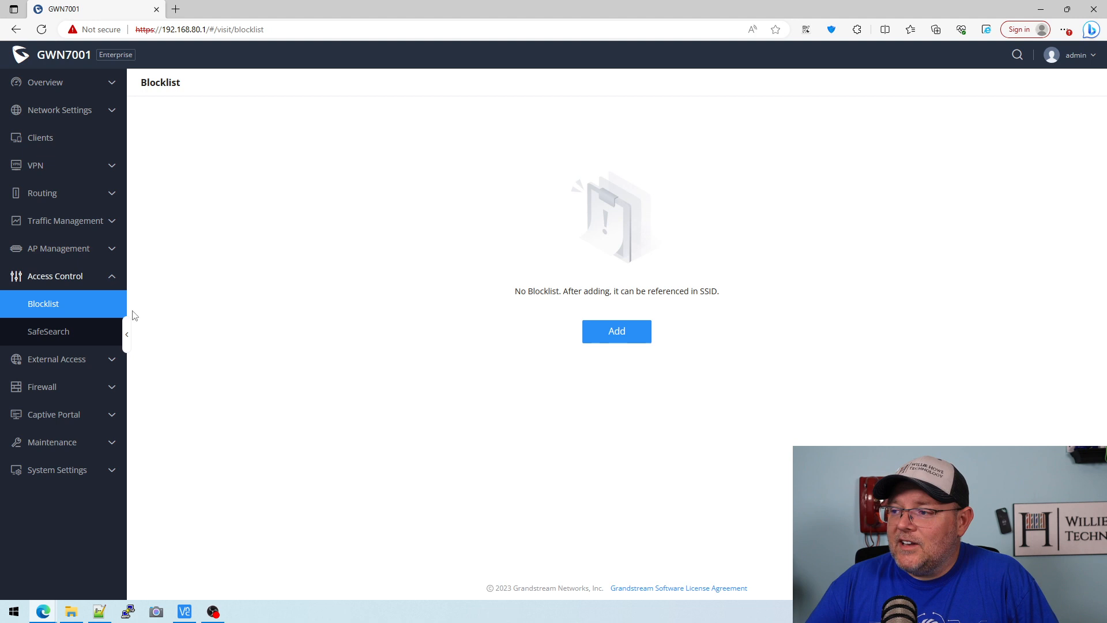
- Abandon the Add Blocklist form, view SafeSearch with all engines unchecked, and expand External Access
click(615, 330)
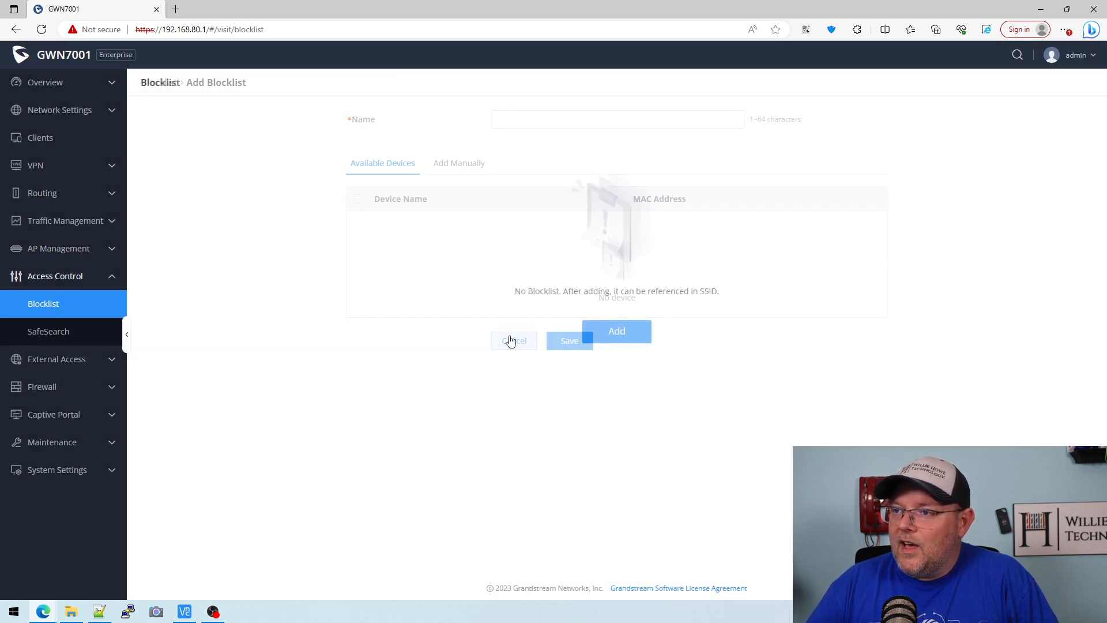
click(514, 340)
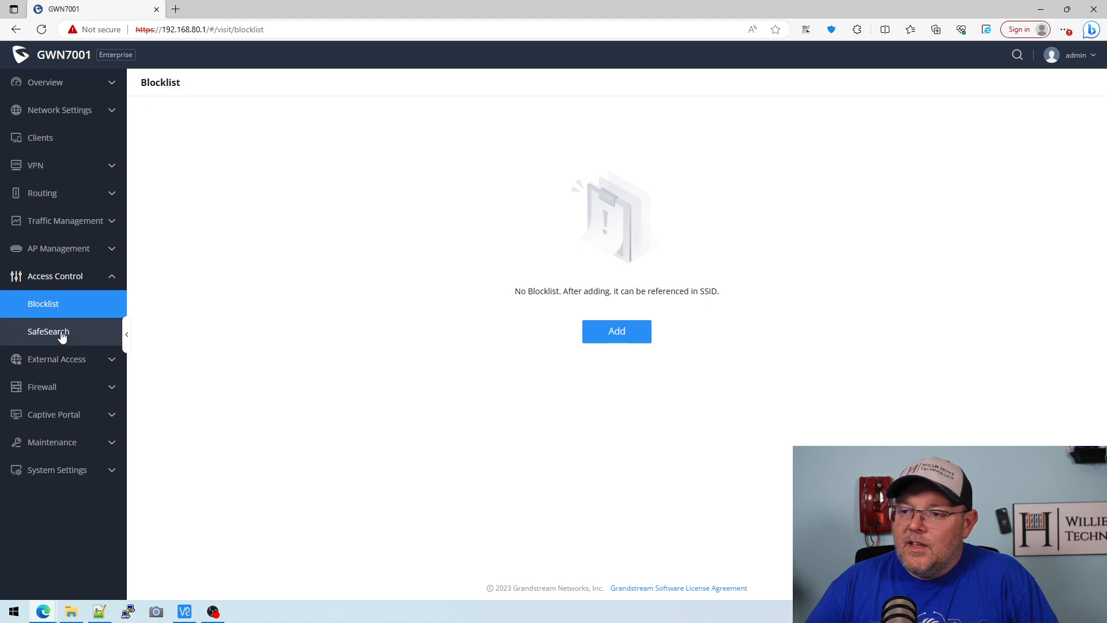
click(48, 331)
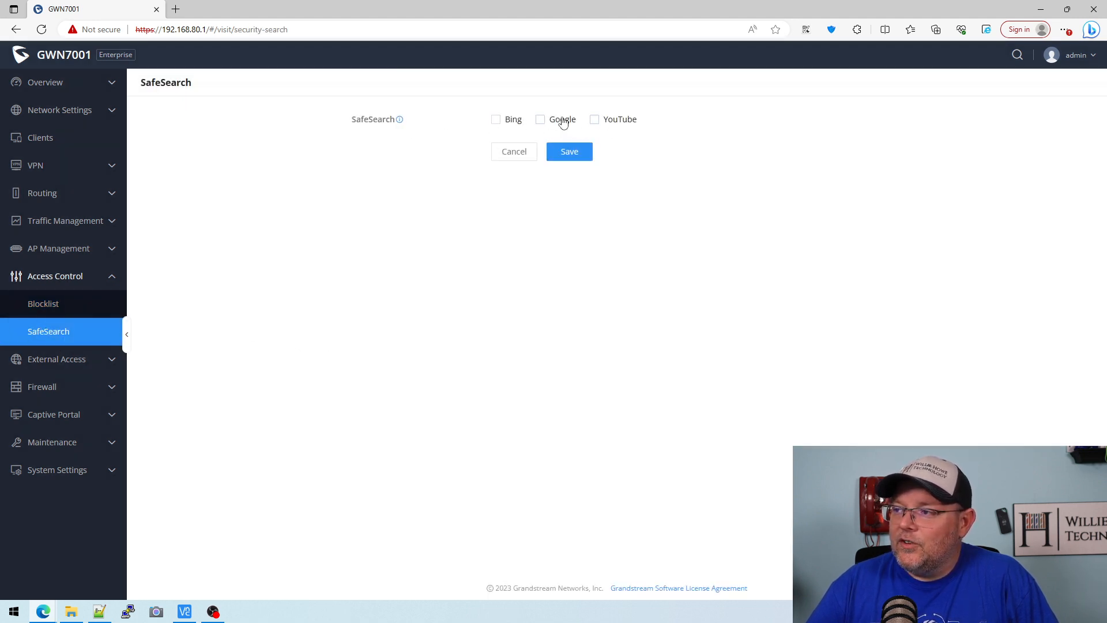
mouse_move(513, 151)
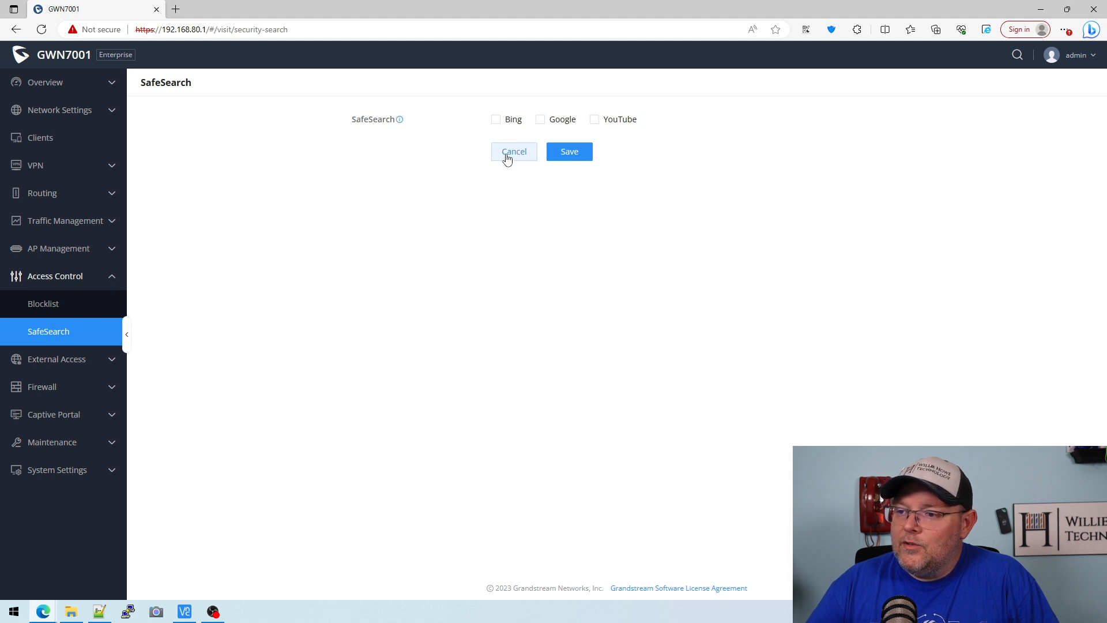
click(57, 359)
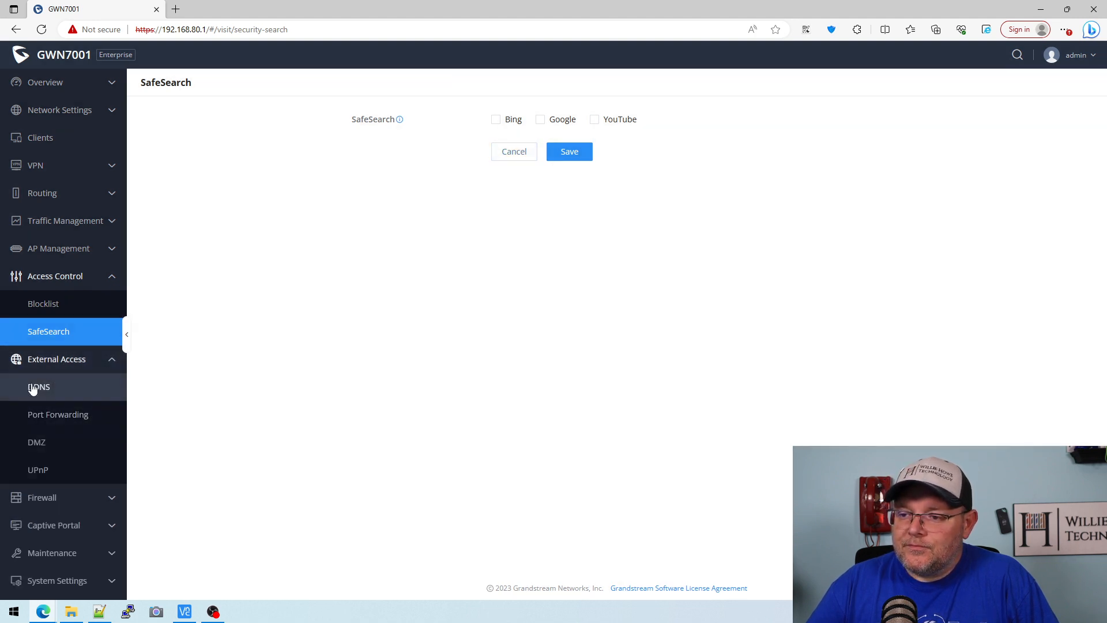
- Preview the DDNS add form, closing its provider list, and discard the entry
click(39, 386)
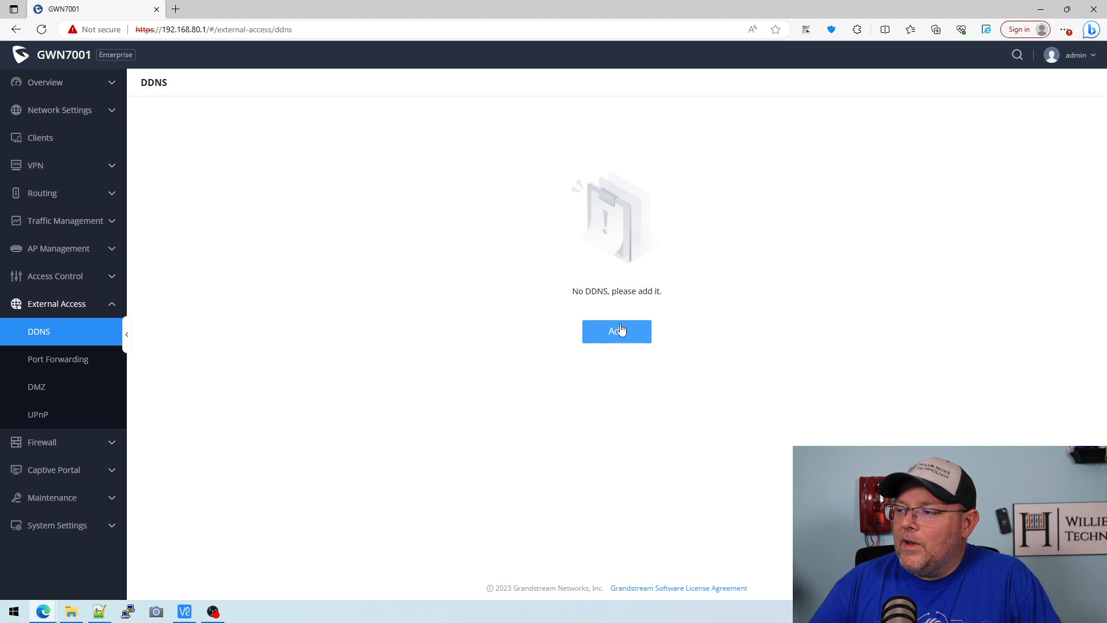
click(615, 331)
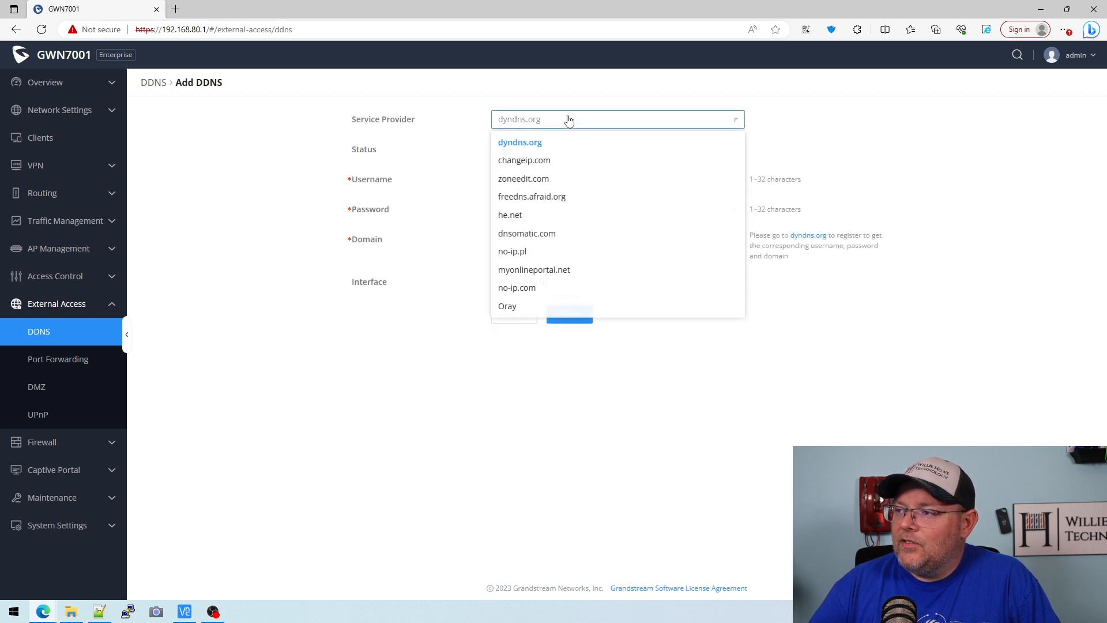
mouse_move(465, 394)
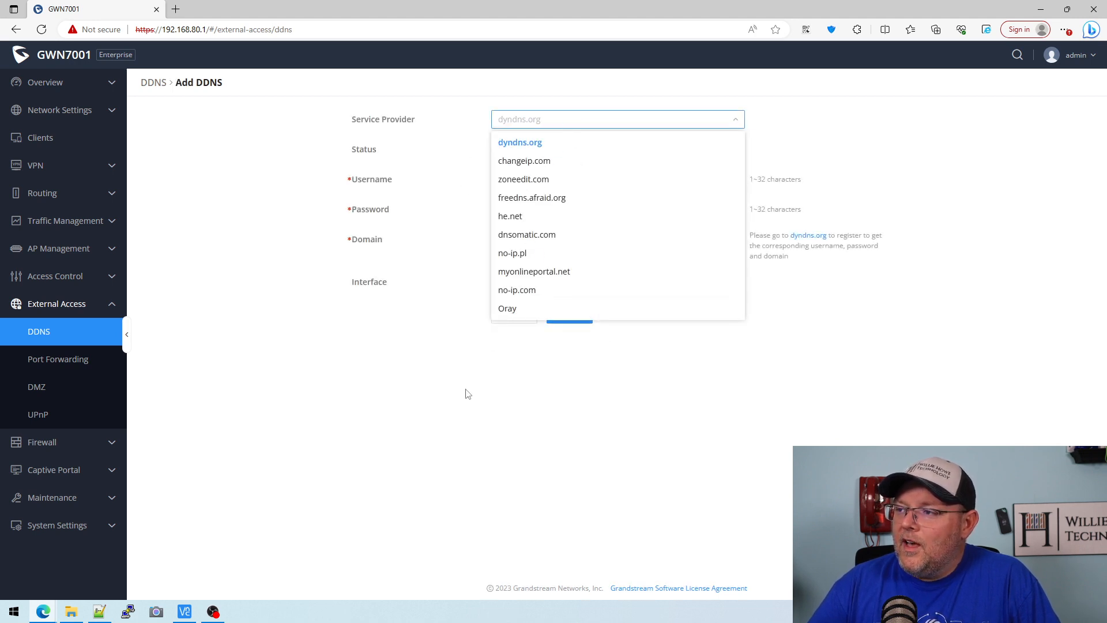
click(519, 142)
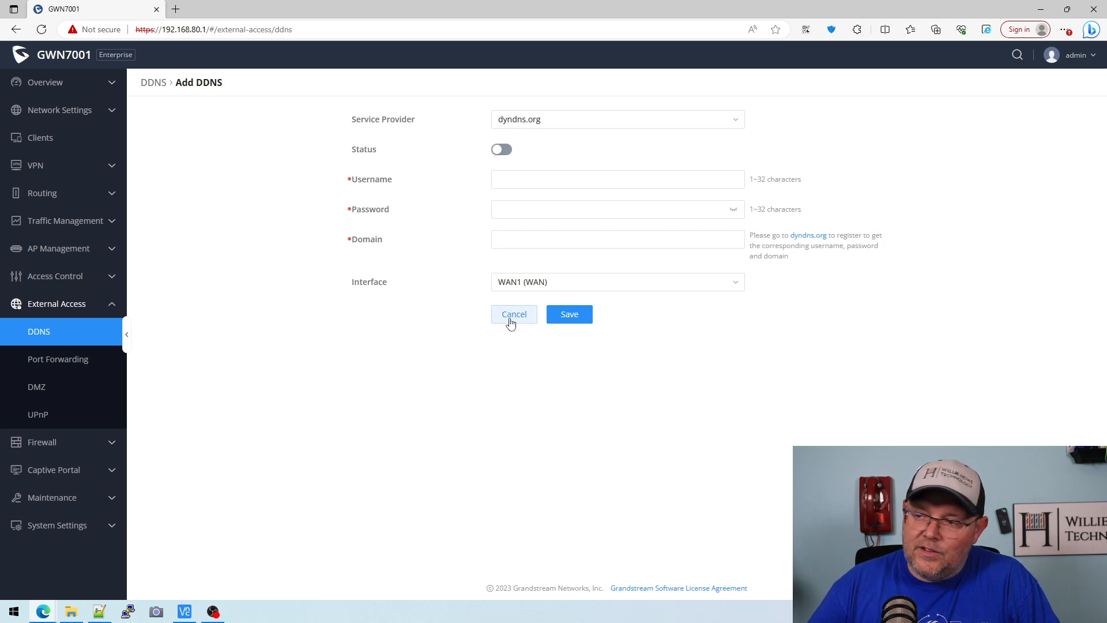
click(513, 314)
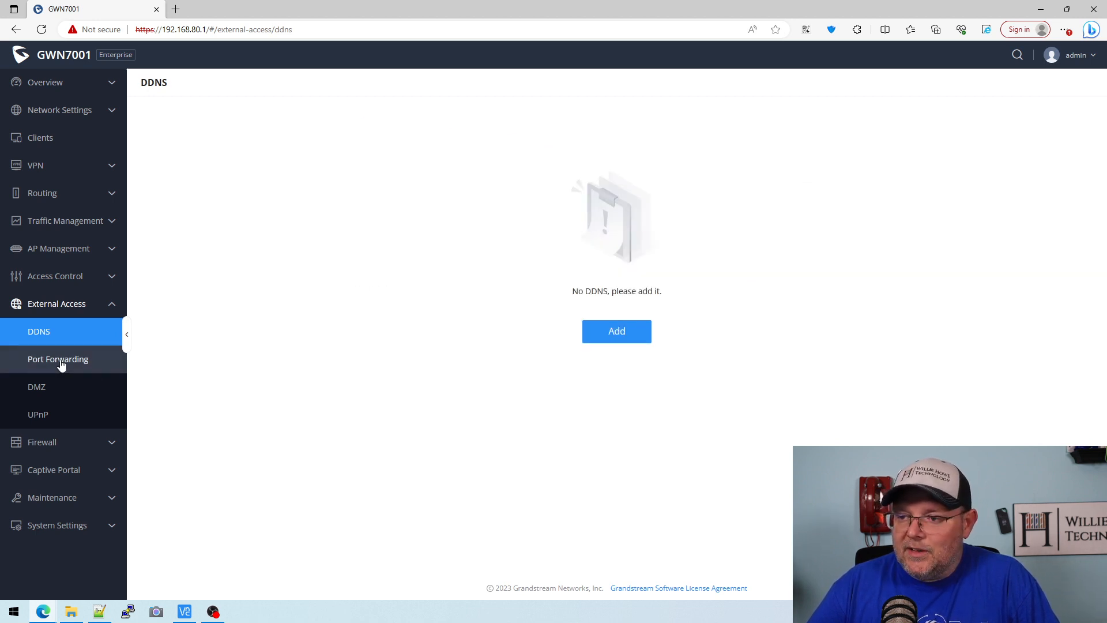
- Preview the Port Forwarding and DMZ add forms without saving any rule
click(58, 359)
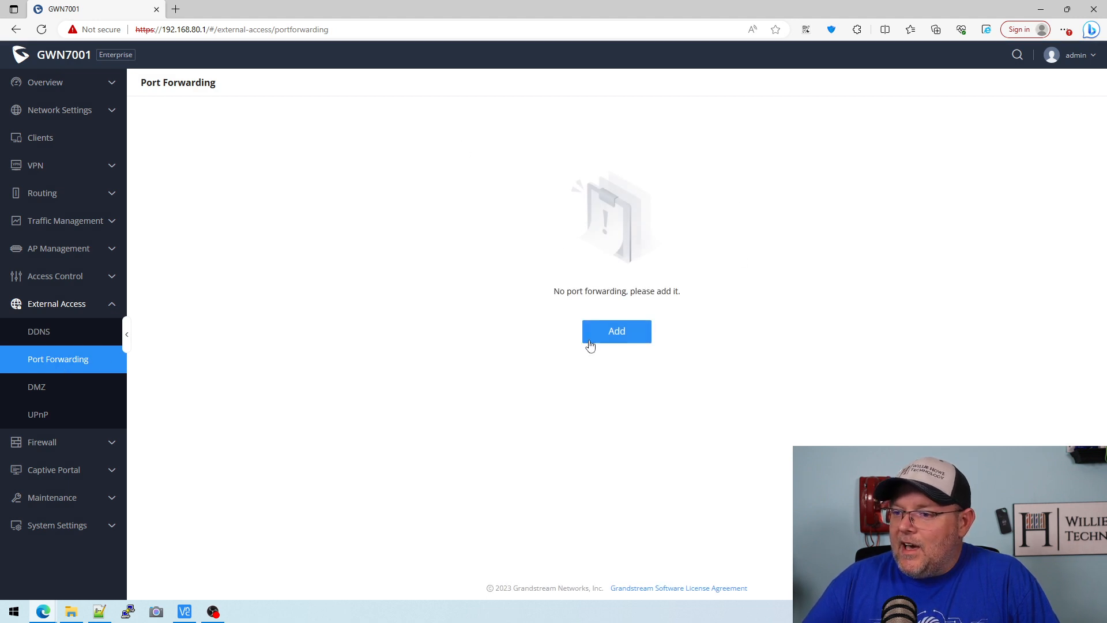
click(615, 330)
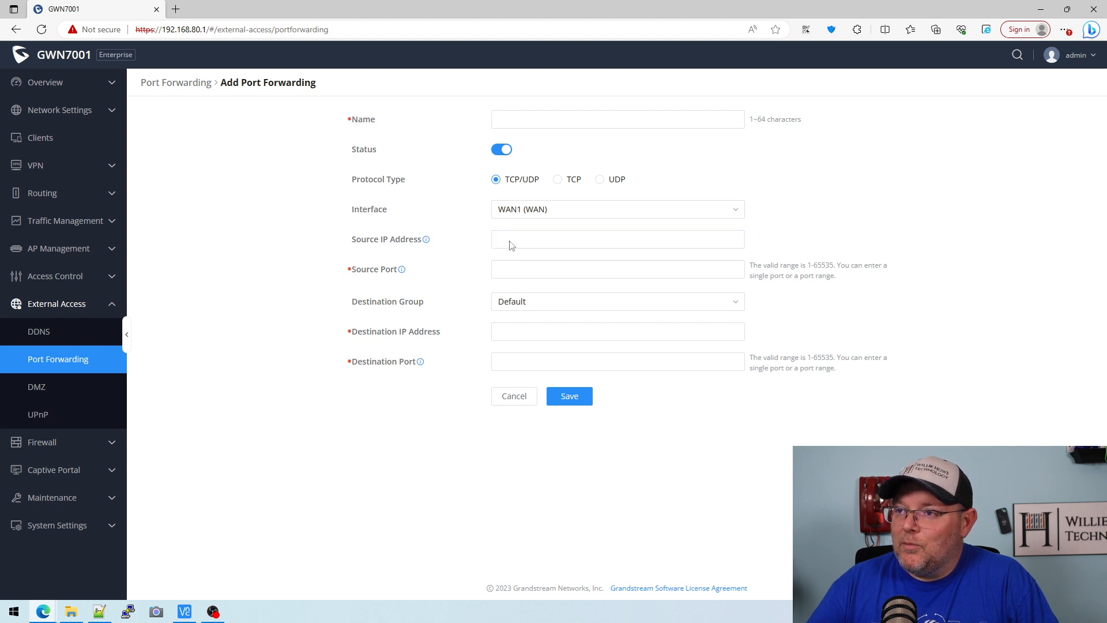
mouse_move(514, 395)
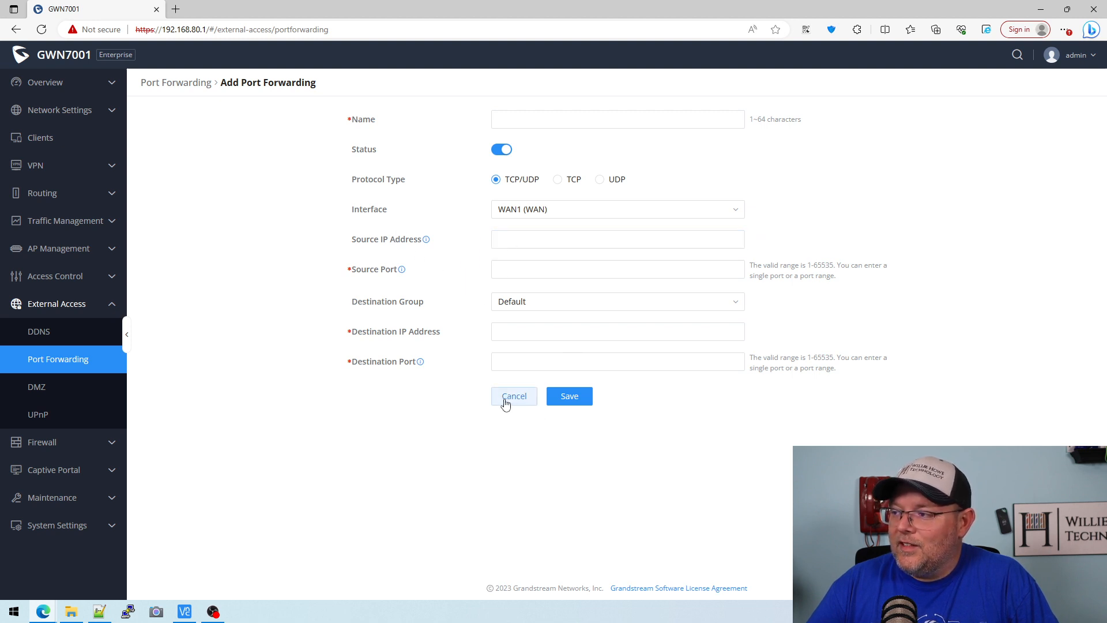
click(513, 395)
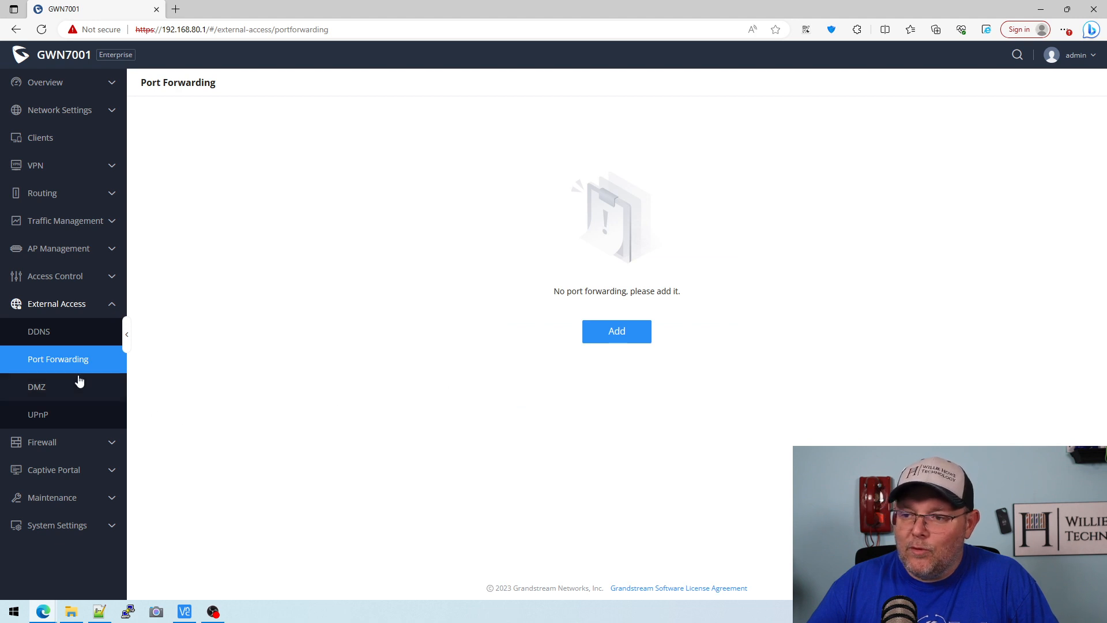
click(37, 386)
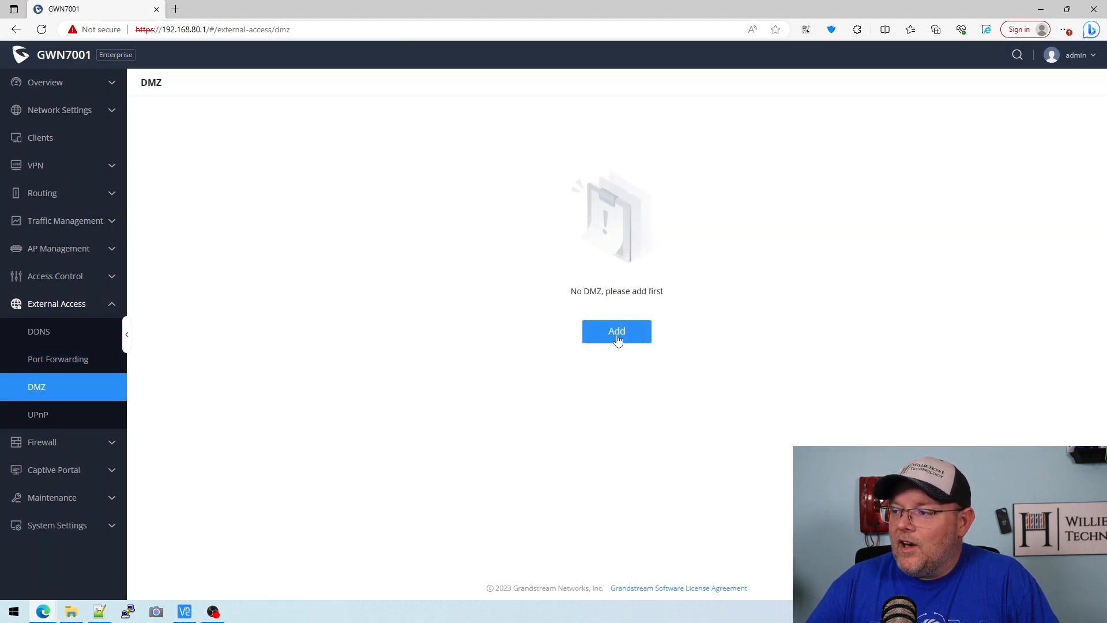
click(616, 331)
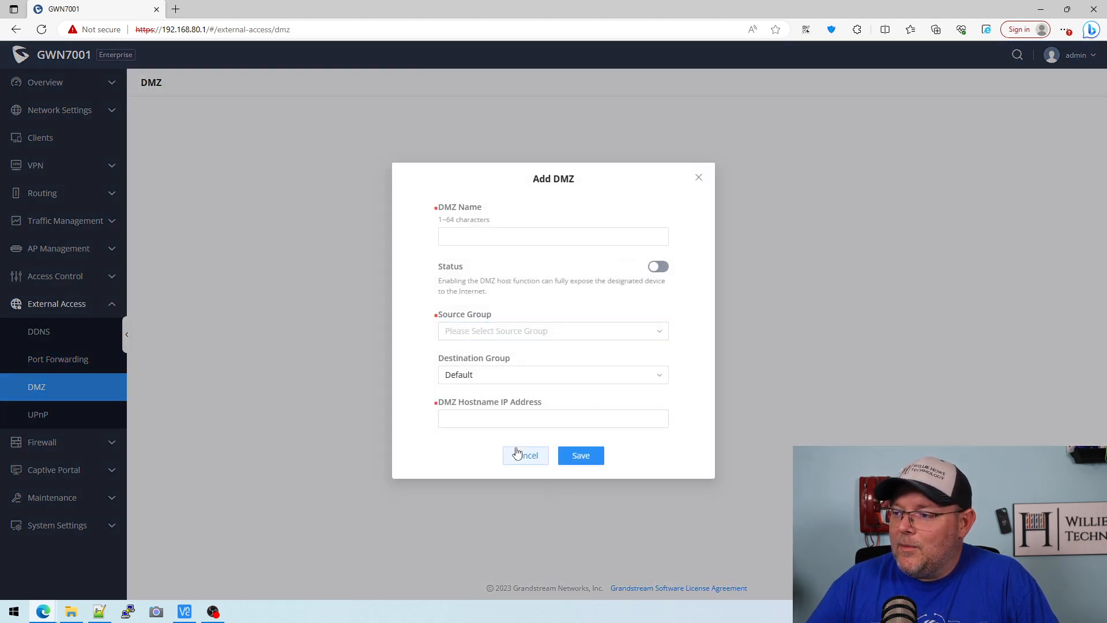
- View the disabled UPnP settings, then open Firewall Basic Settings
click(38, 415)
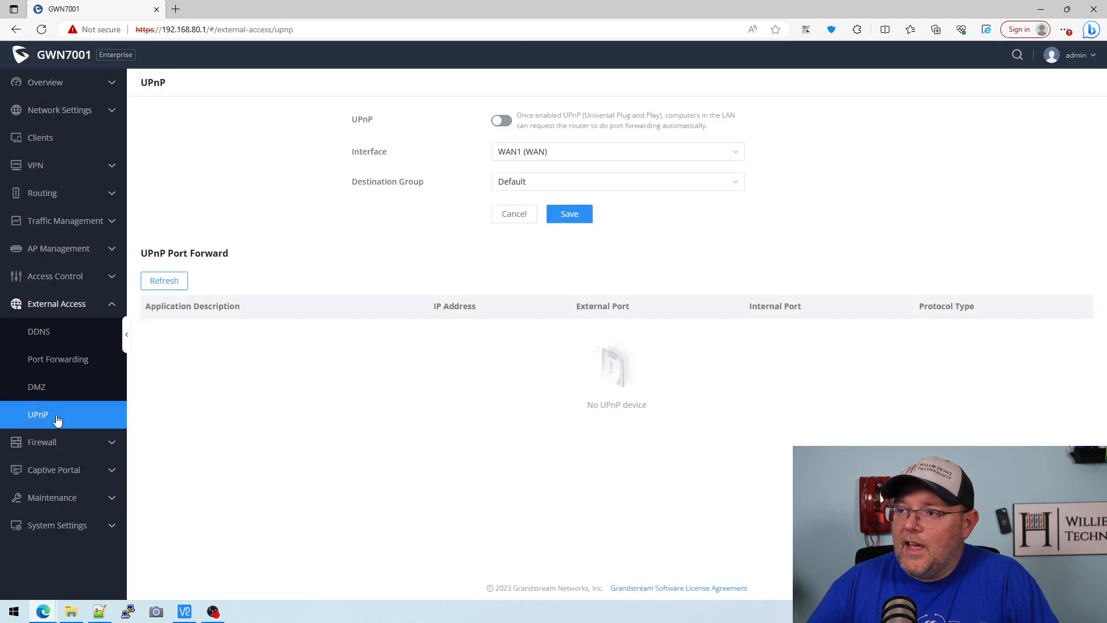
click(56, 304)
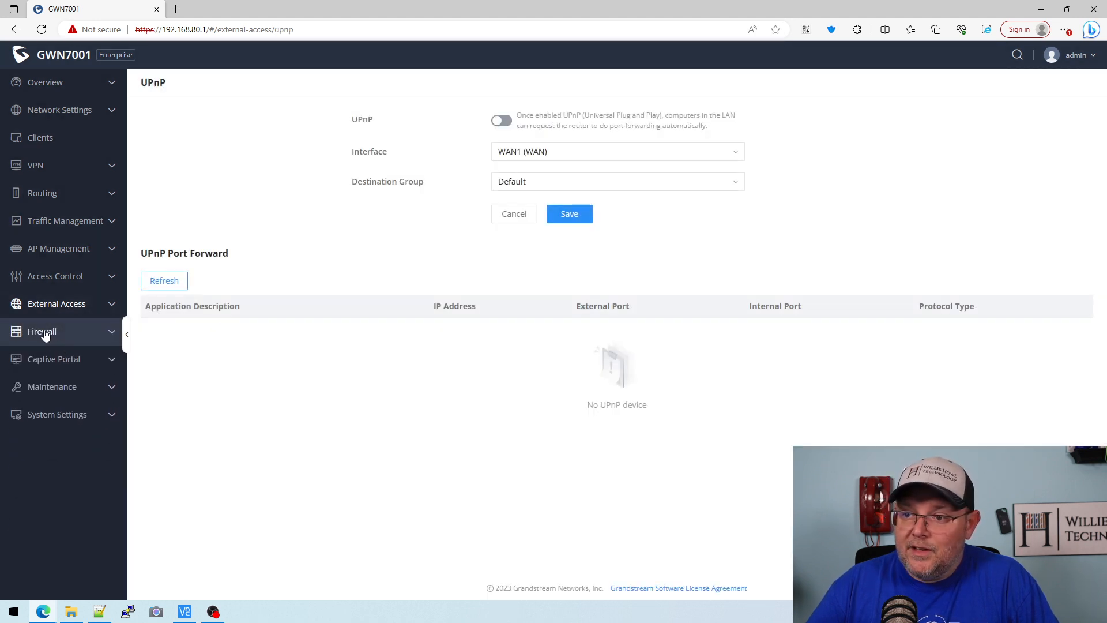
click(41, 331)
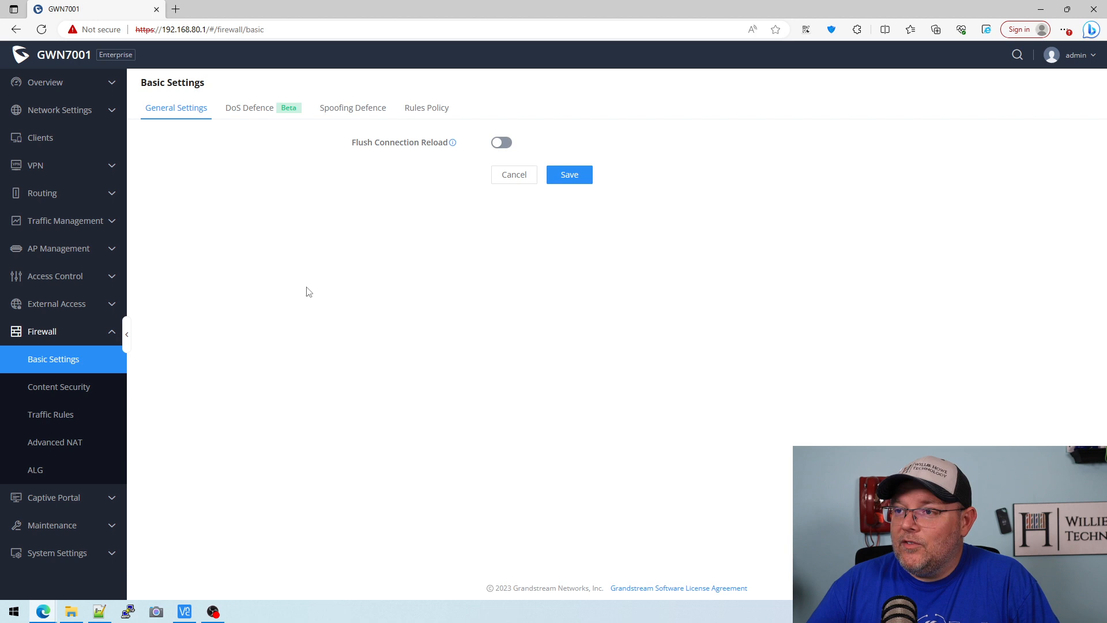
- Review the DoS Defence, Spoofing Defence and Rules Policy tabs, then open Content Security
click(248, 107)
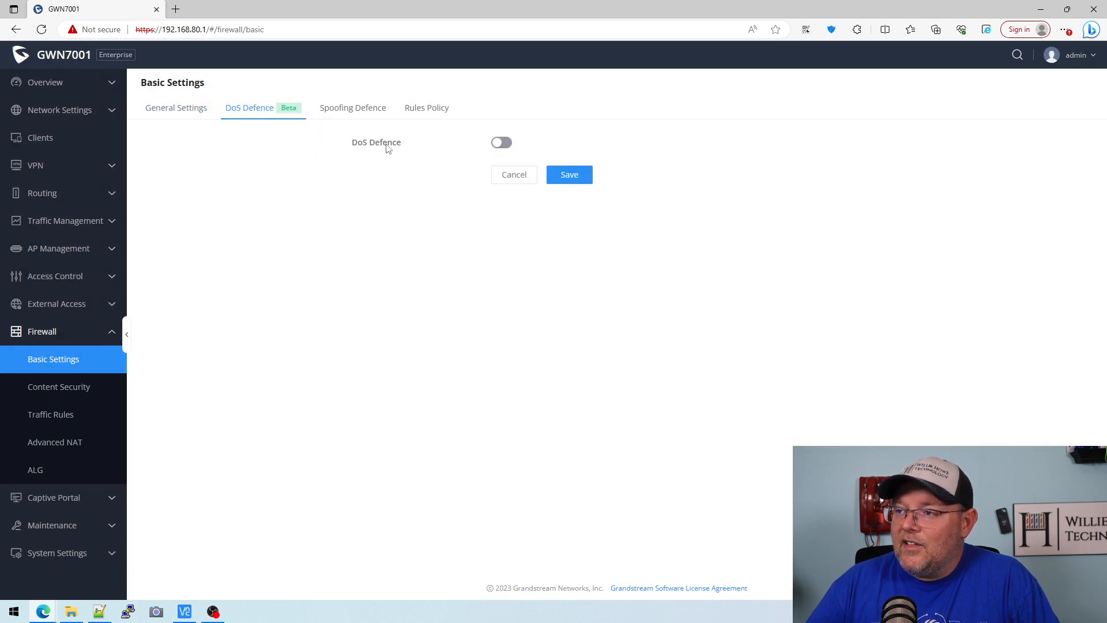
click(352, 108)
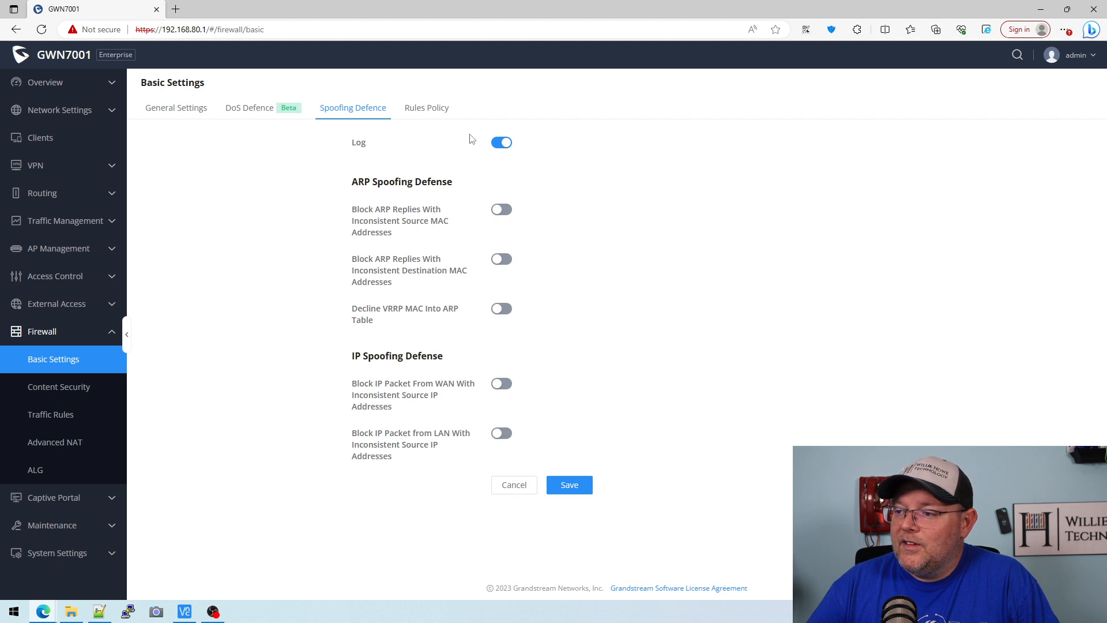
mouse_move(406, 145)
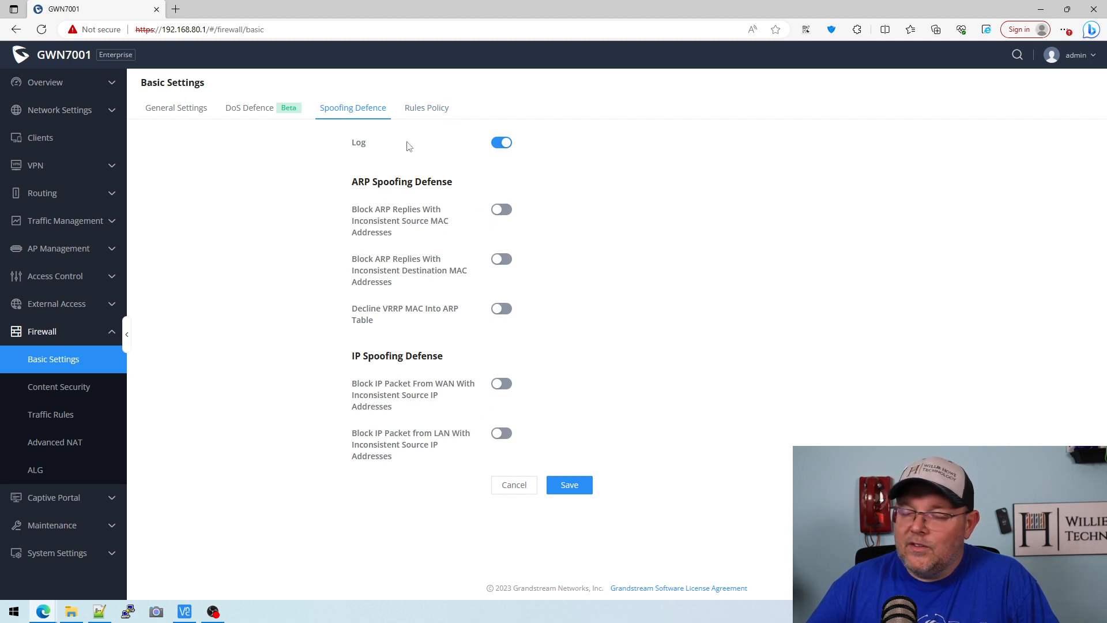
click(426, 107)
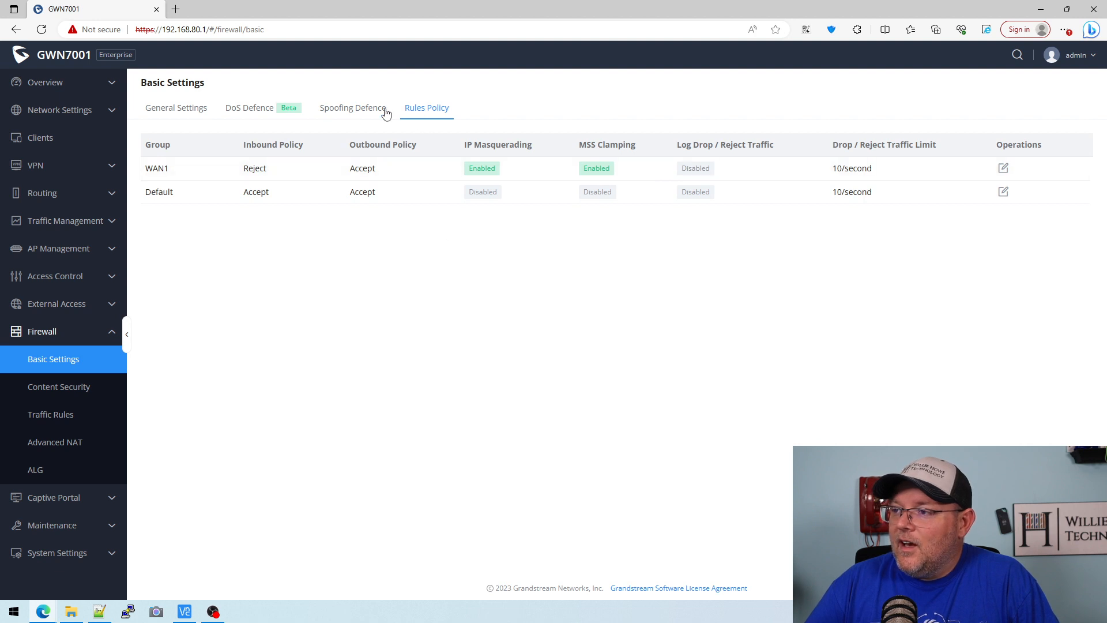
mouse_move(175, 107)
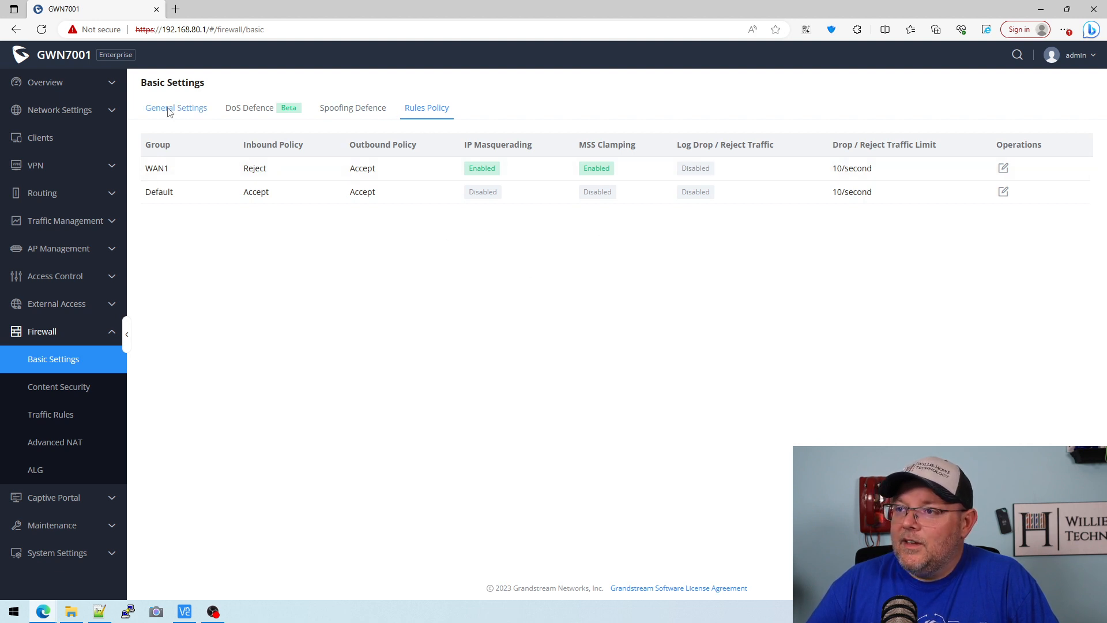
click(59, 386)
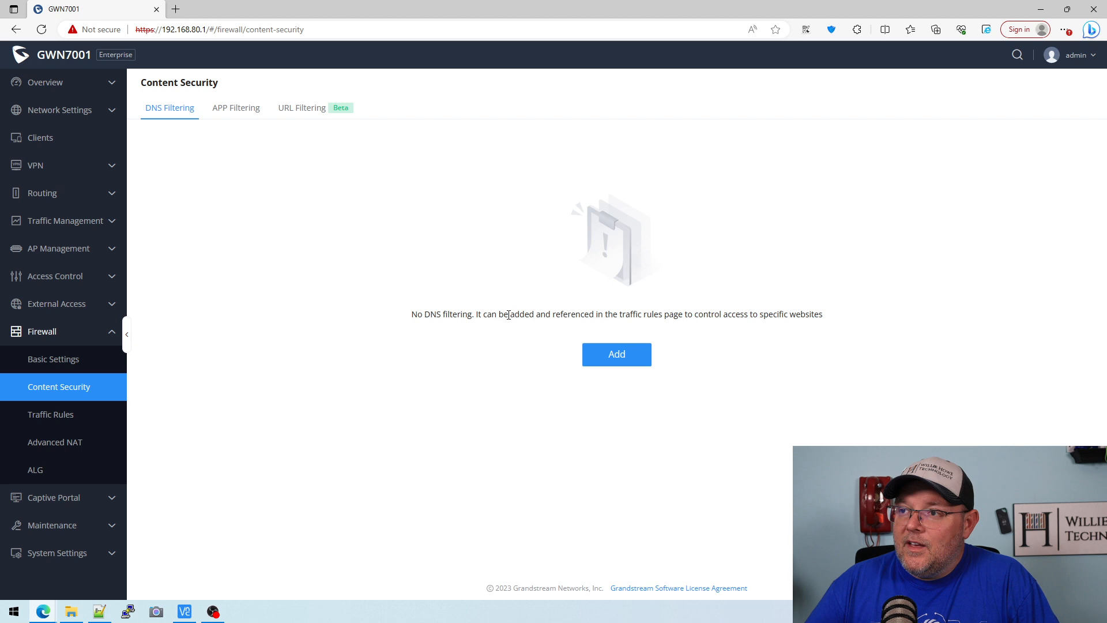
- Preview and discard the DNS Filtering and APP Filtering add forms
click(616, 354)
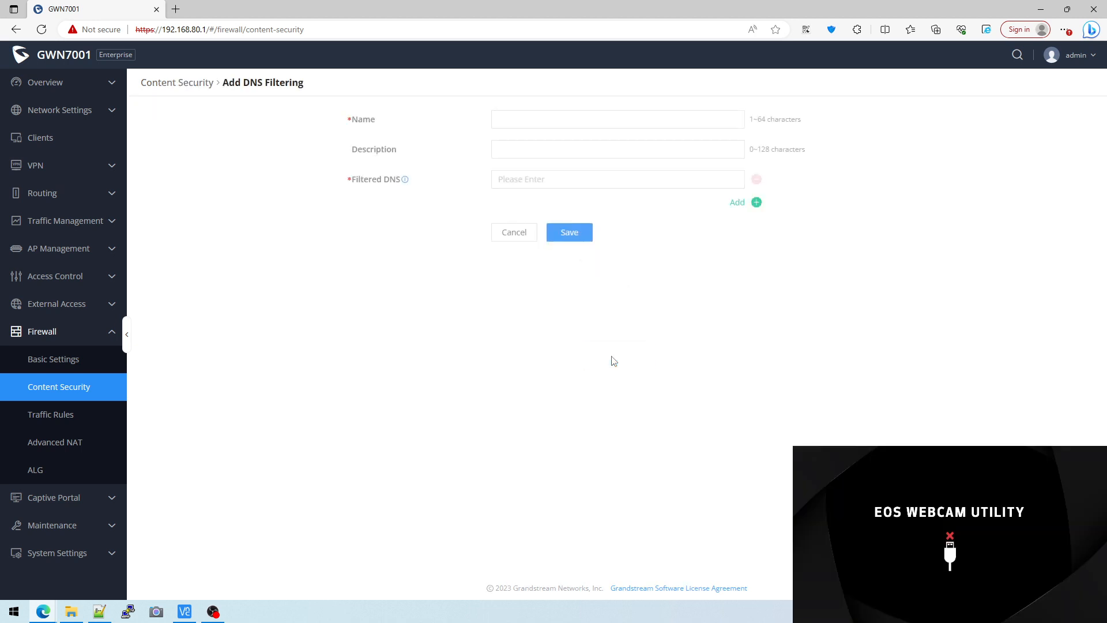
click(513, 231)
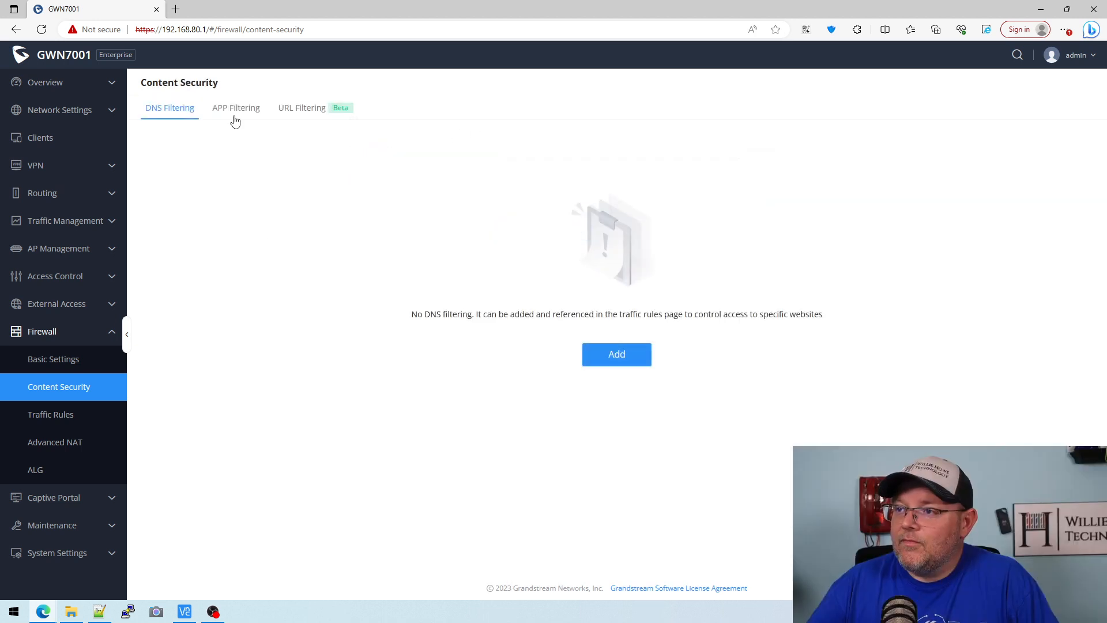
click(236, 107)
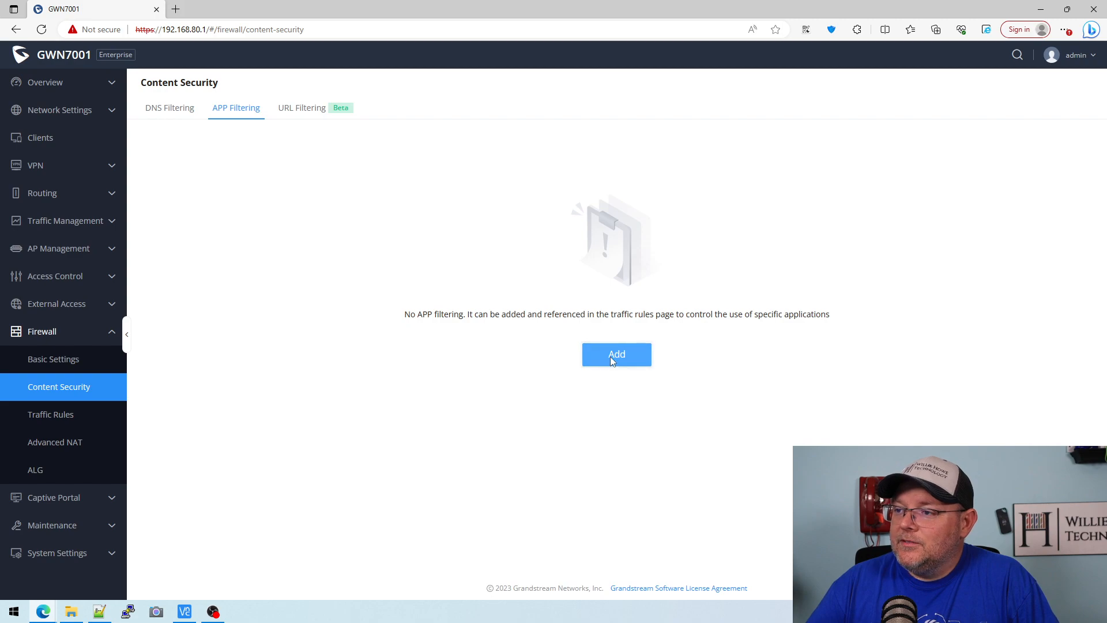
click(616, 354)
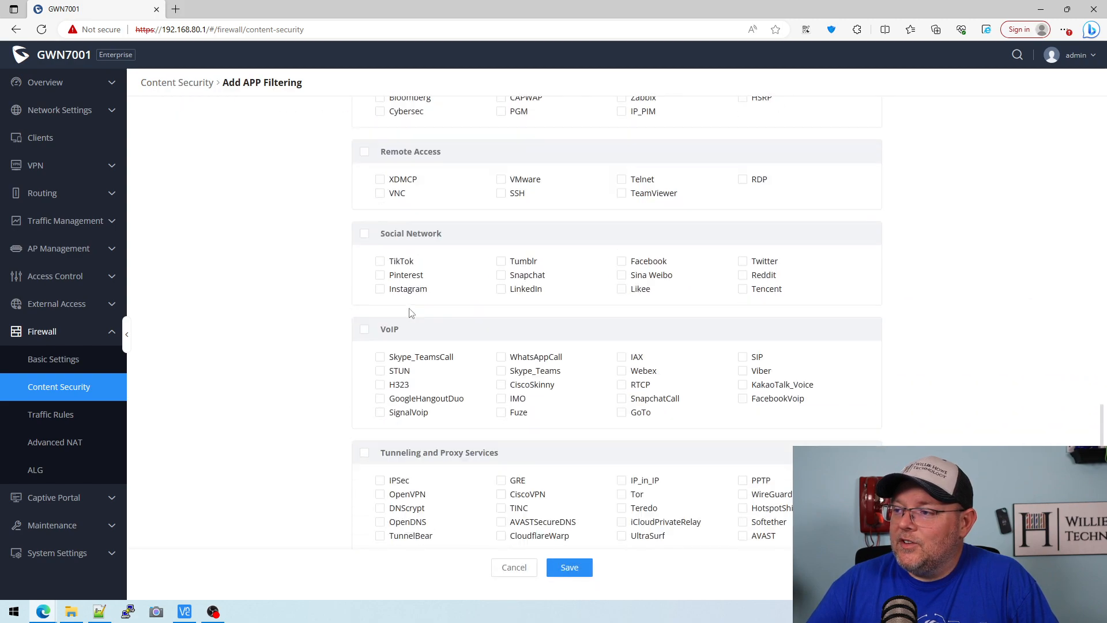
scroll(up, 3)
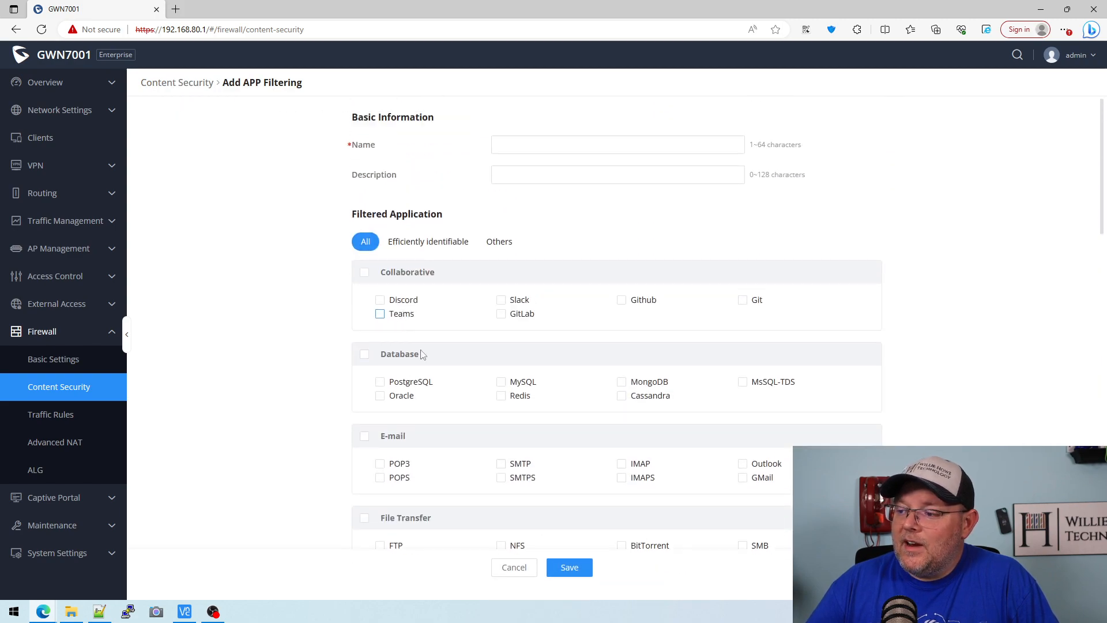
scroll(down, 3)
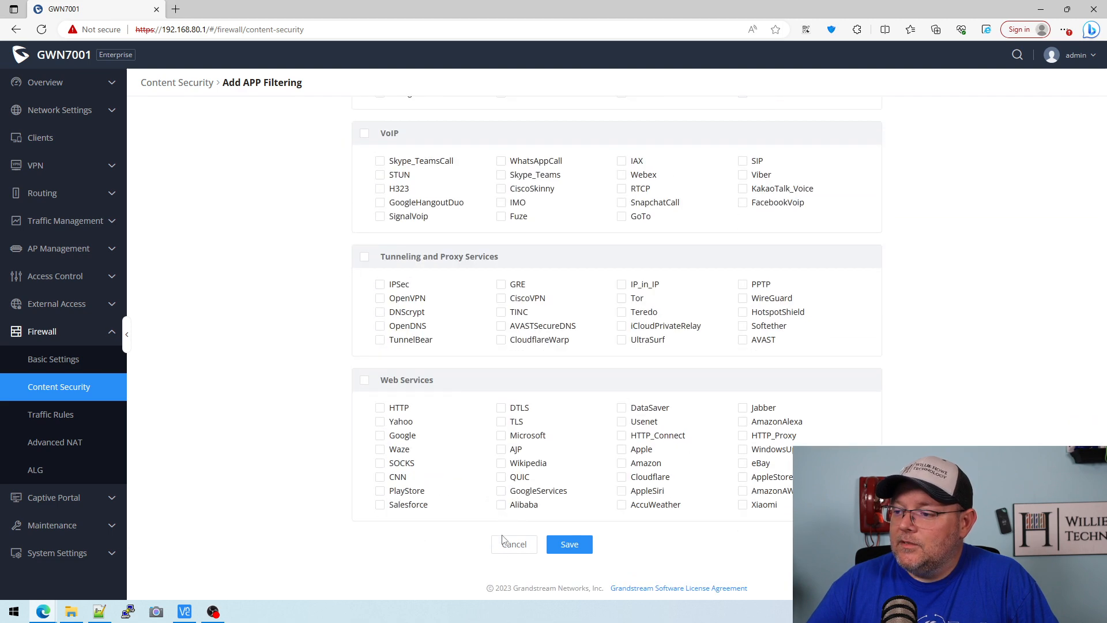
- Preview and cancel a new URL filter, then open Firewall Traffic Rules
click(301, 107)
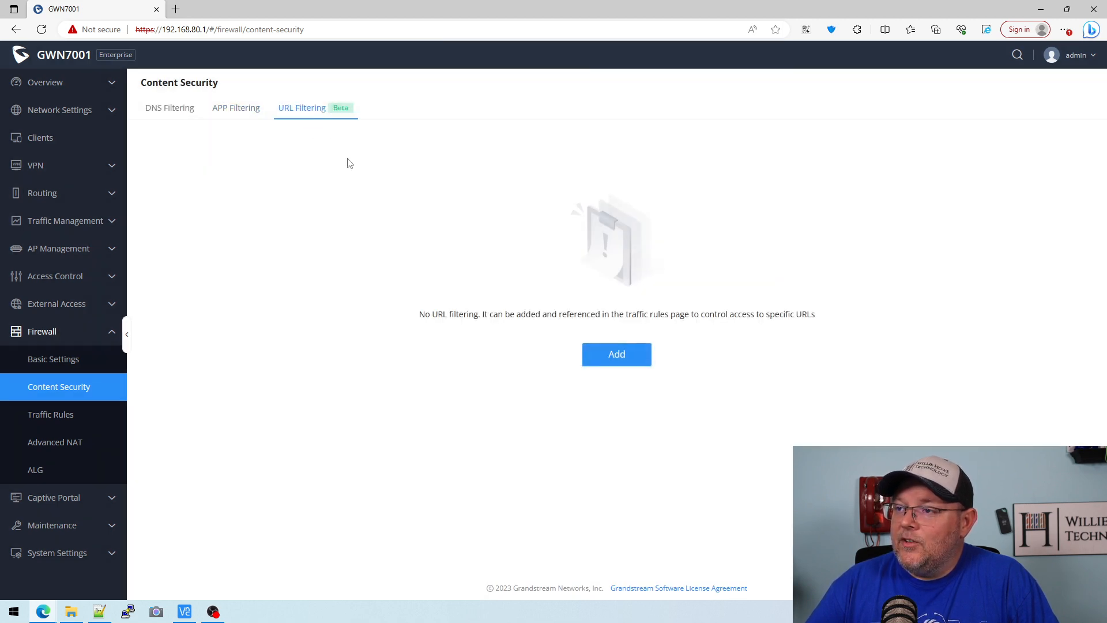
click(615, 354)
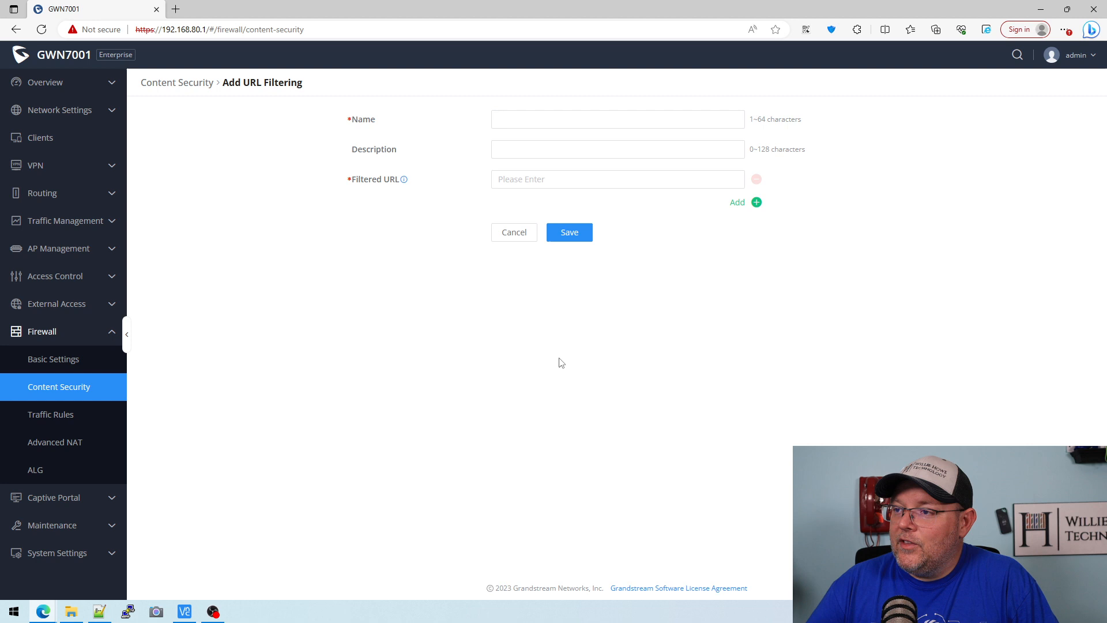
click(513, 232)
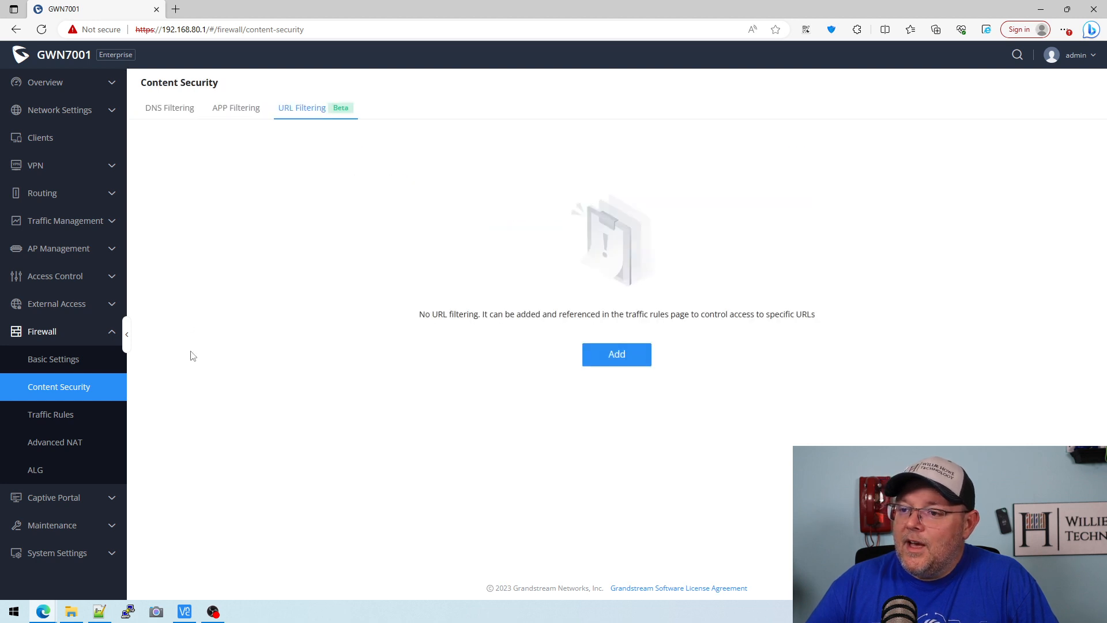
mouse_move(50, 415)
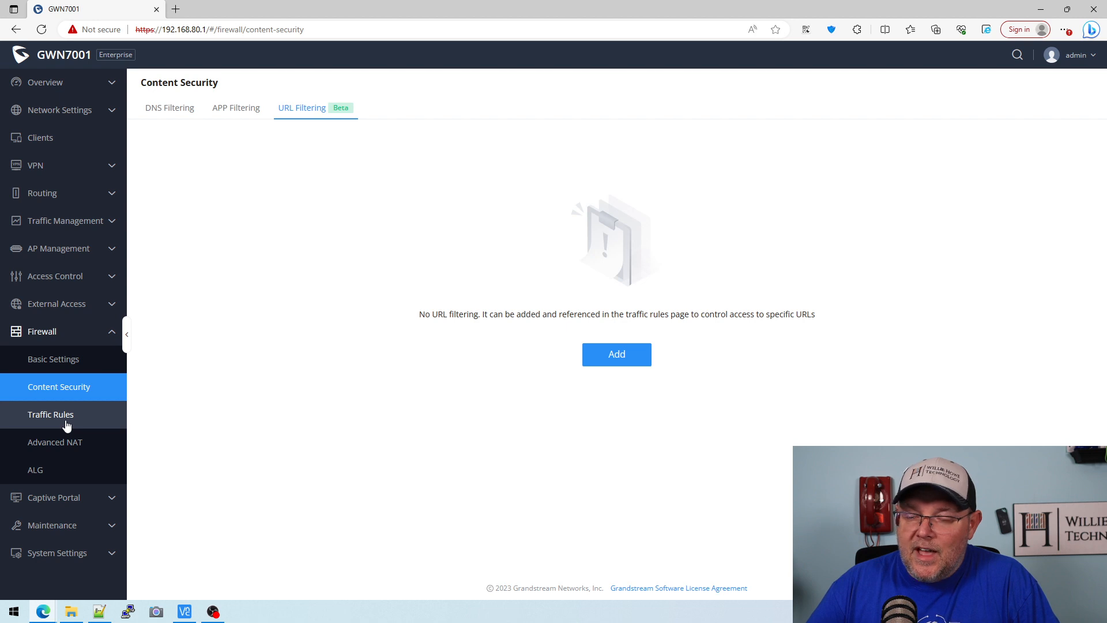
click(50, 414)
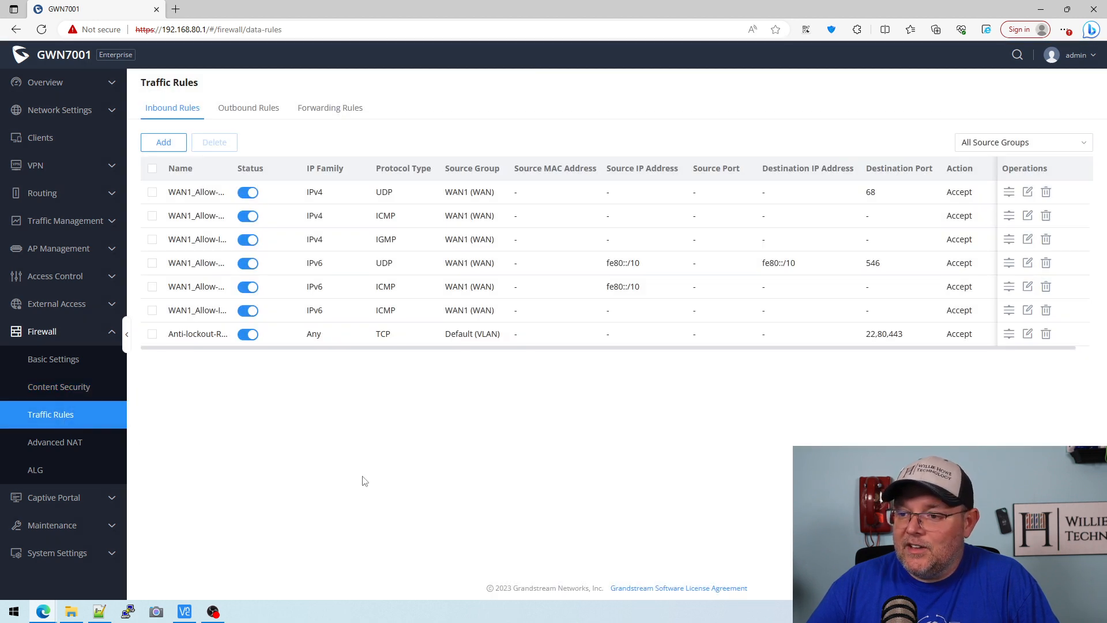
mouse_move(268, 362)
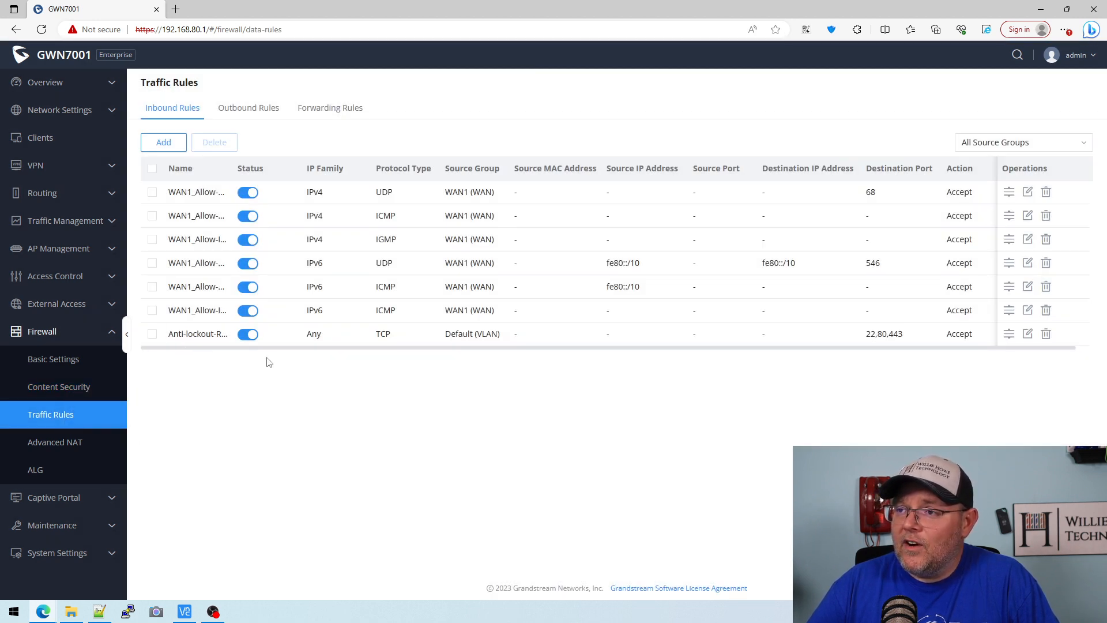
mouse_move(248, 107)
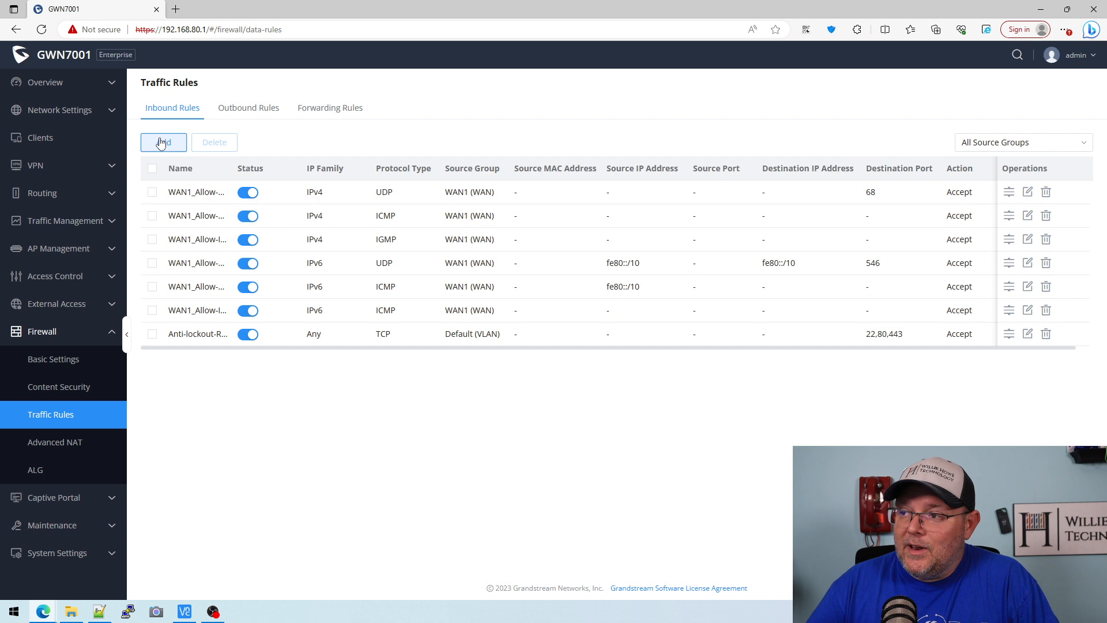
- Cancel a new inbound rule, then view forwarding rules, empty SNAT and disabled ALG
click(163, 141)
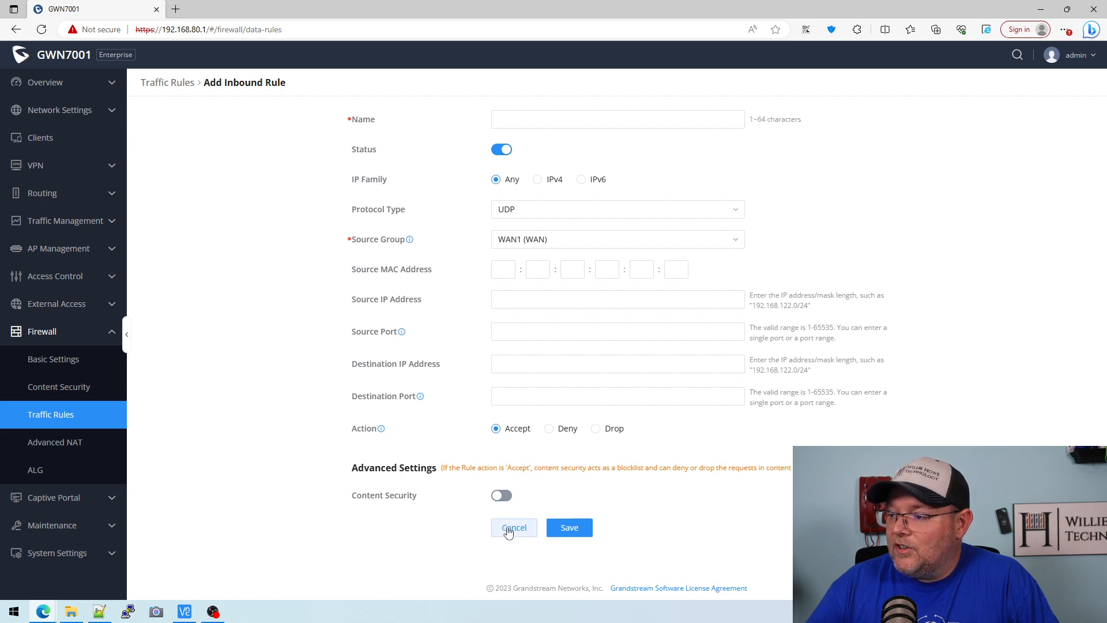
click(513, 527)
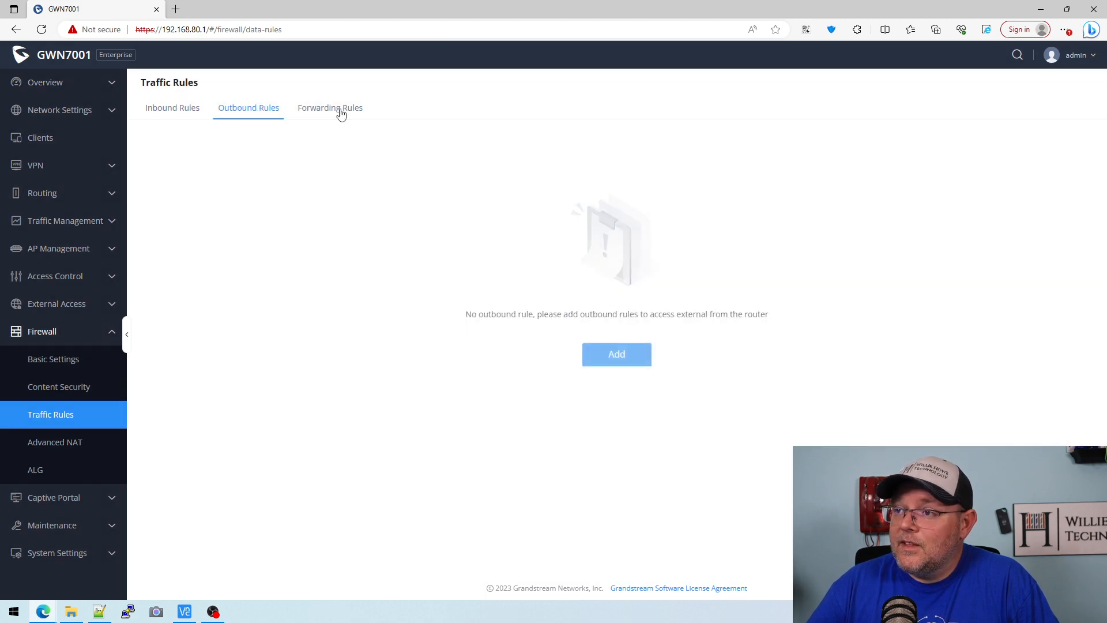
click(329, 107)
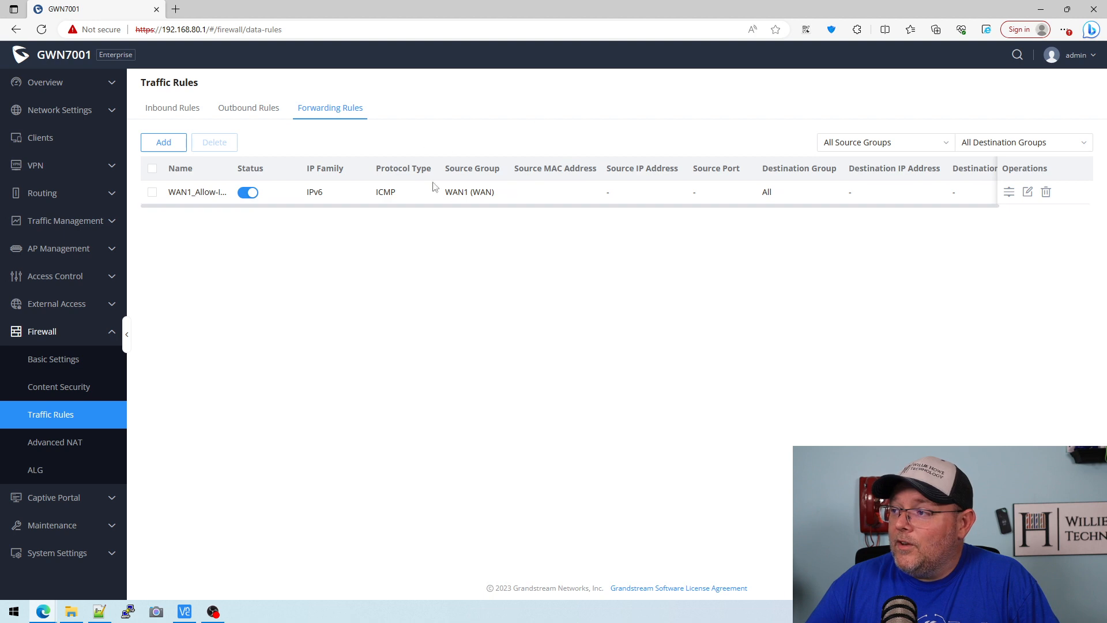
click(55, 441)
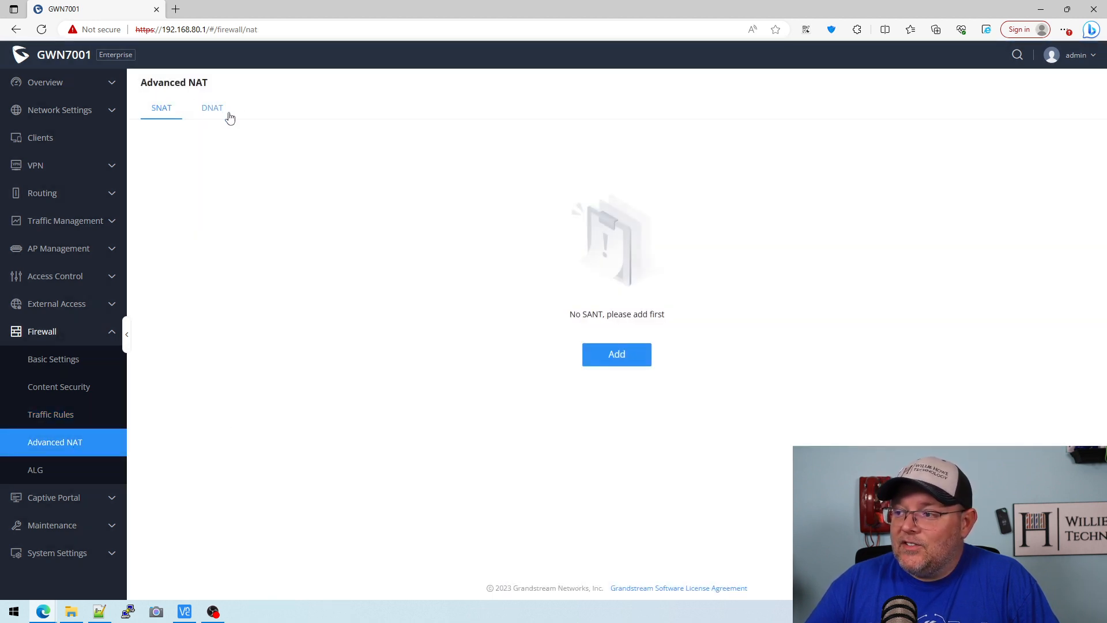
mouse_move(90, 471)
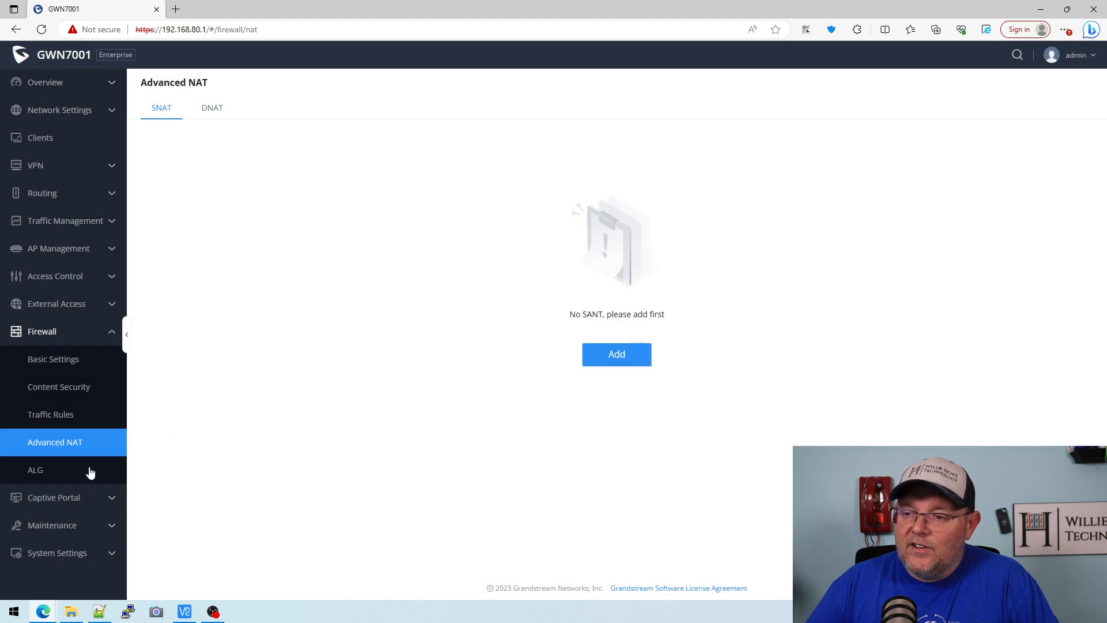
click(35, 469)
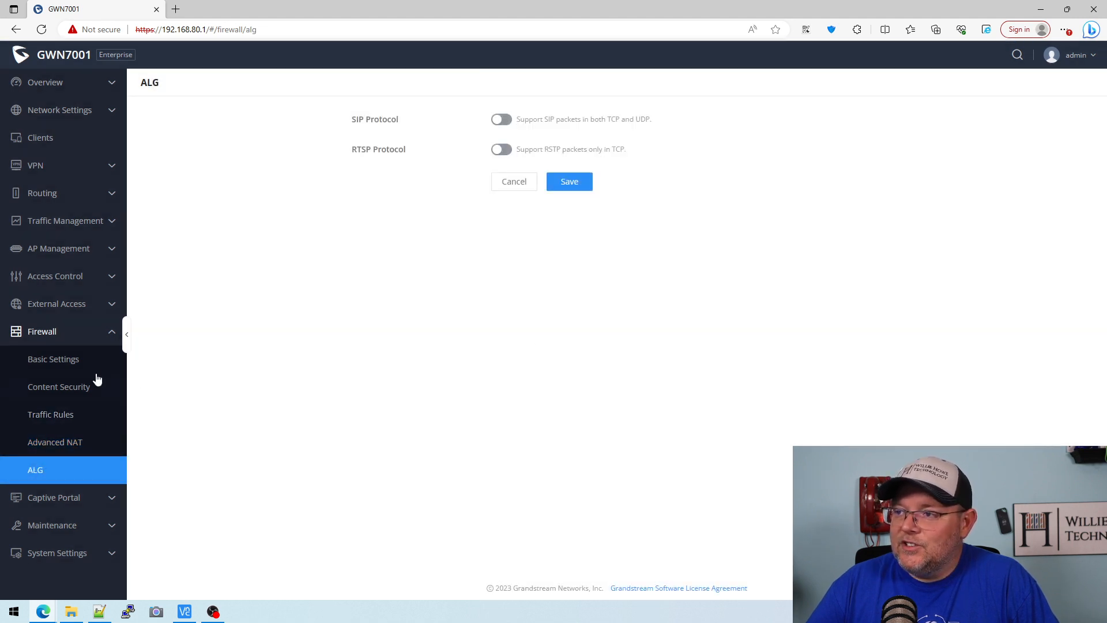
- Check the empty captive portal Splash Page and Guests lists, then expand Maintenance
click(53, 359)
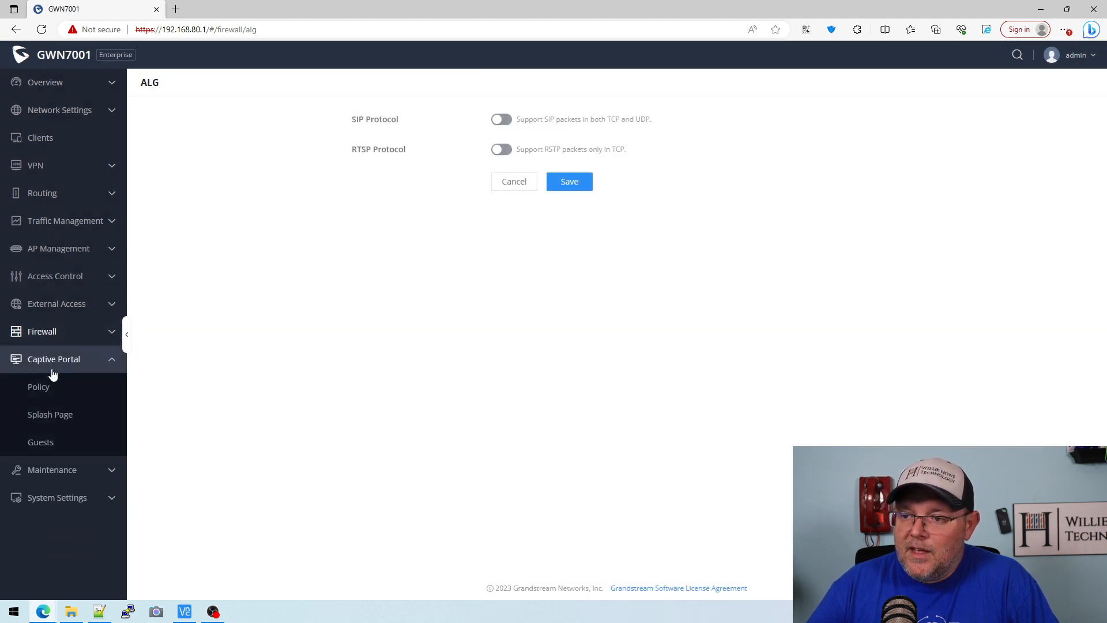
click(50, 414)
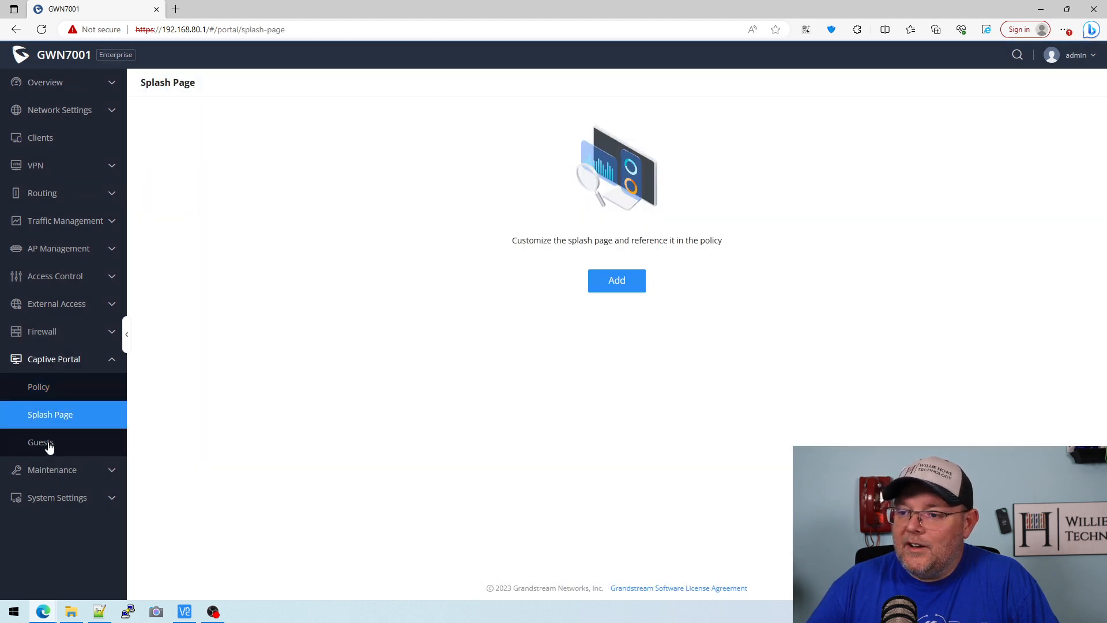
click(40, 442)
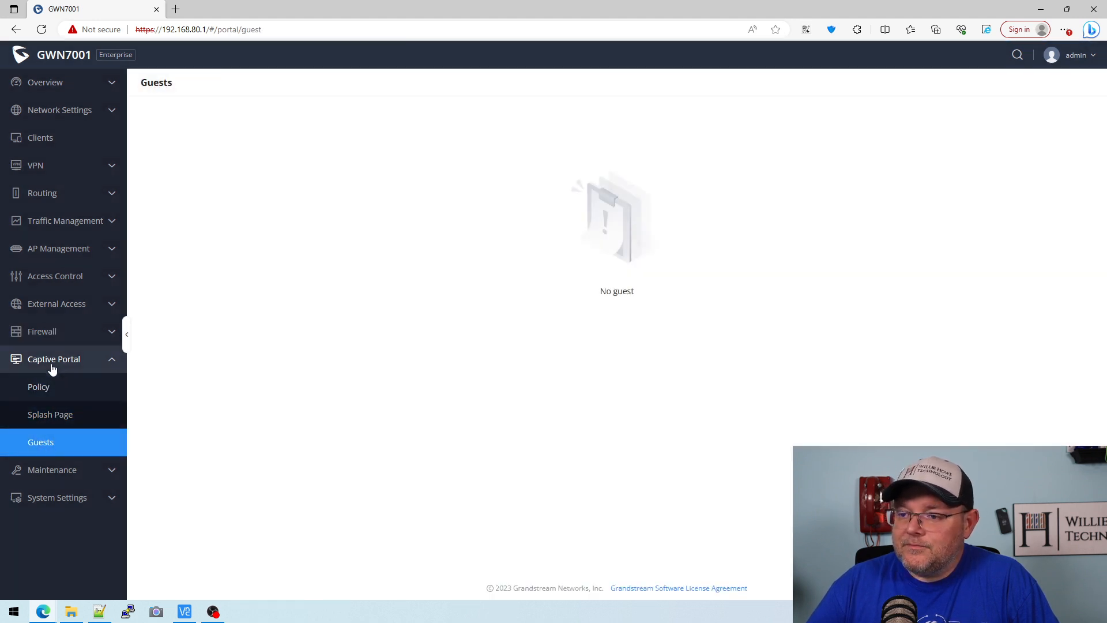
click(51, 387)
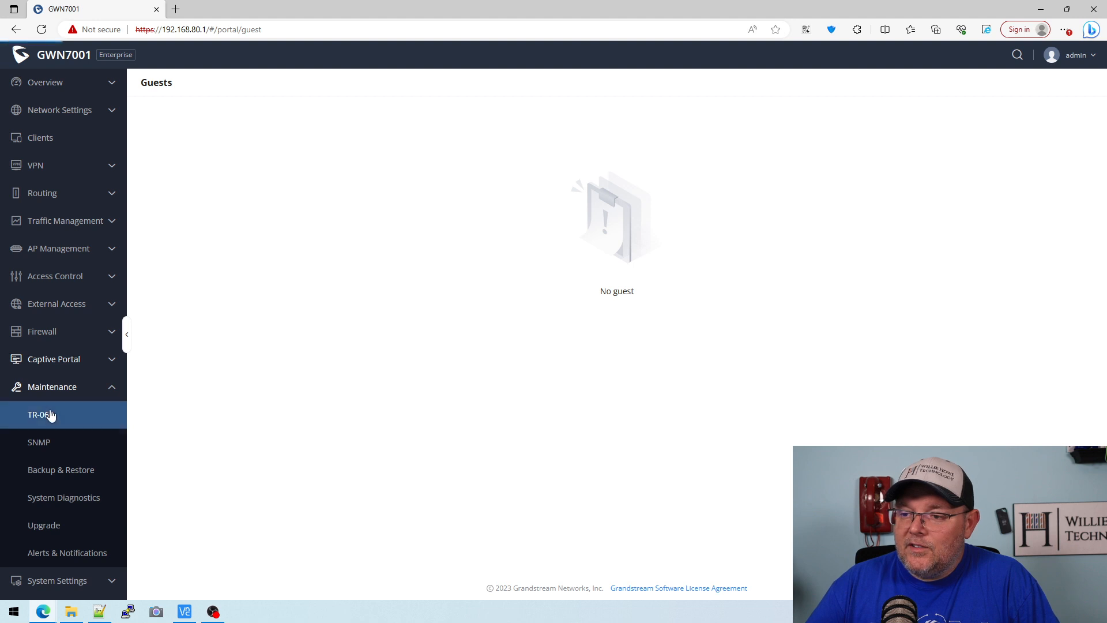
- Review TR-069 (off), SNMP (off) and Backup & Restore, ending on Ping/Traceroute diagnostics
click(41, 415)
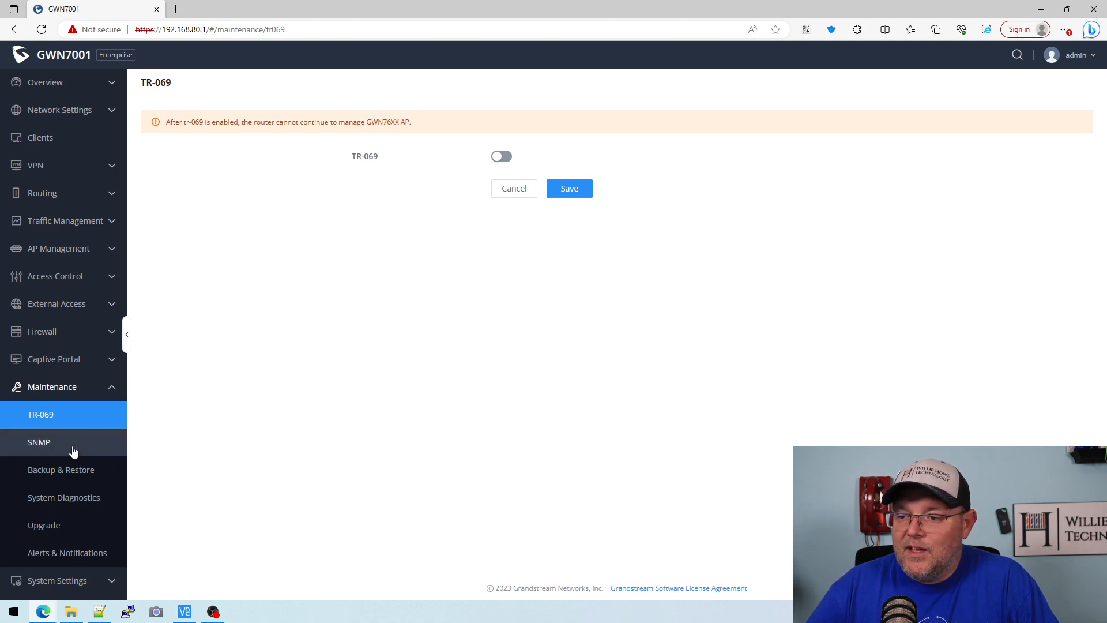
click(39, 442)
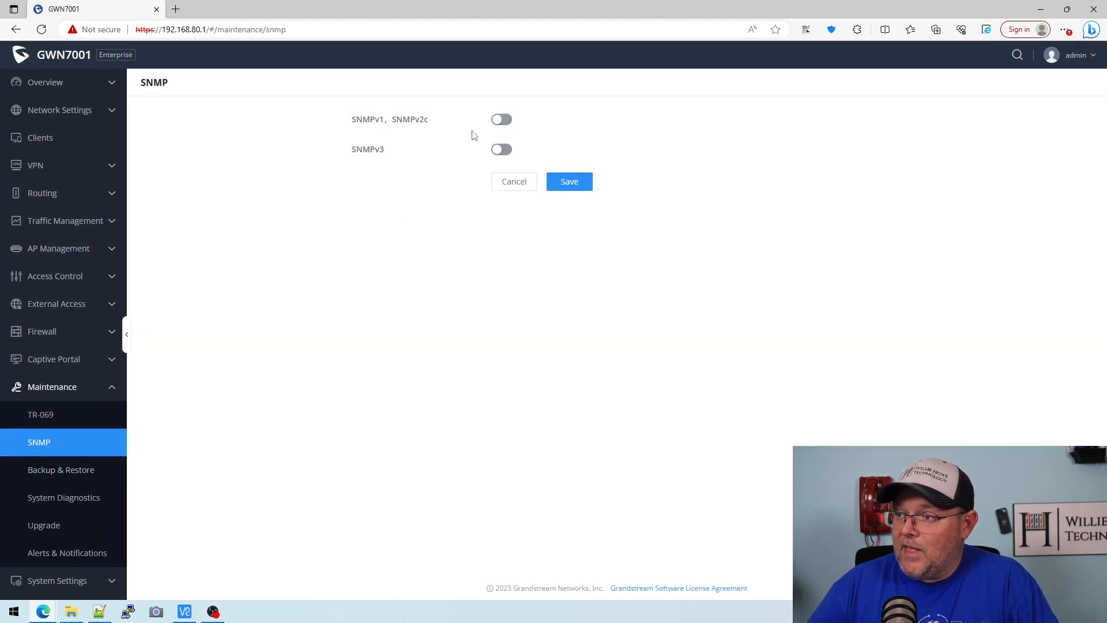
mouse_move(135, 453)
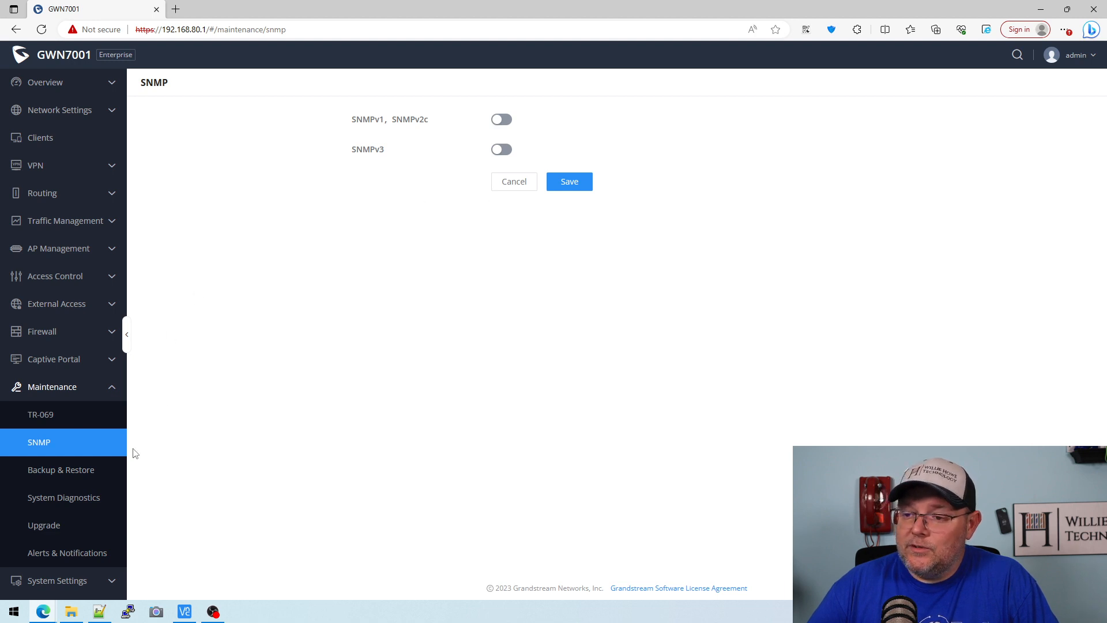
click(60, 469)
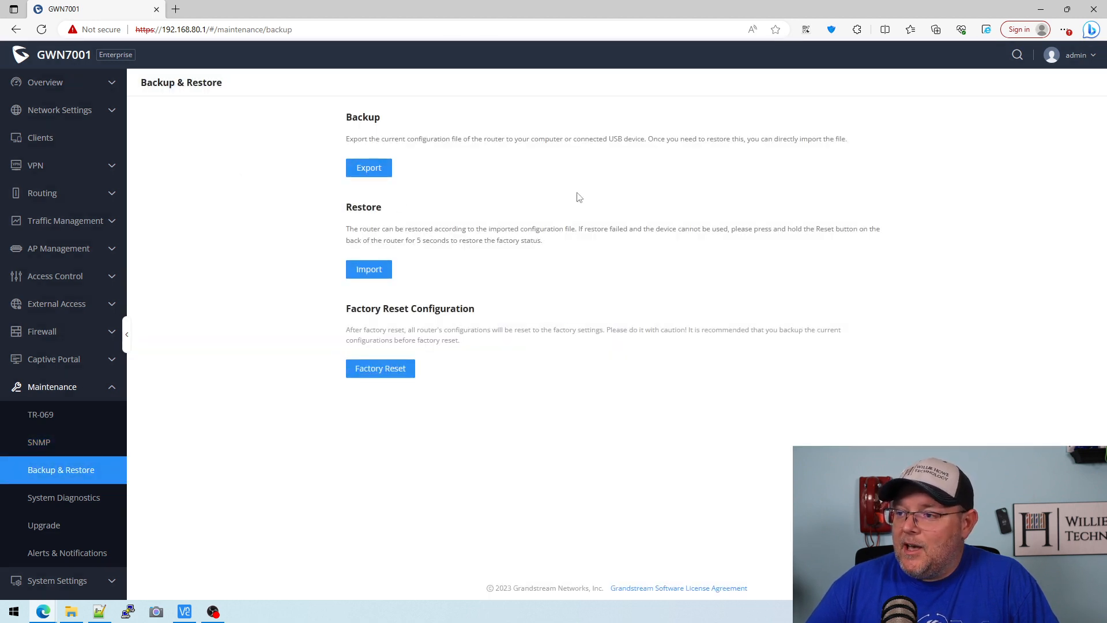
click(63, 497)
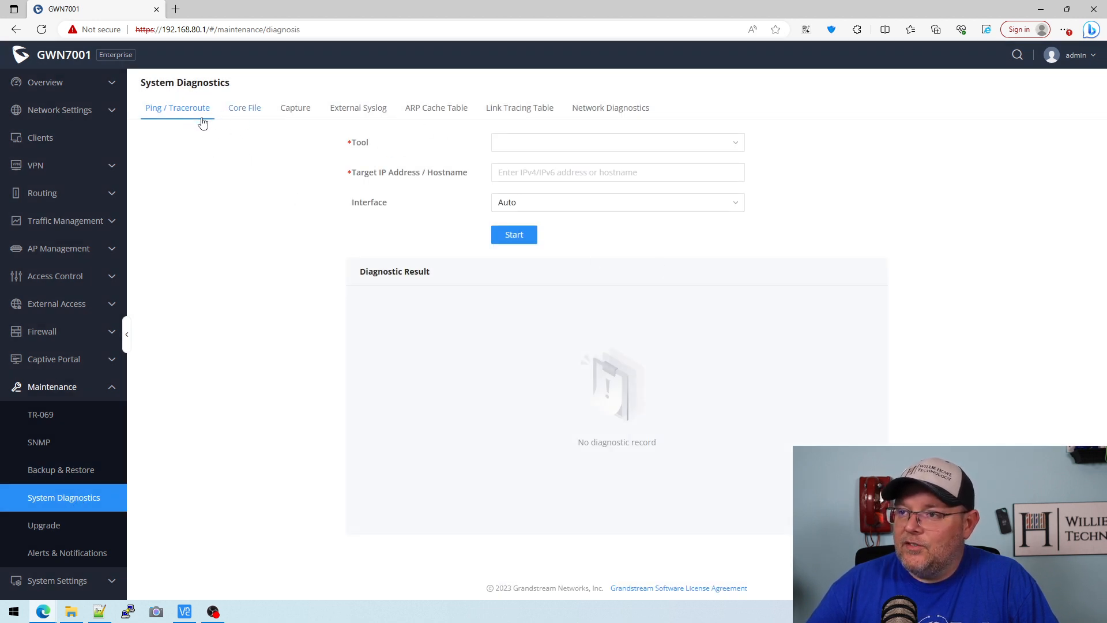
- View the Core File, Capture, External Syslog, ARP Cache and Link Tracing tabs
click(244, 107)
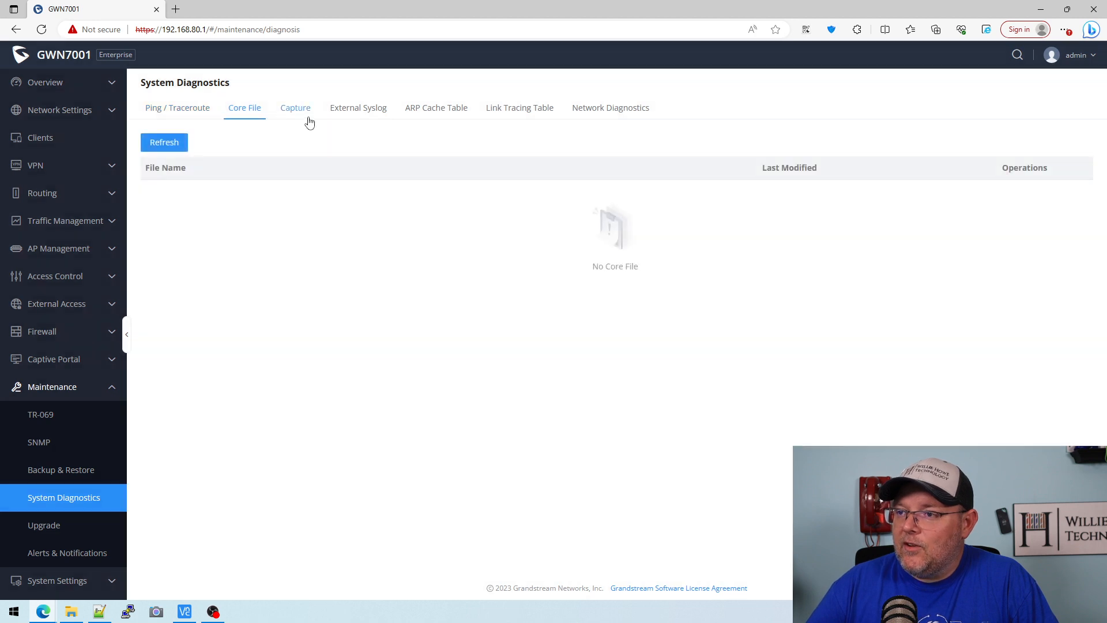
click(295, 107)
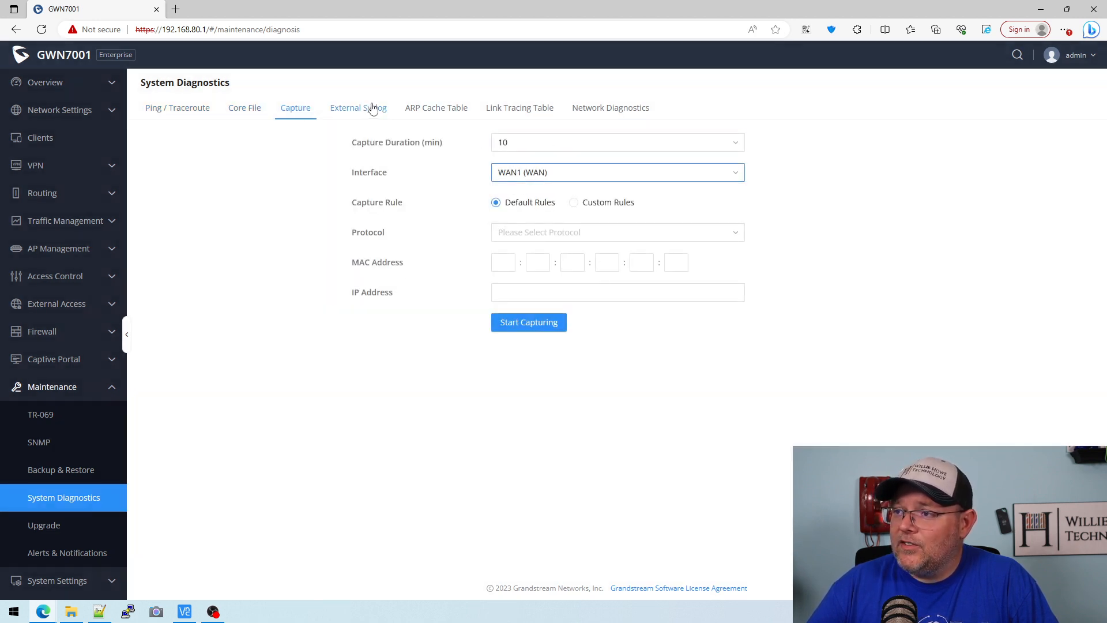
click(358, 107)
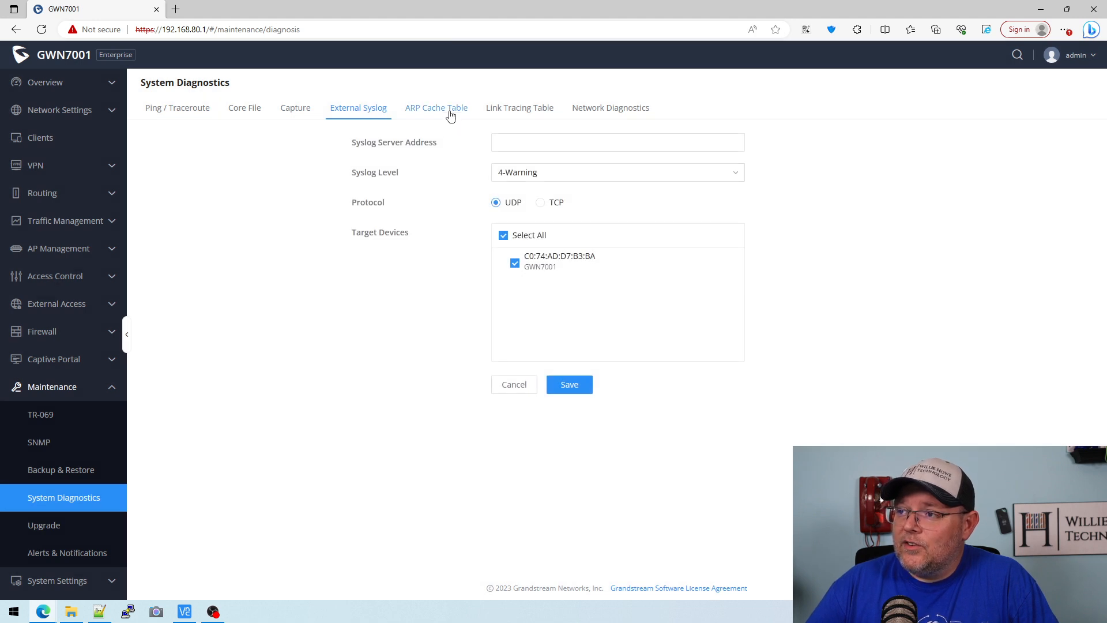
click(436, 108)
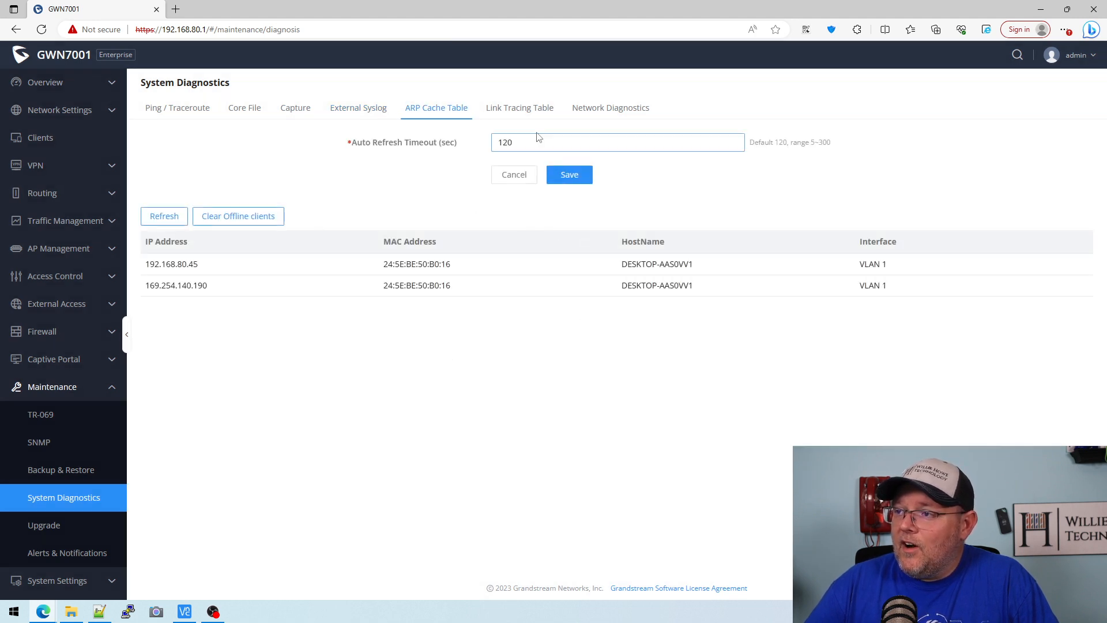
click(519, 108)
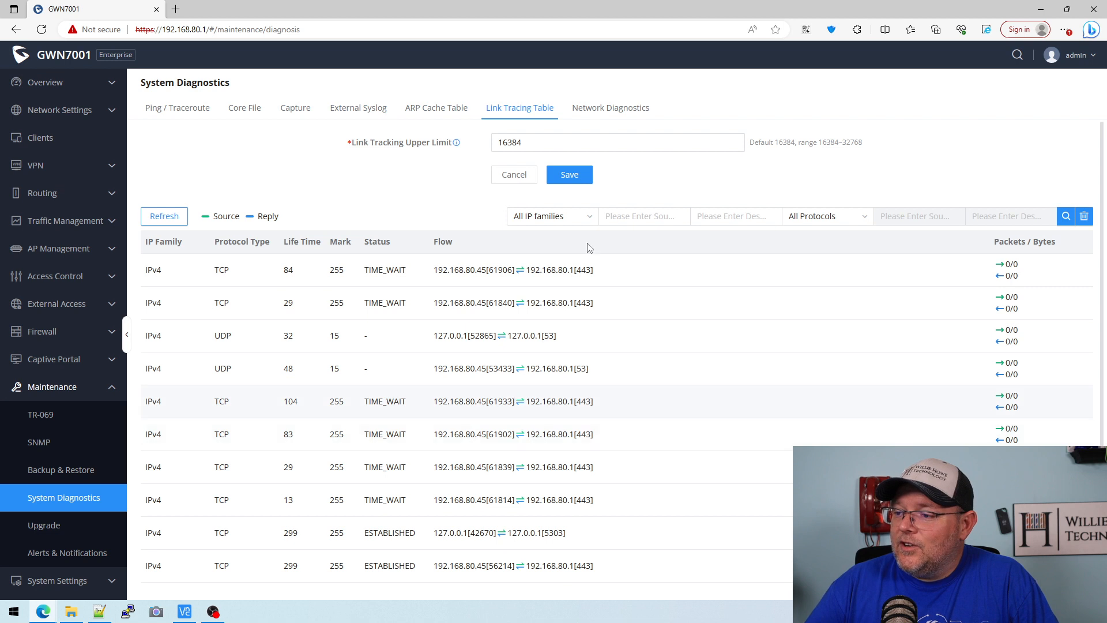
- Pick WAN1 in Network Diagnostics, then view the Upgrade page showing firmware 1.0.1.6
click(609, 107)
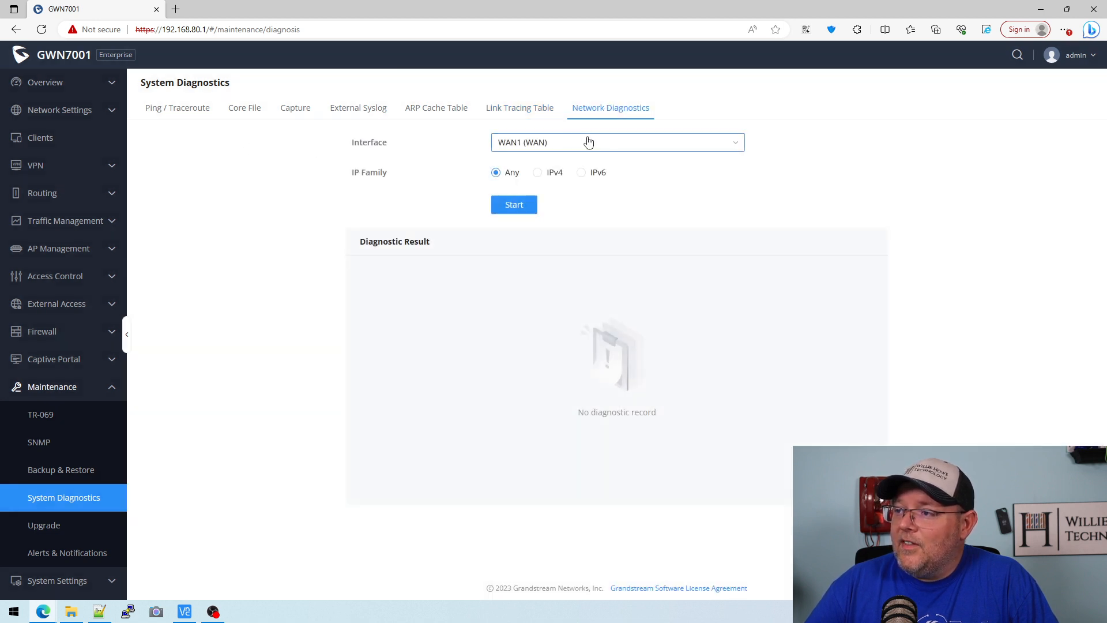
click(616, 142)
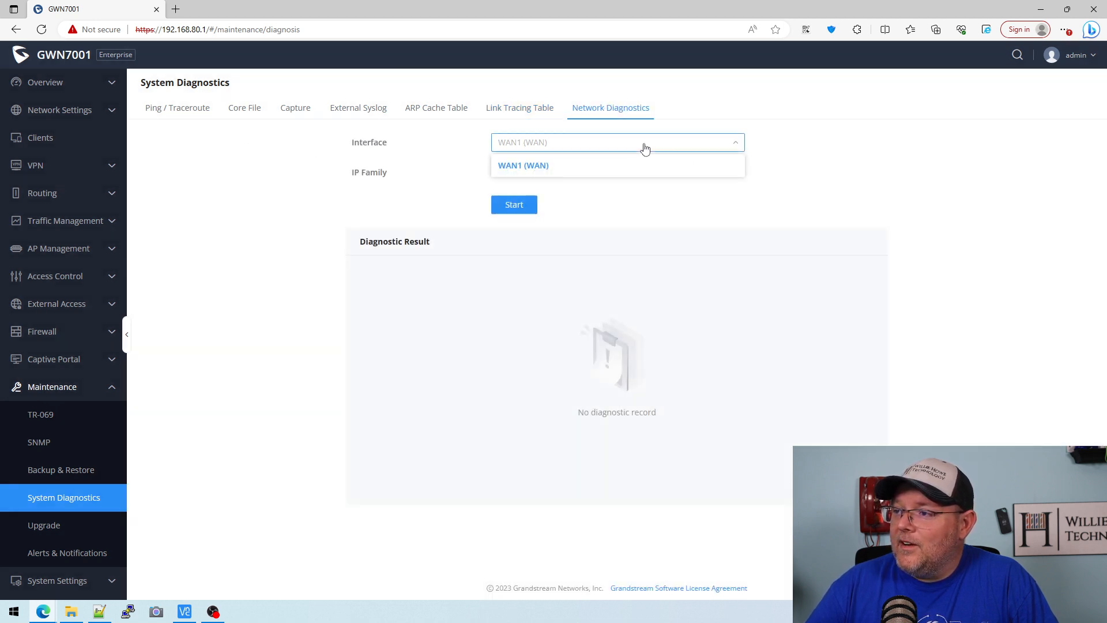
click(177, 107)
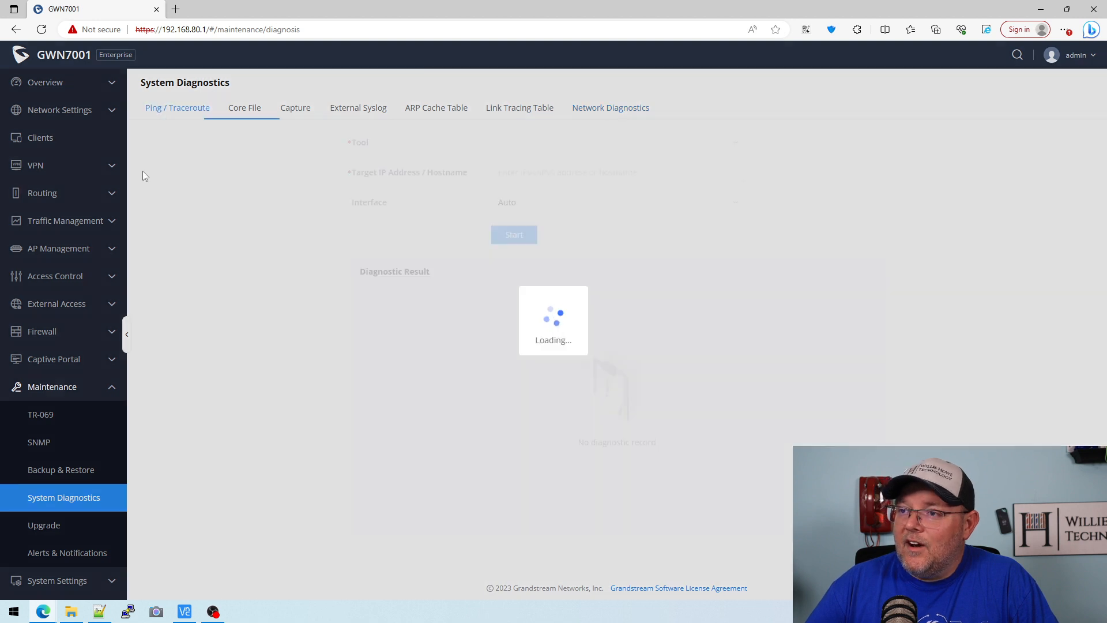
click(44, 525)
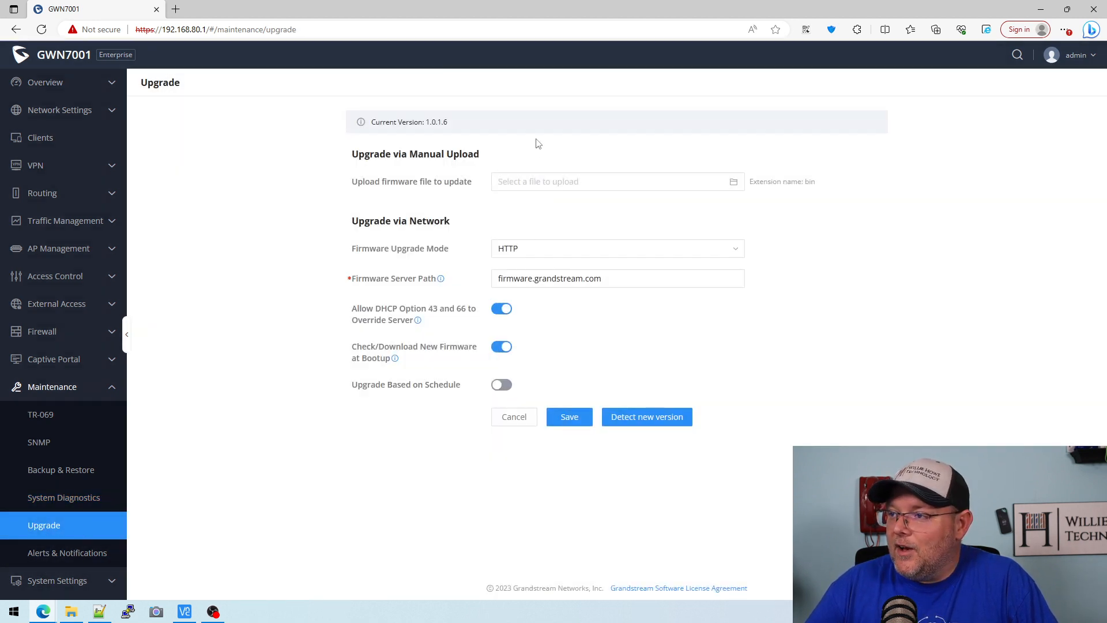
mouse_move(356, 560)
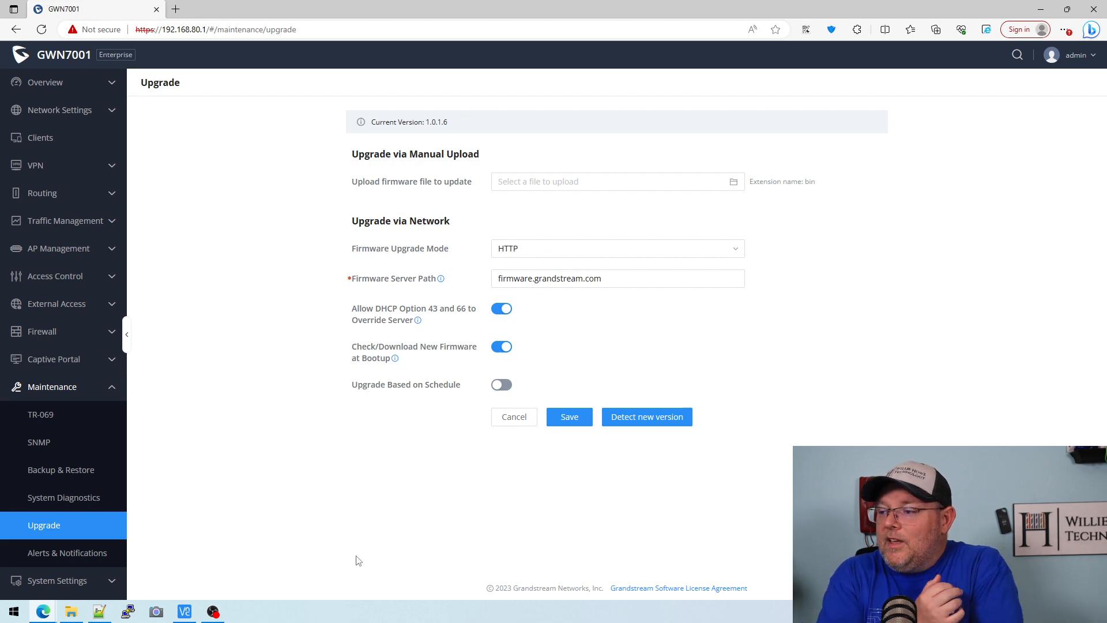
mouse_move(80, 462)
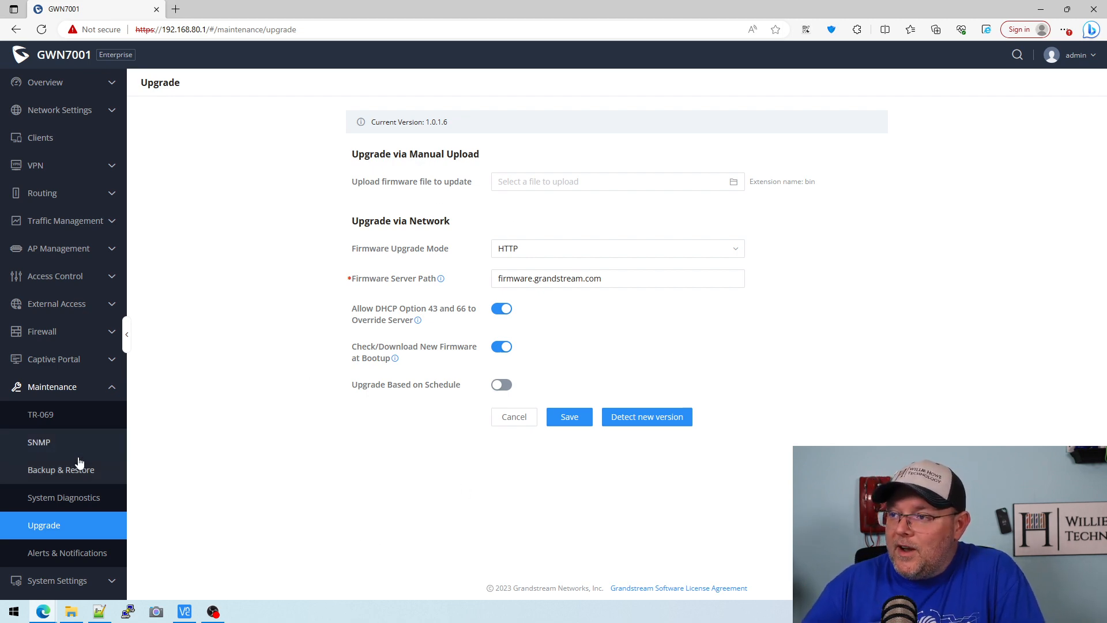
- Check the urgent connection alerts and disabled E-mail Notifications, then expand System Settings
click(67, 552)
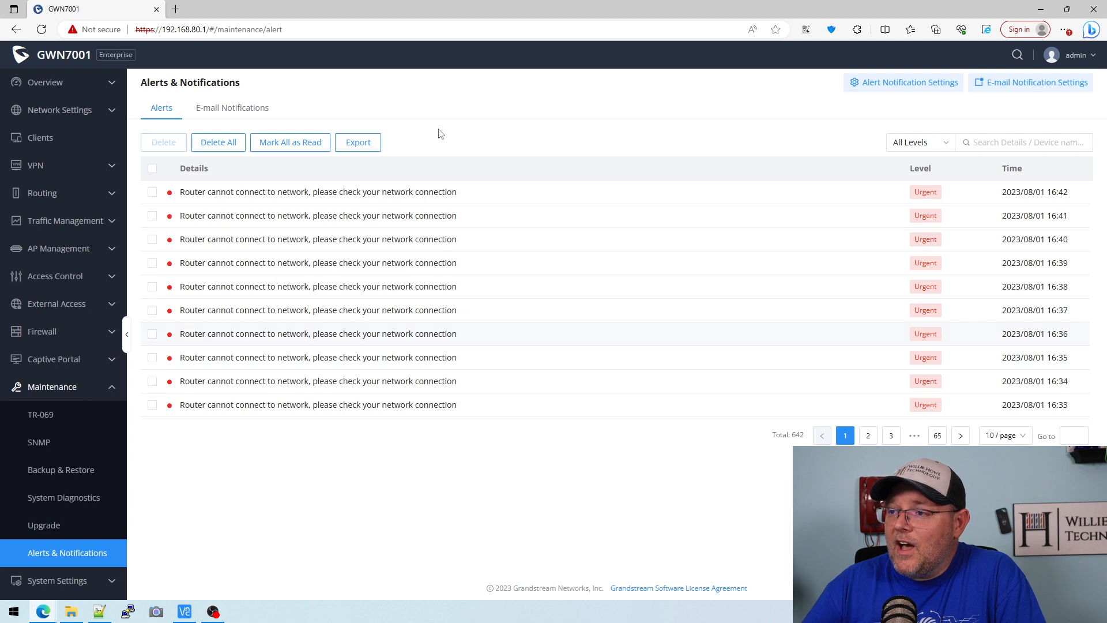
mouse_move(286, 283)
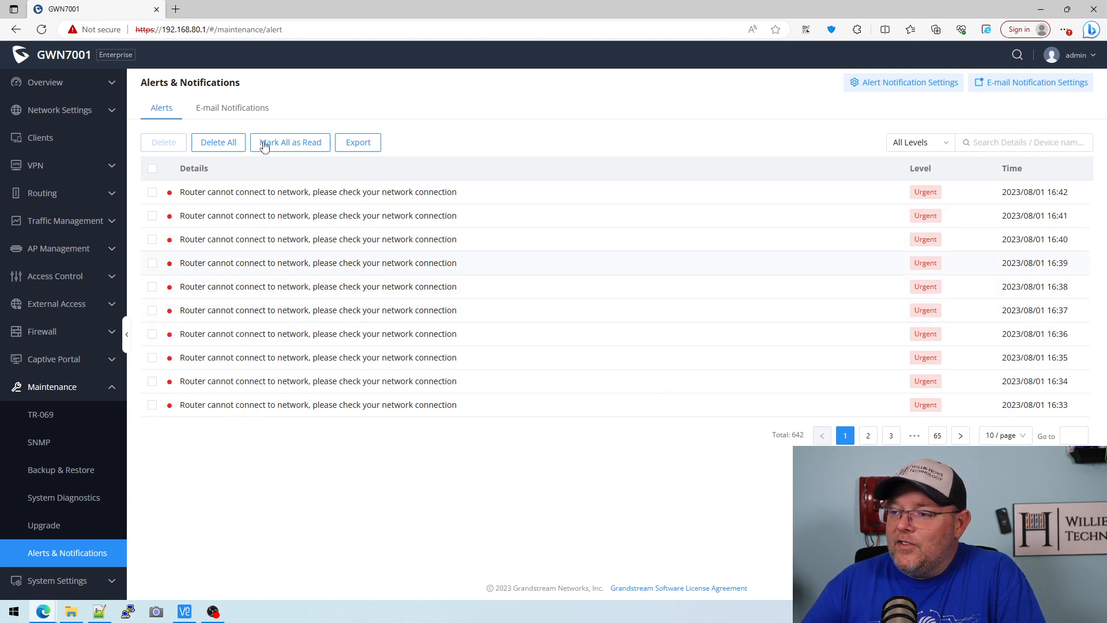
click(232, 107)
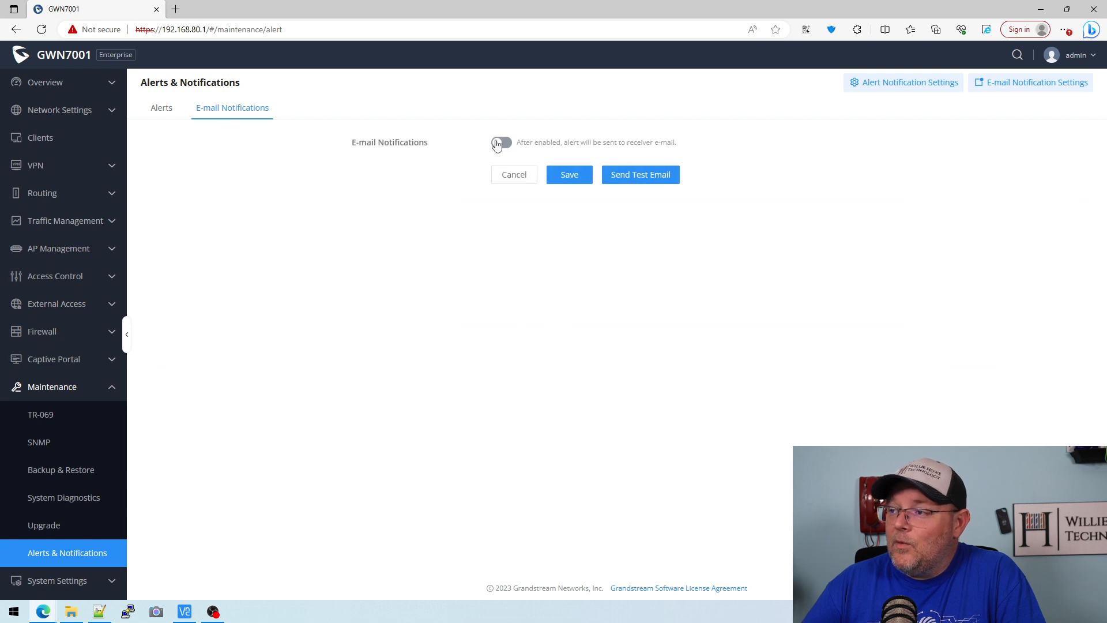
click(161, 107)
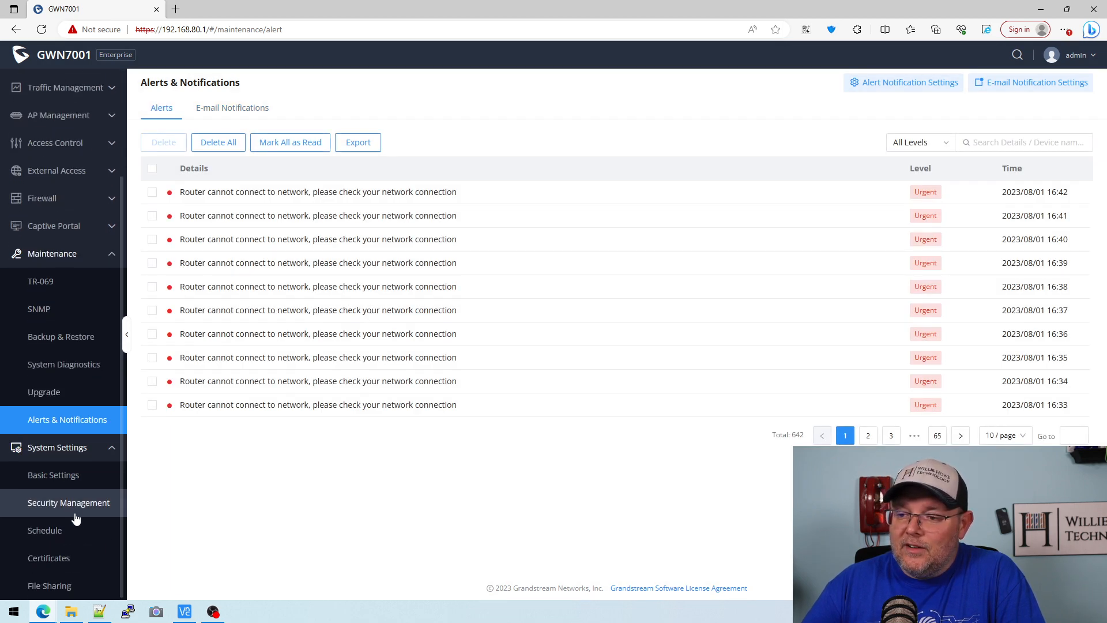
- Review Basic Settings (Central Time, pool.ntp.org) and Manager Settings (router.gwn.cloud:8443), then open Security Management
click(53, 474)
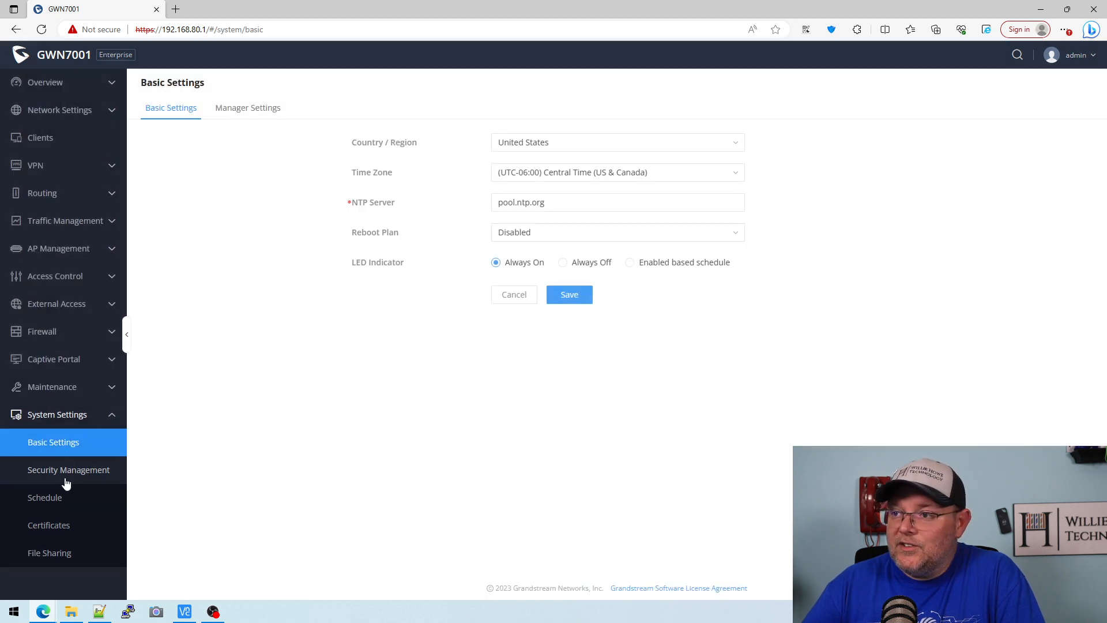
mouse_move(254, 456)
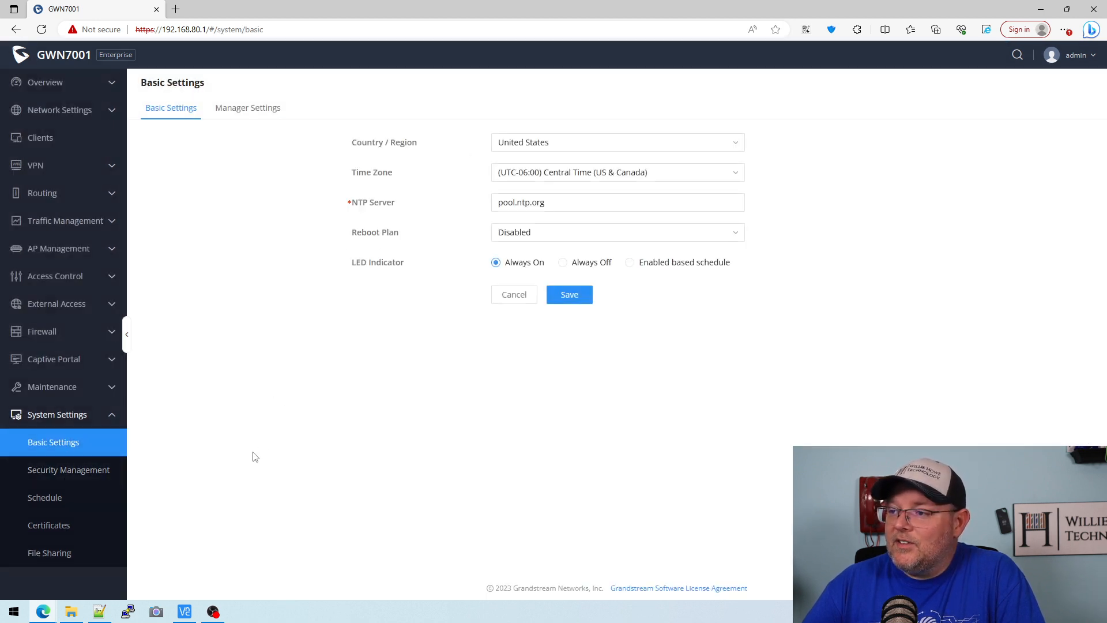
click(248, 108)
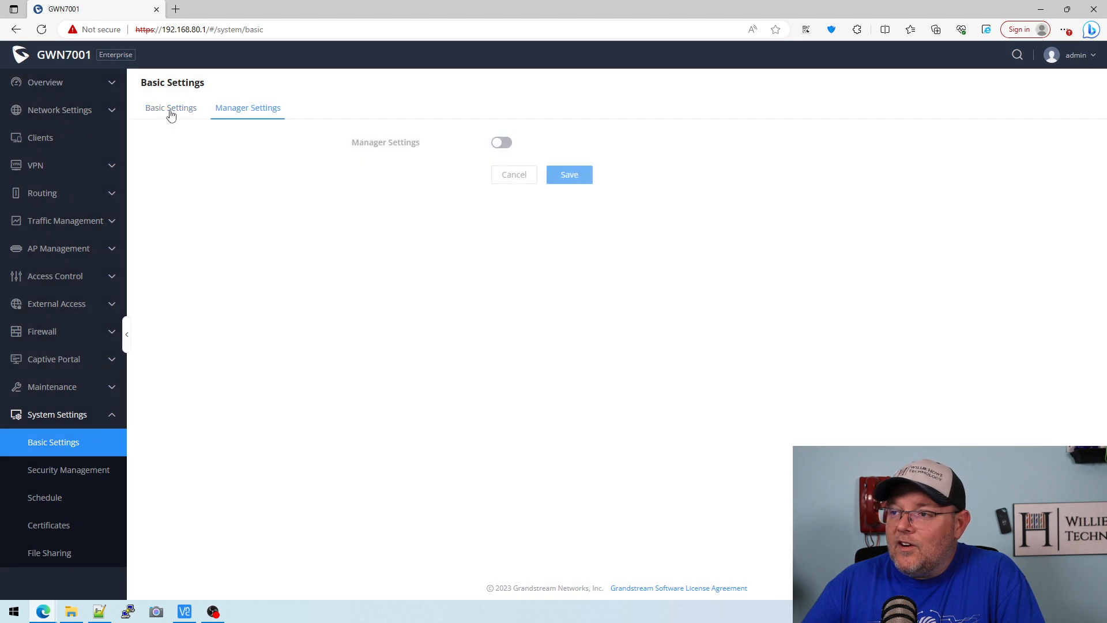
click(501, 141)
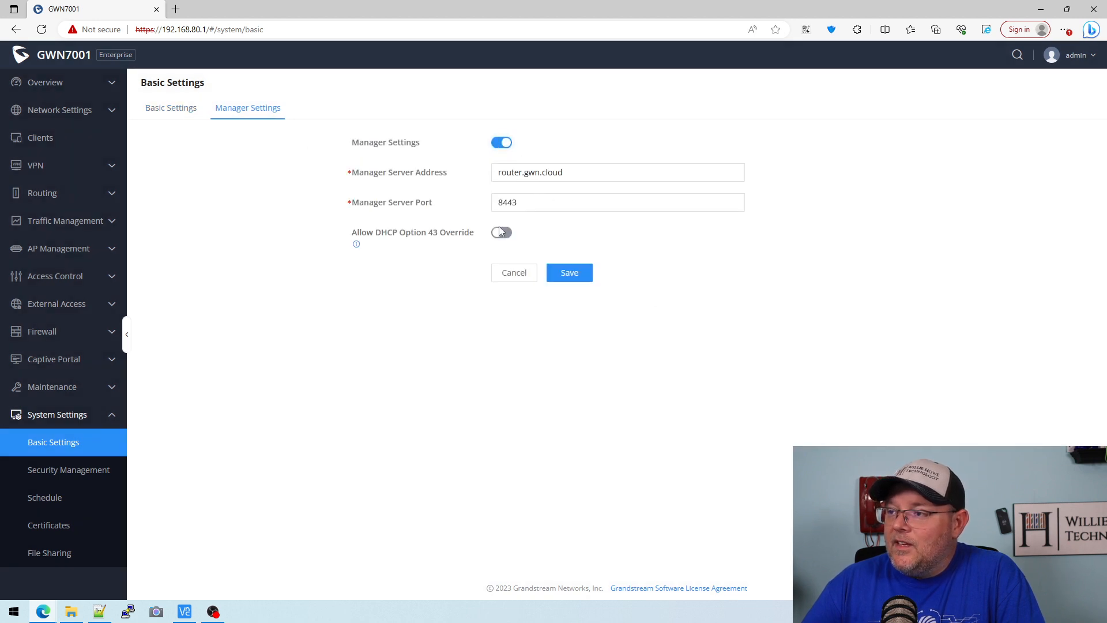
click(170, 107)
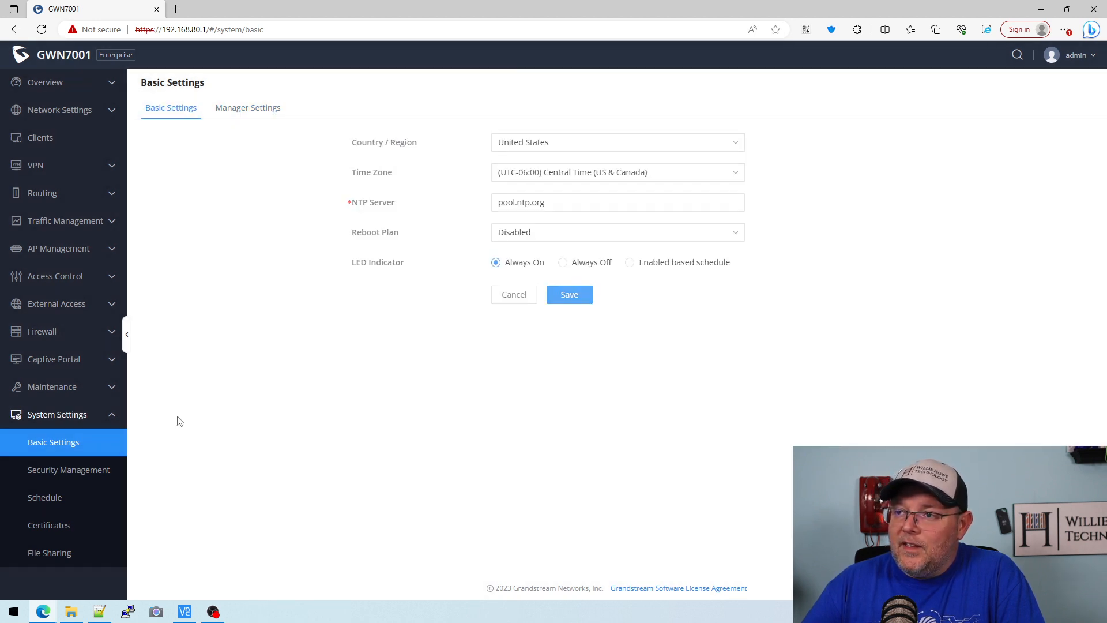
click(69, 469)
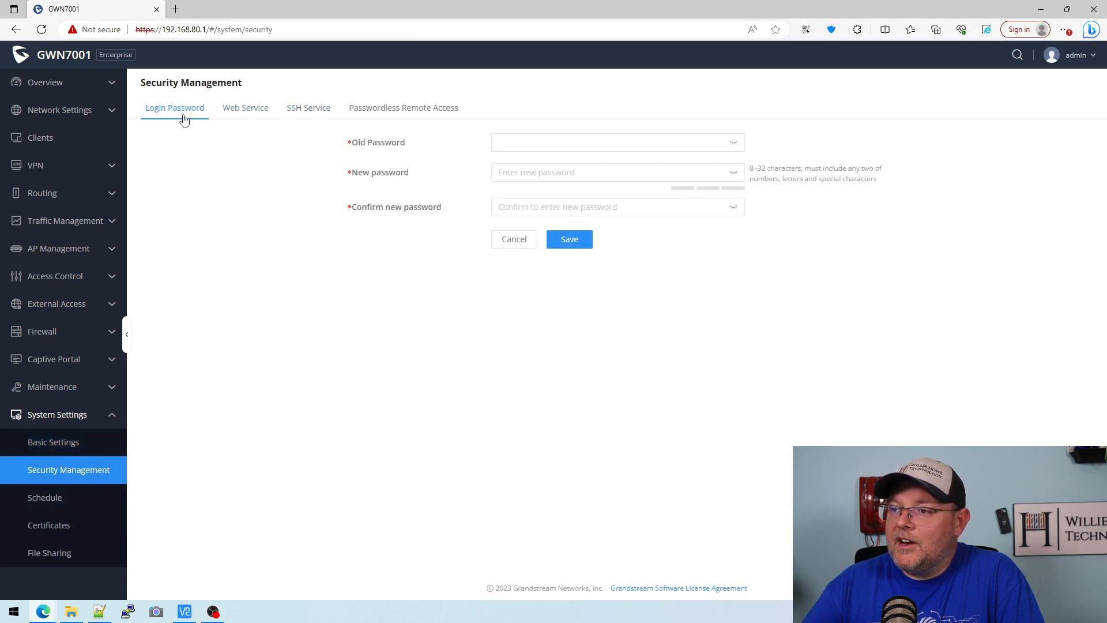
- Browse the Web Service, SSH Service and disabled Passwordless Remote Access tabs
click(245, 108)
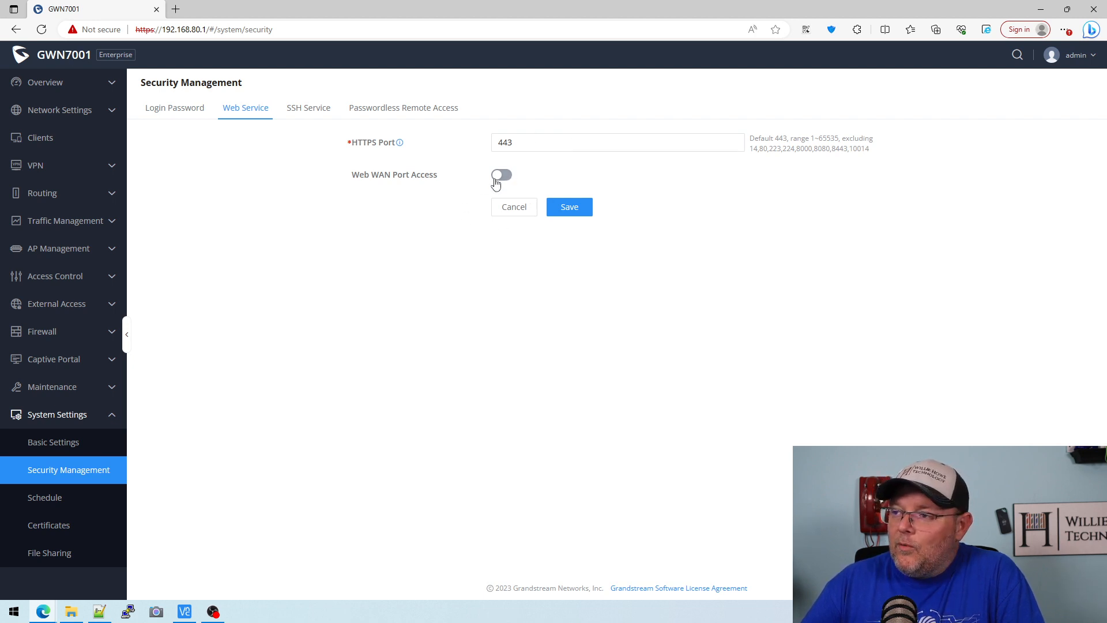
mouse_move(332, 119)
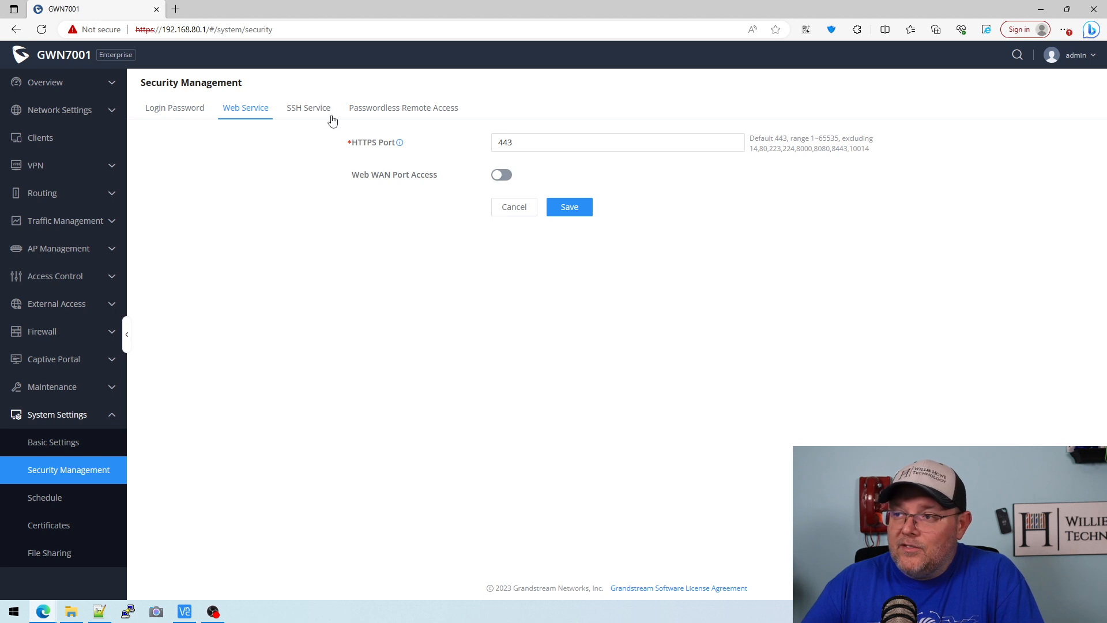
click(308, 108)
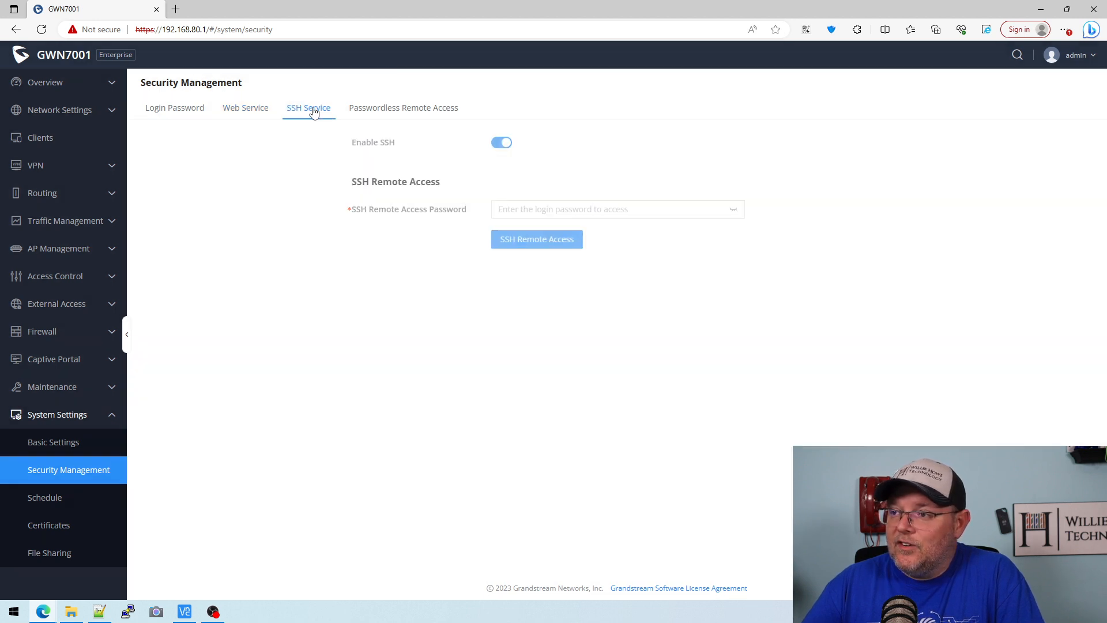
click(403, 107)
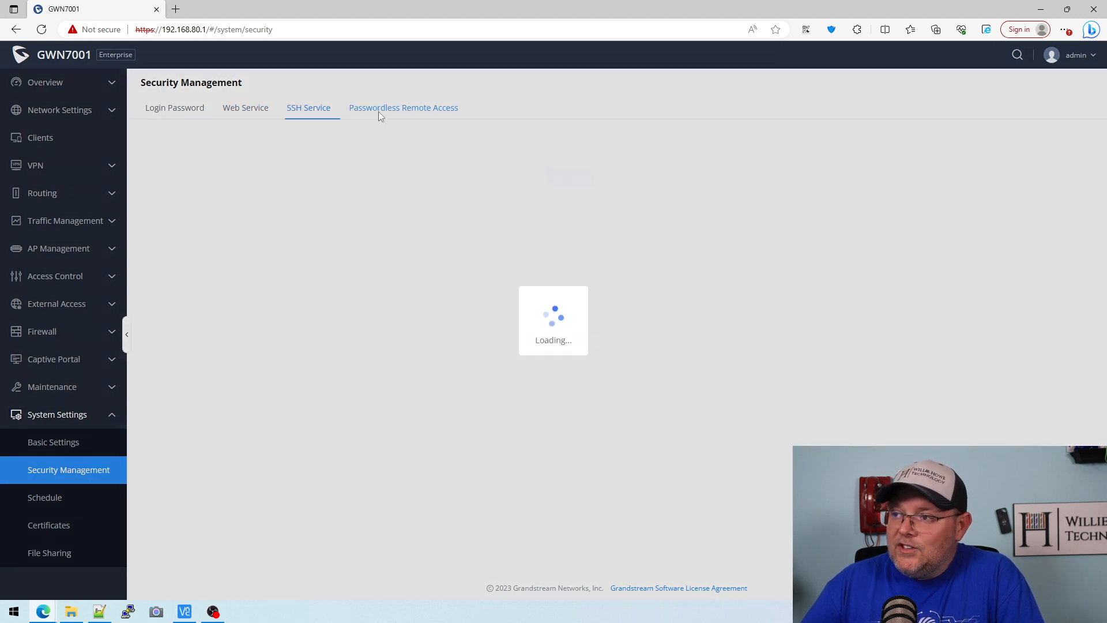
click(403, 107)
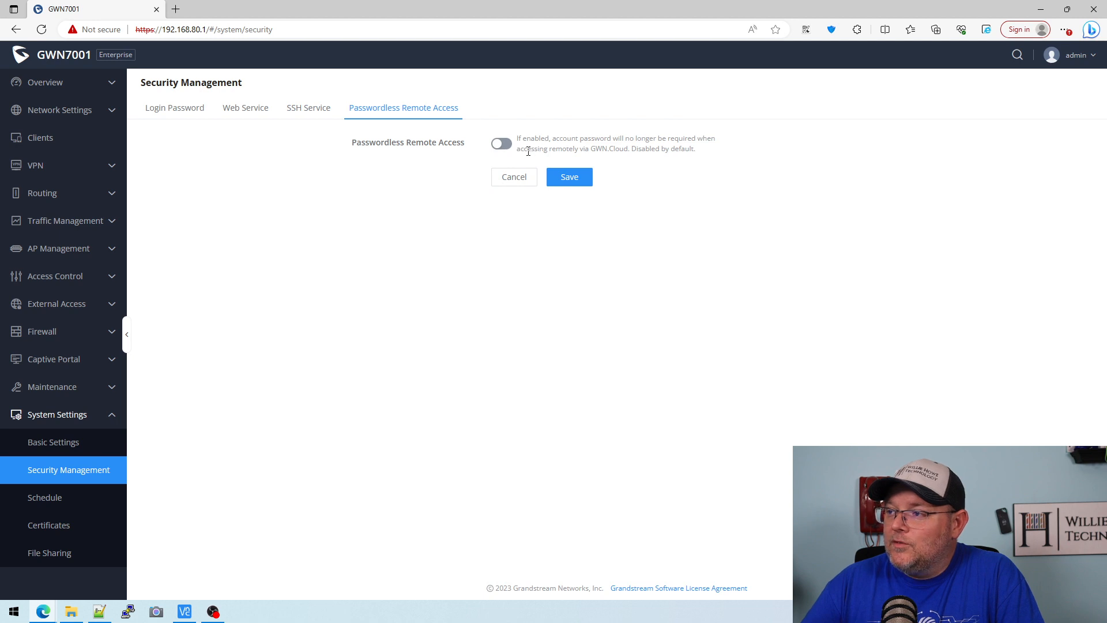
mouse_move(606, 160)
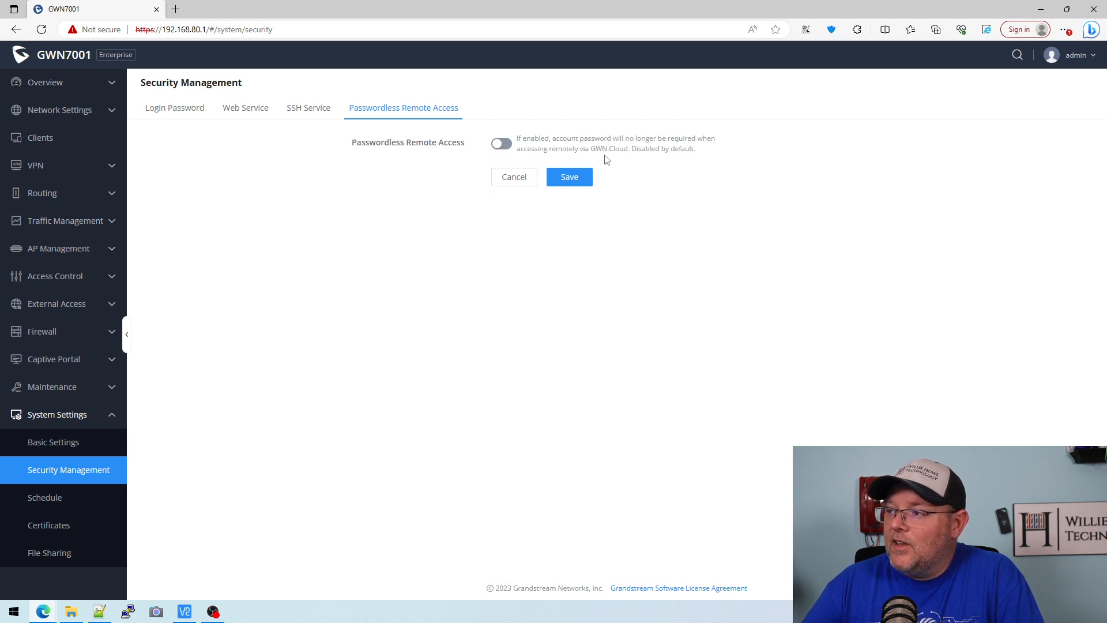
mouse_move(590, 160)
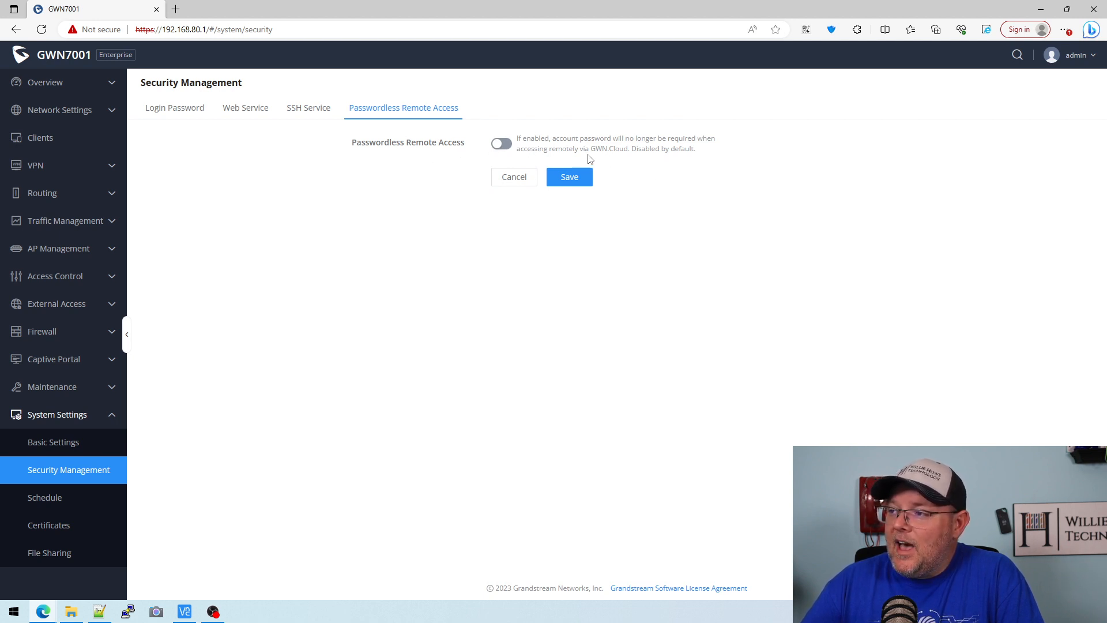
mouse_move(472, 256)
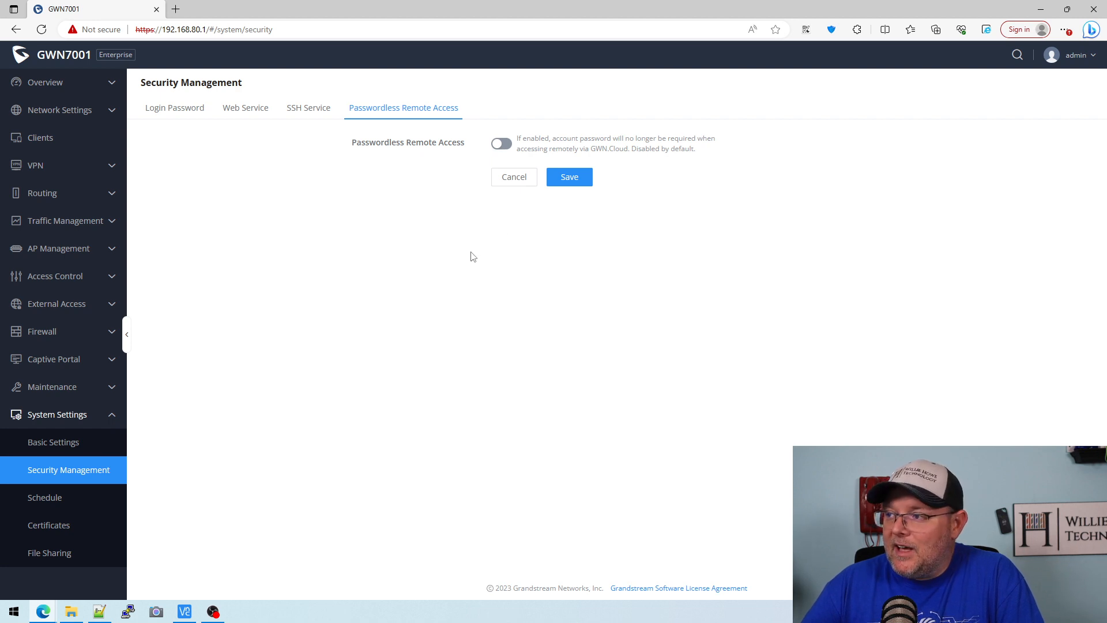
mouse_move(434, 245)
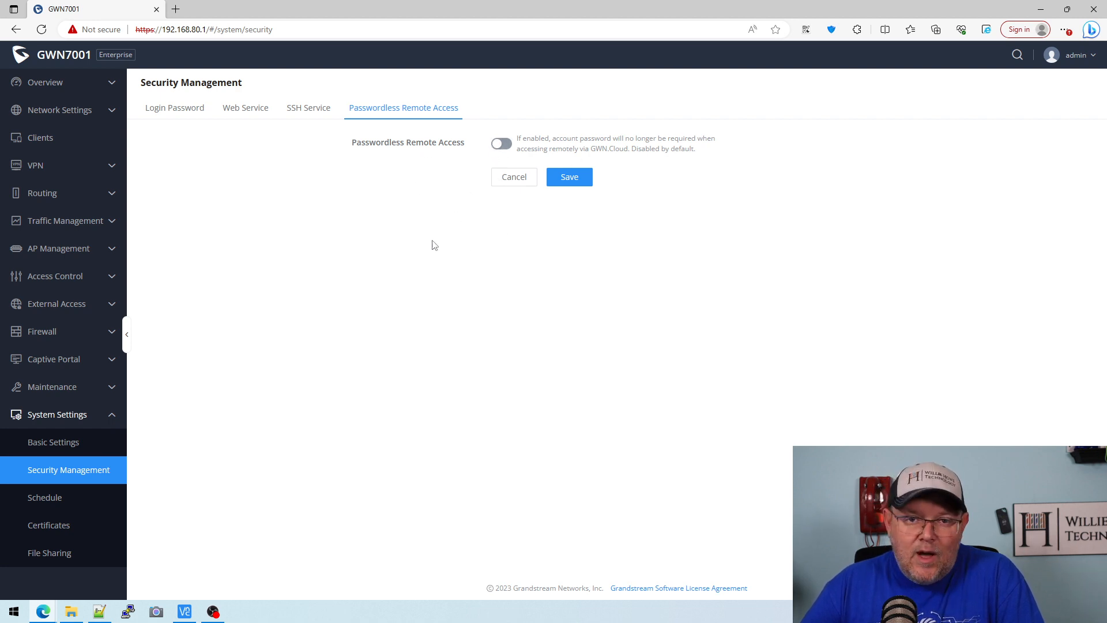
- Start a blank weekly/absolute schedule from System Settings > Schedule
click(45, 496)
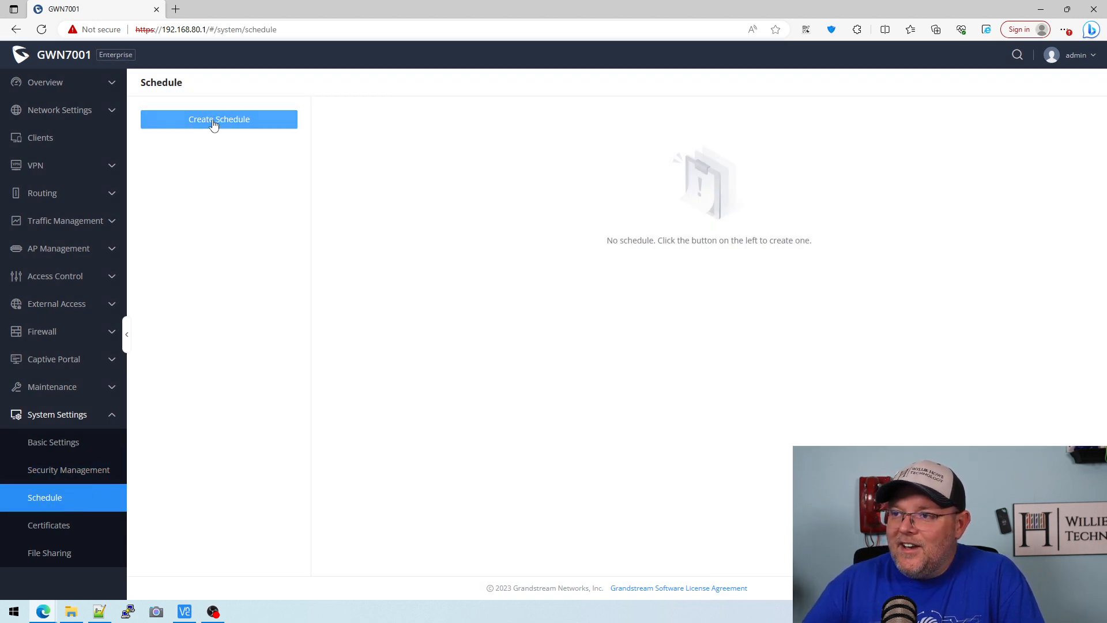
click(218, 119)
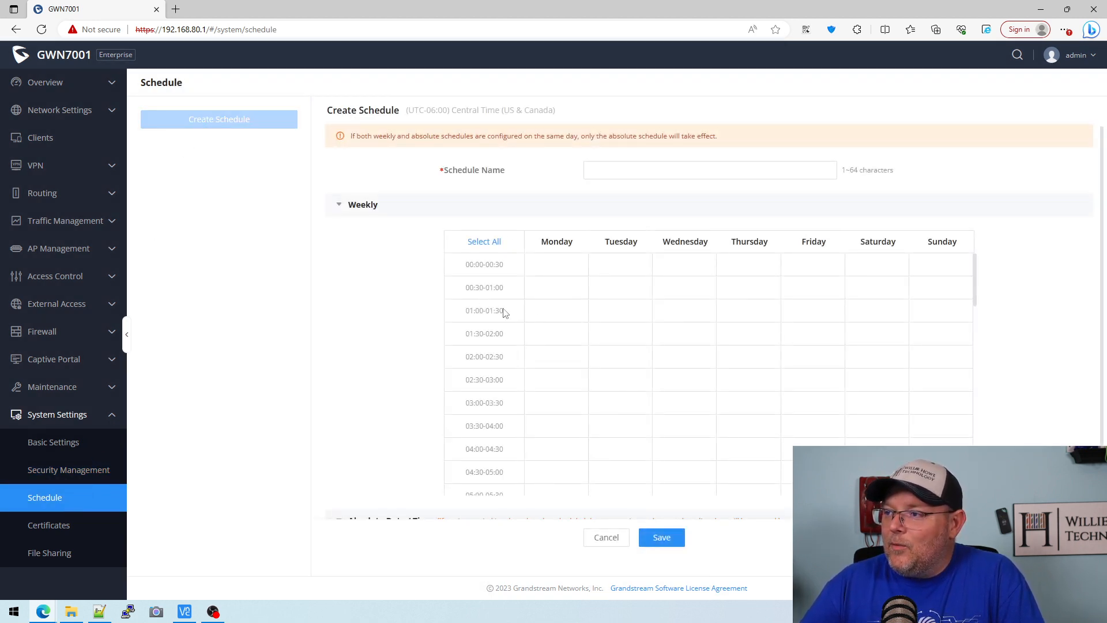
scroll(down, 3)
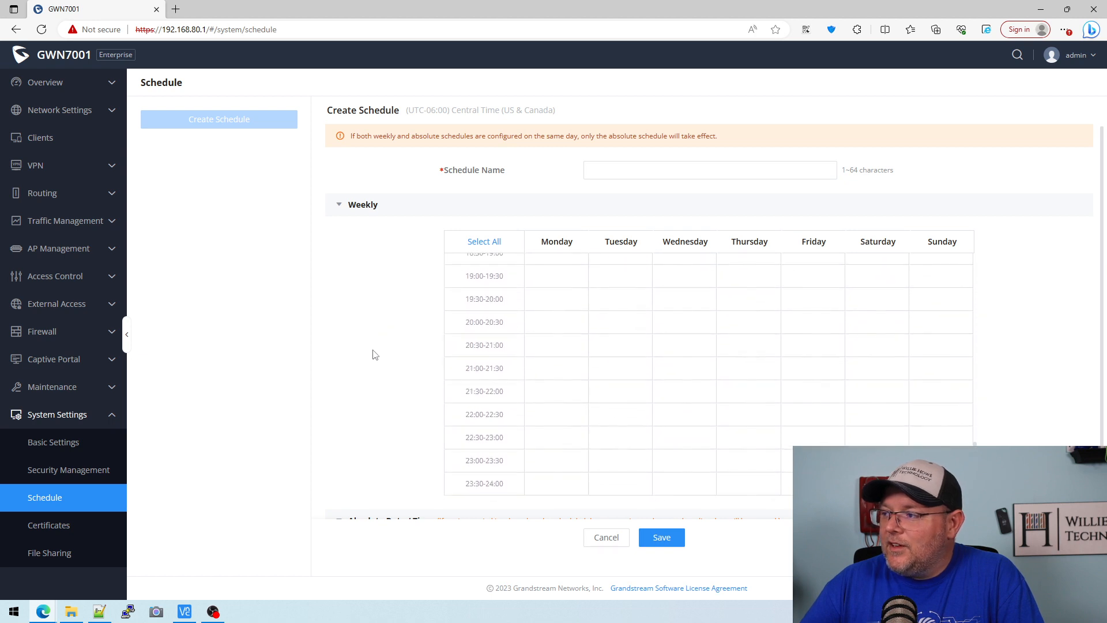
click(48, 524)
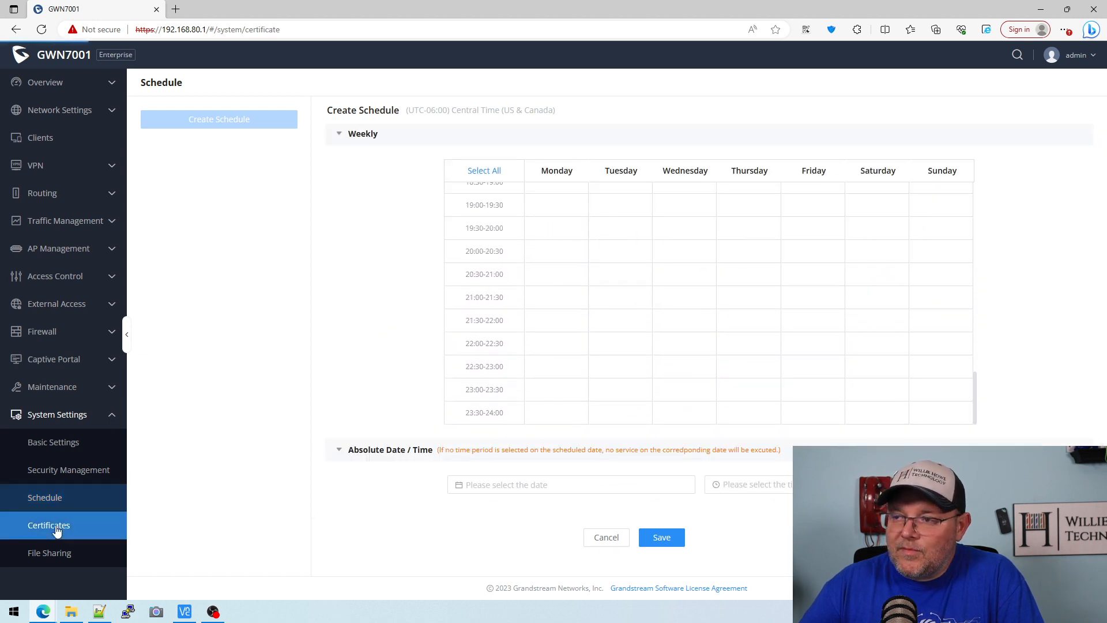
- Check the empty CA Certificates list and USB File Sharing page, then return to Overview
click(49, 524)
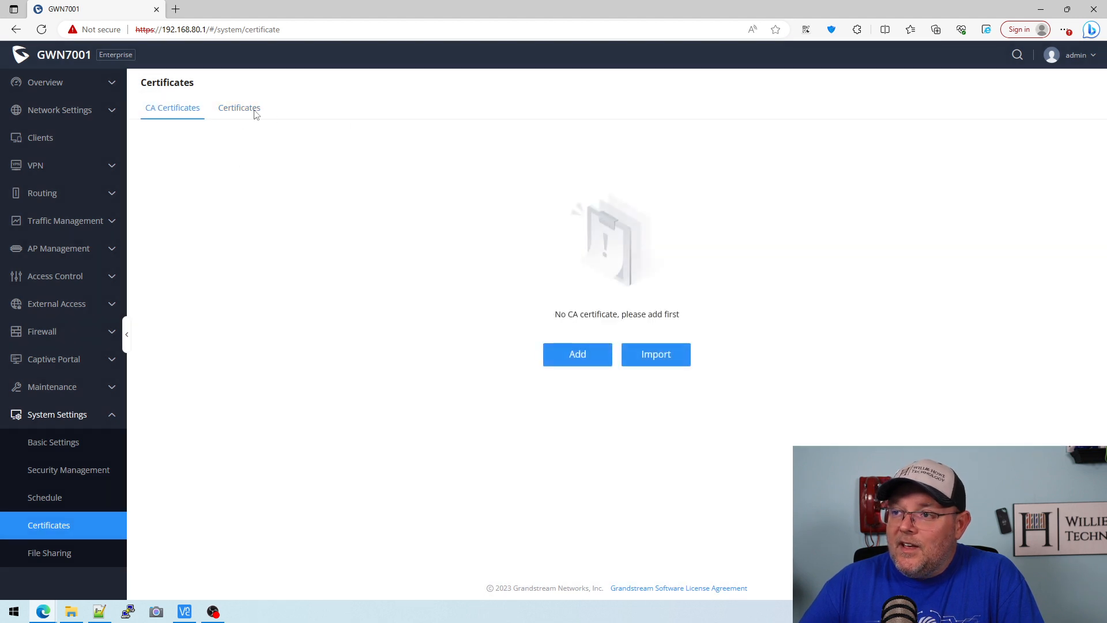
mouse_move(49, 552)
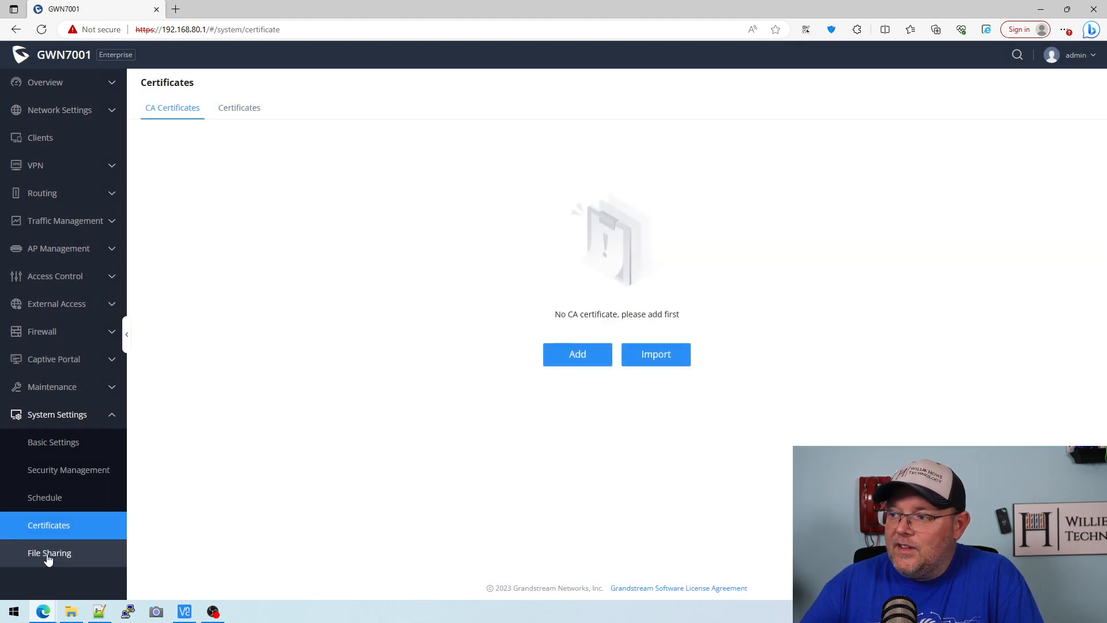
click(49, 552)
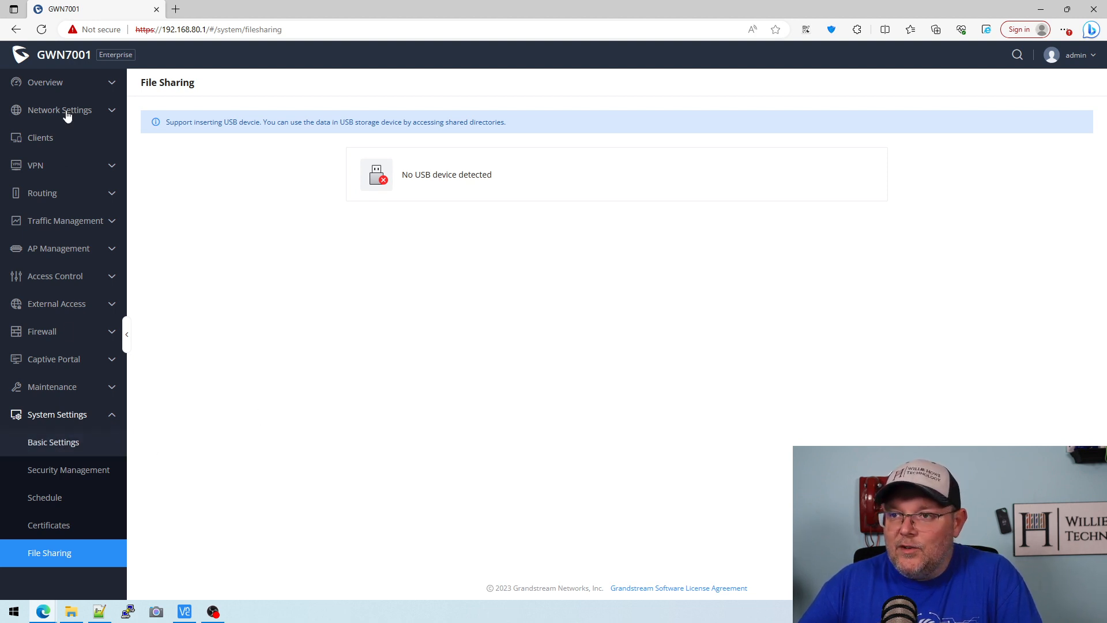
click(45, 81)
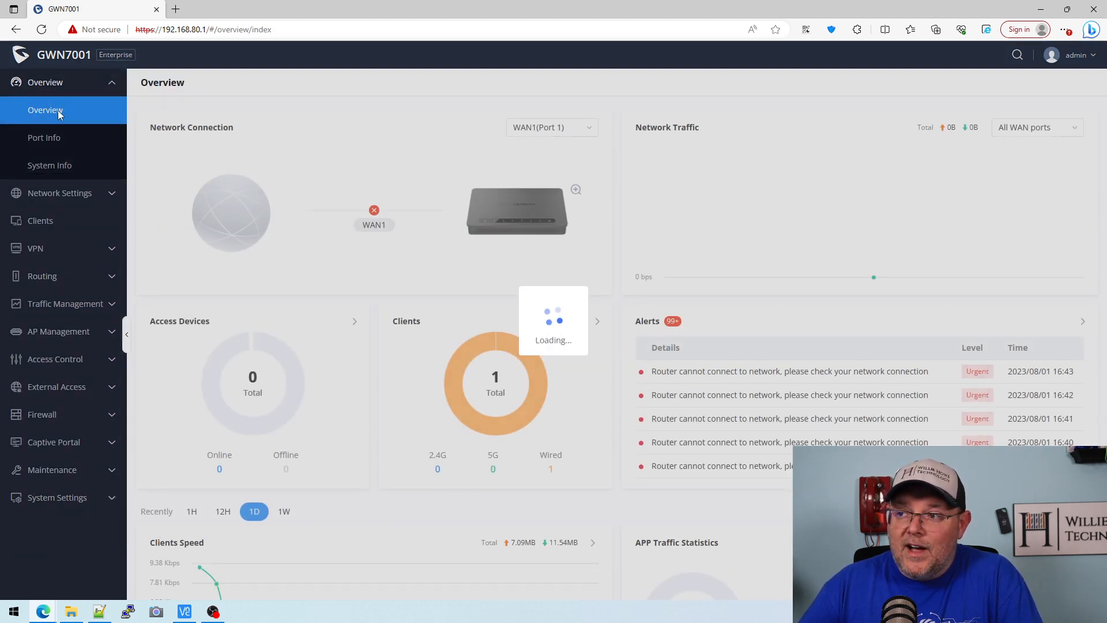